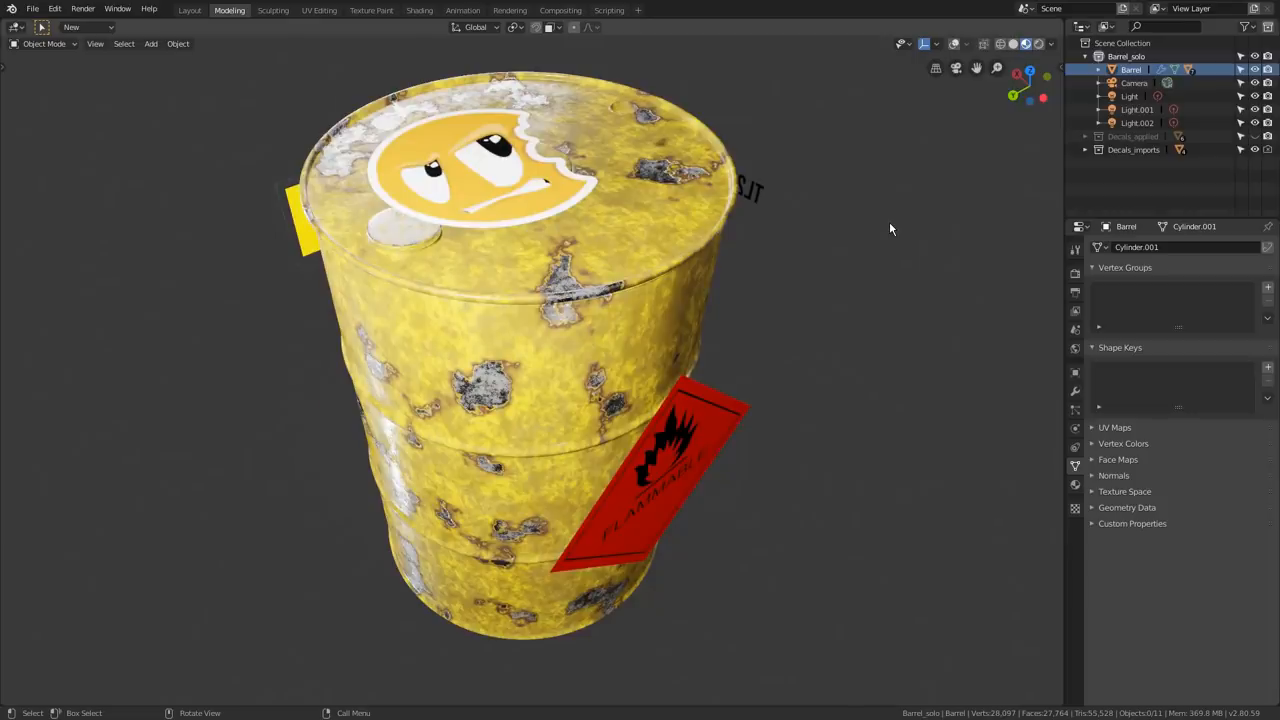
- Show the Decals_applied collection and orbit the barrel to see the flammable decal and its other side
{"action": "left_click", "coordinate": [1132, 136]}
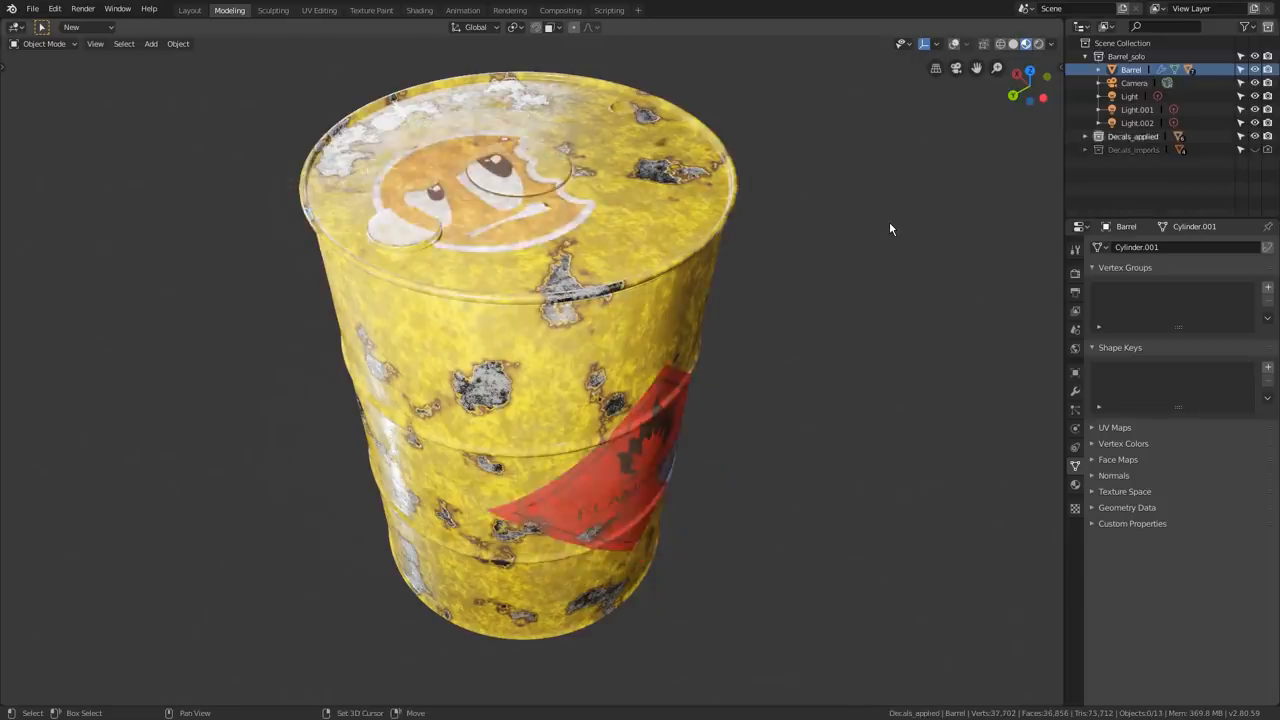
{"action": "left_click_drag", "start_coordinate": [890, 228], "coordinate": [800, 466]}
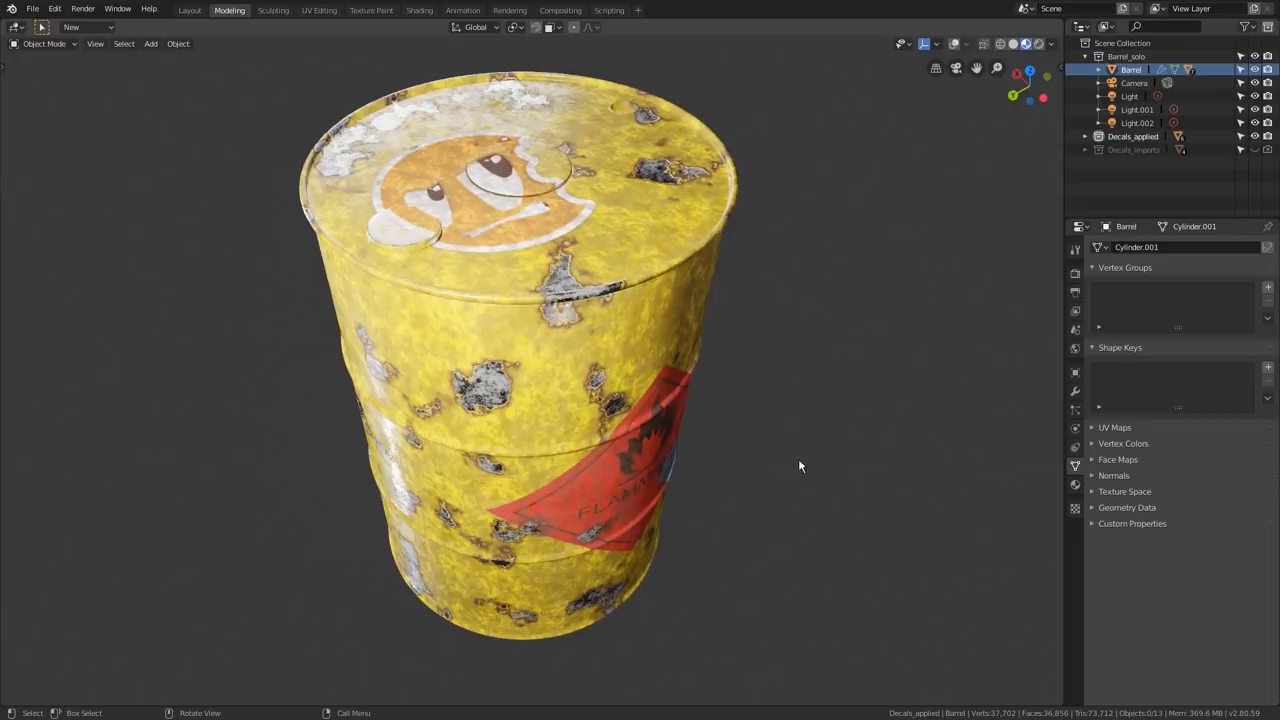
{"action": "left_click_drag", "start_coordinate": [800, 466], "coordinate": [700, 400]}
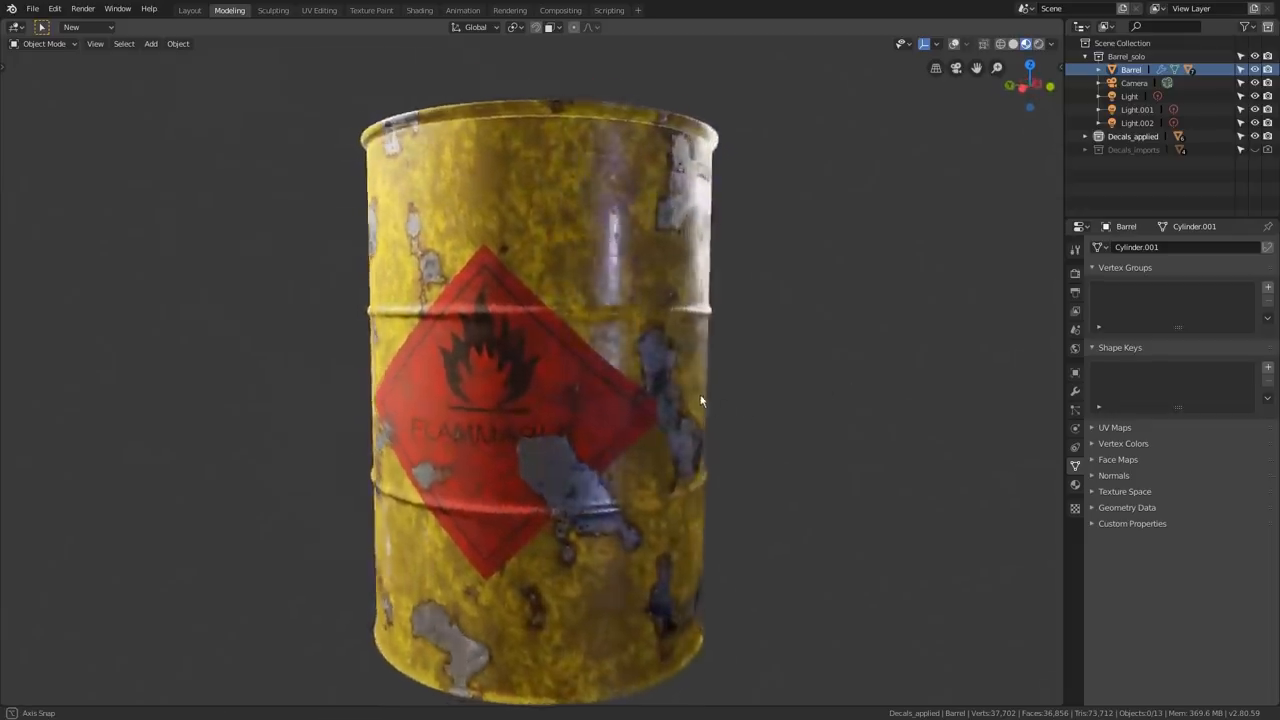
{"action": "left_click_drag", "start_coordinate": [700, 400], "coordinate": [540, 390]}
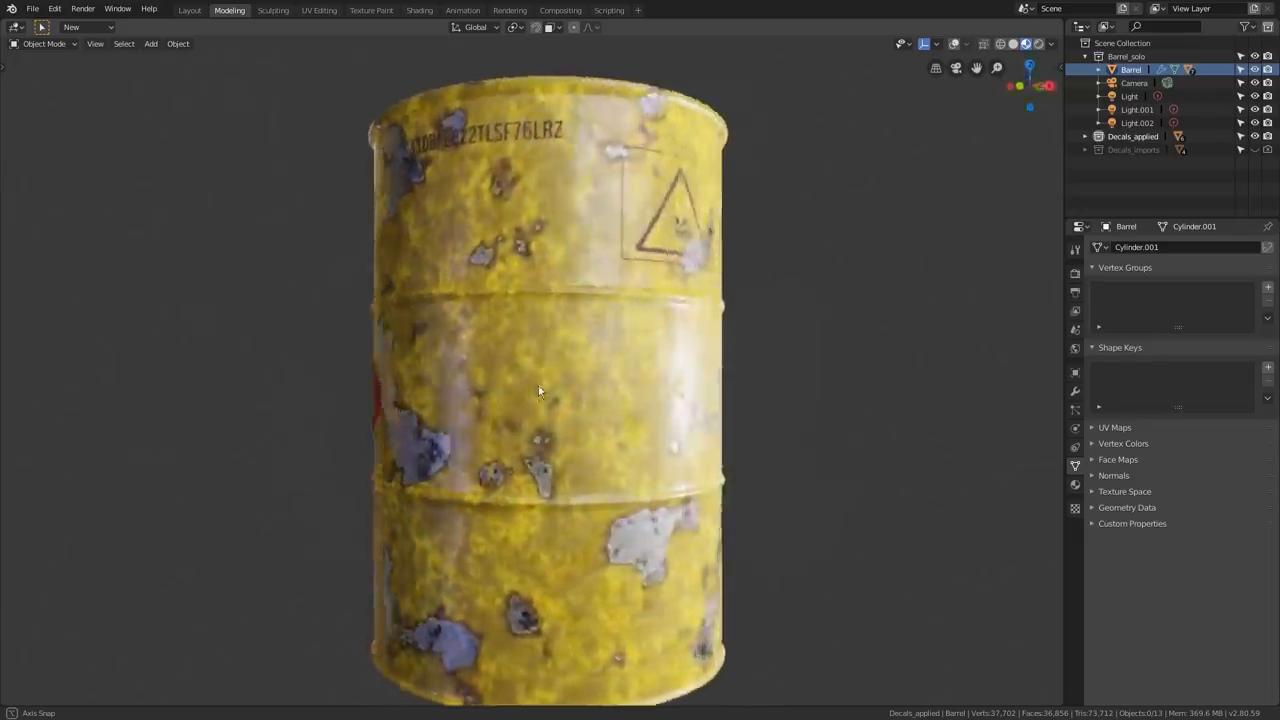
{"action": "left_click_drag", "start_coordinate": [540, 390], "coordinate": [404, 448]}
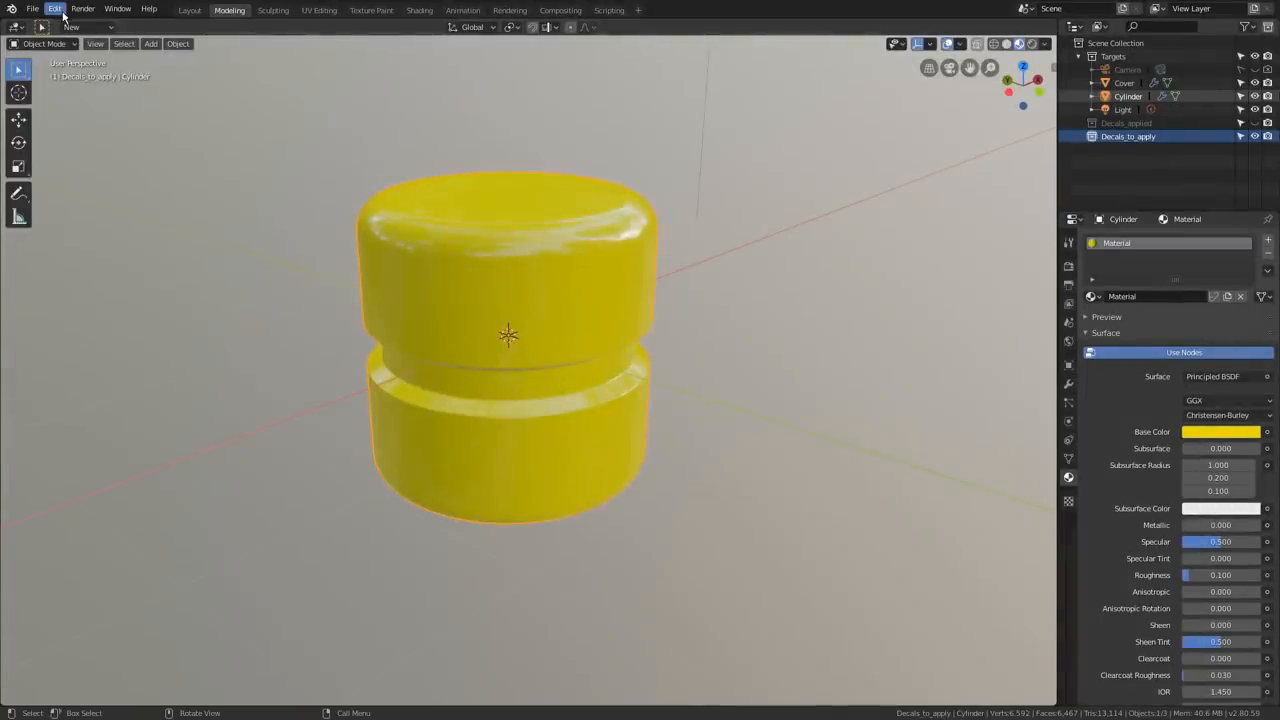
- In Preferences Add-ons, search 'Import' and enable Import Images as Planes
{"action": "left_click", "coordinate": [56, 8]}
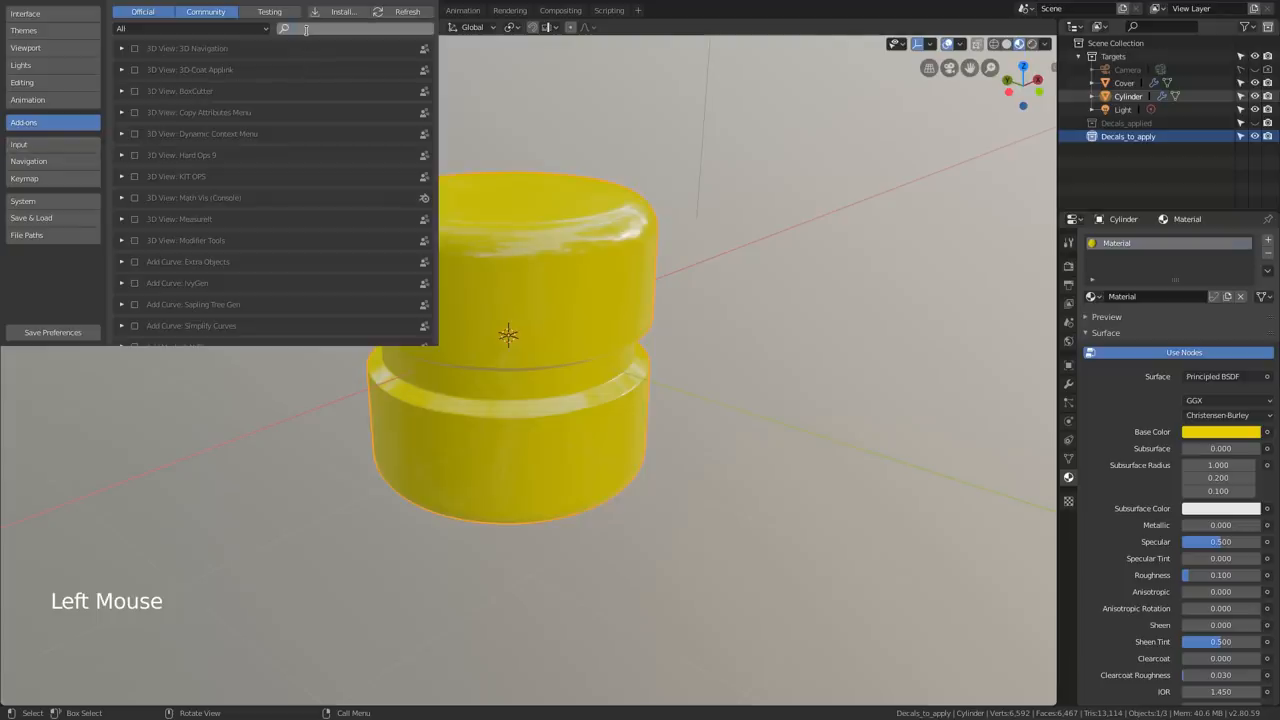
{"action": "type", "text": "Import"}
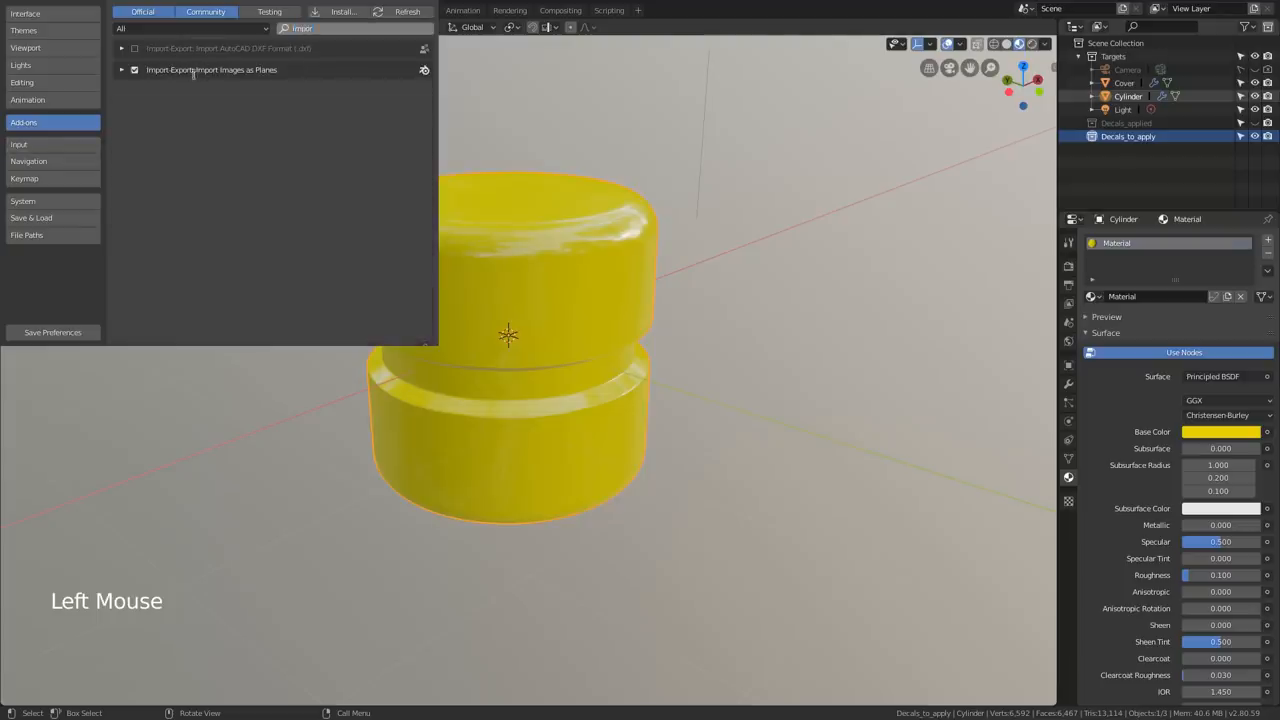
{"action": "left_click", "coordinate": [136, 68]}
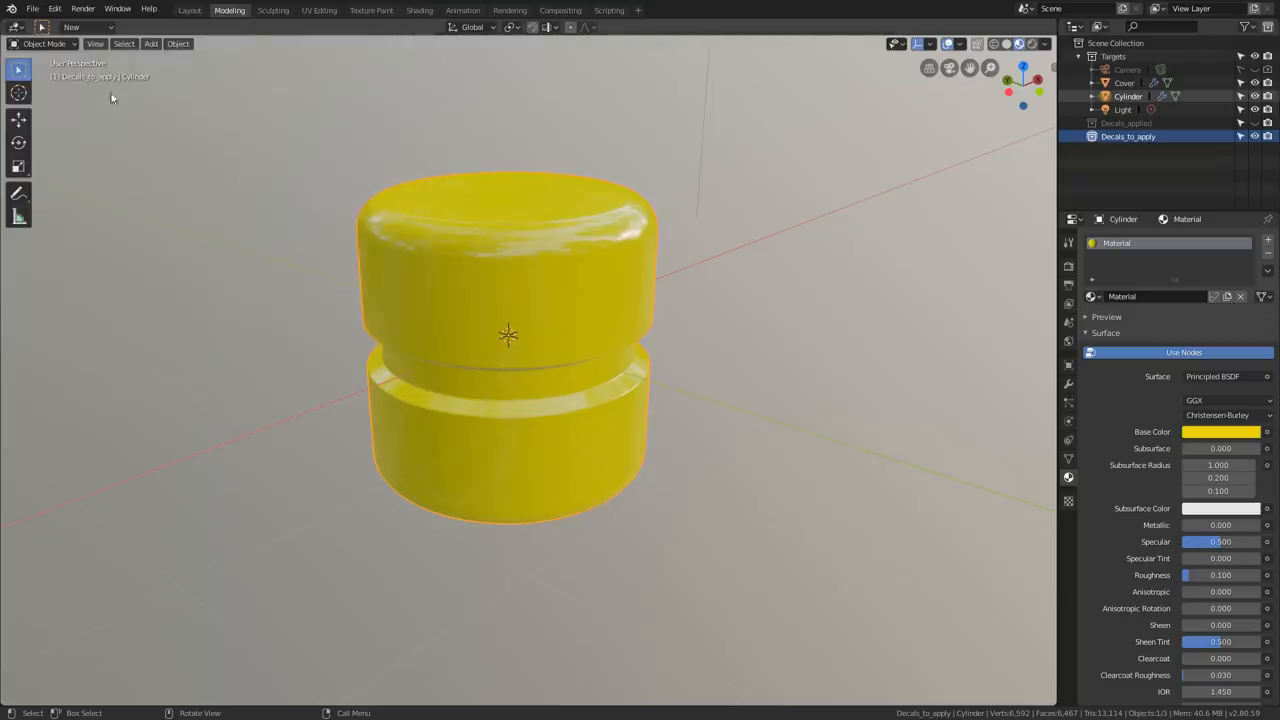
- Import CGC_logo.png into the scene via File > Import > Images as Planes
{"action": "left_click", "coordinate": [32, 8]}
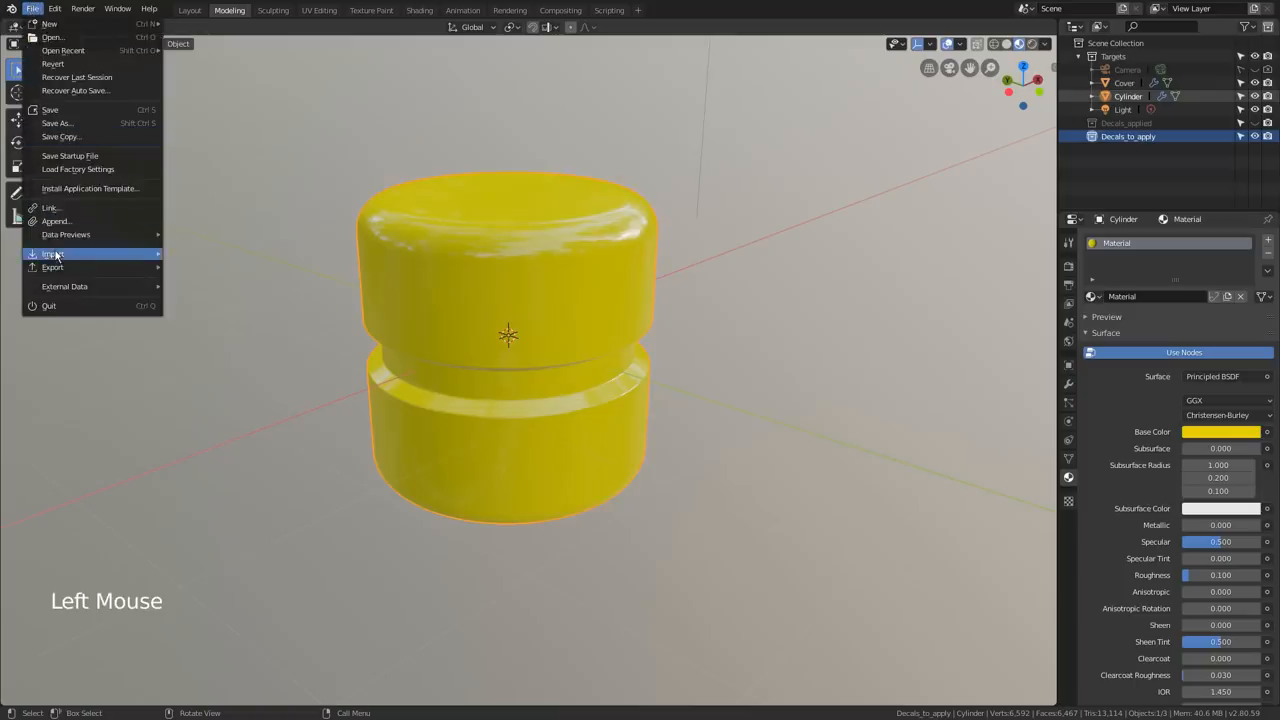
{"action": "left_click", "coordinate": [52, 254]}
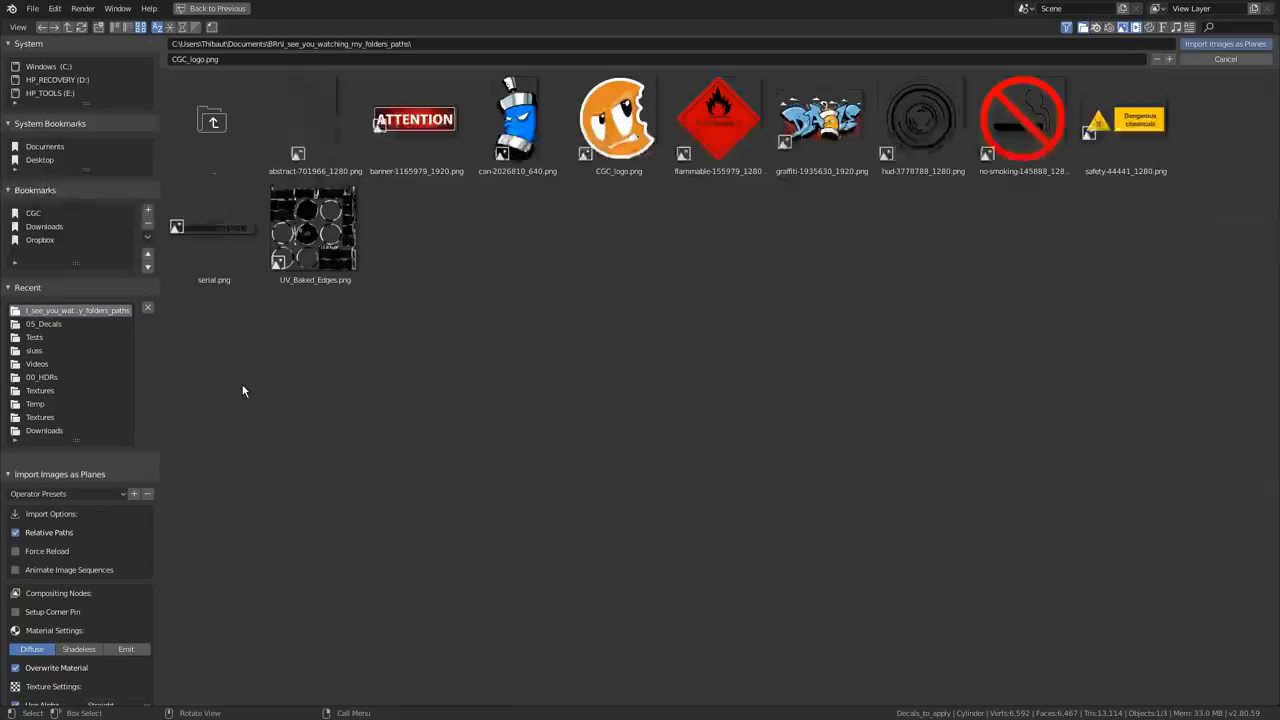
{"action": "left_click", "coordinate": [618, 120]}
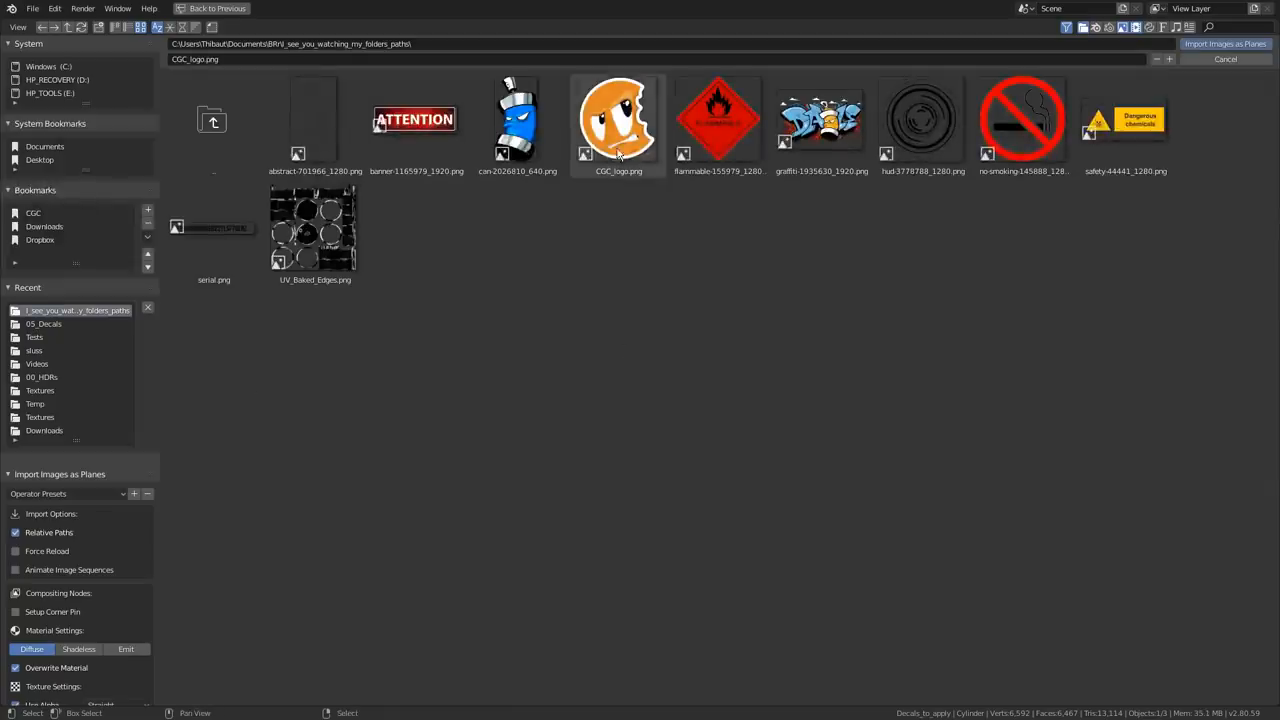
{"action": "left_click", "coordinate": [618, 120]}
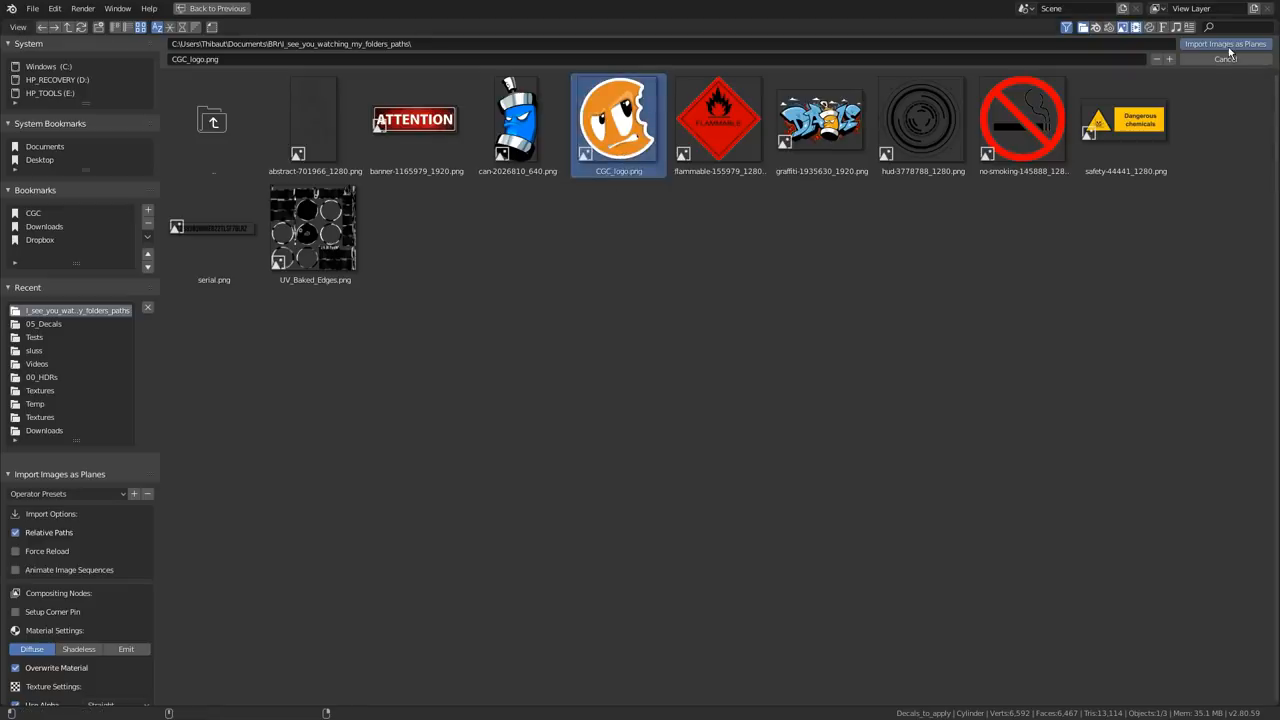
{"action": "double_click", "coordinate": [616, 118]}
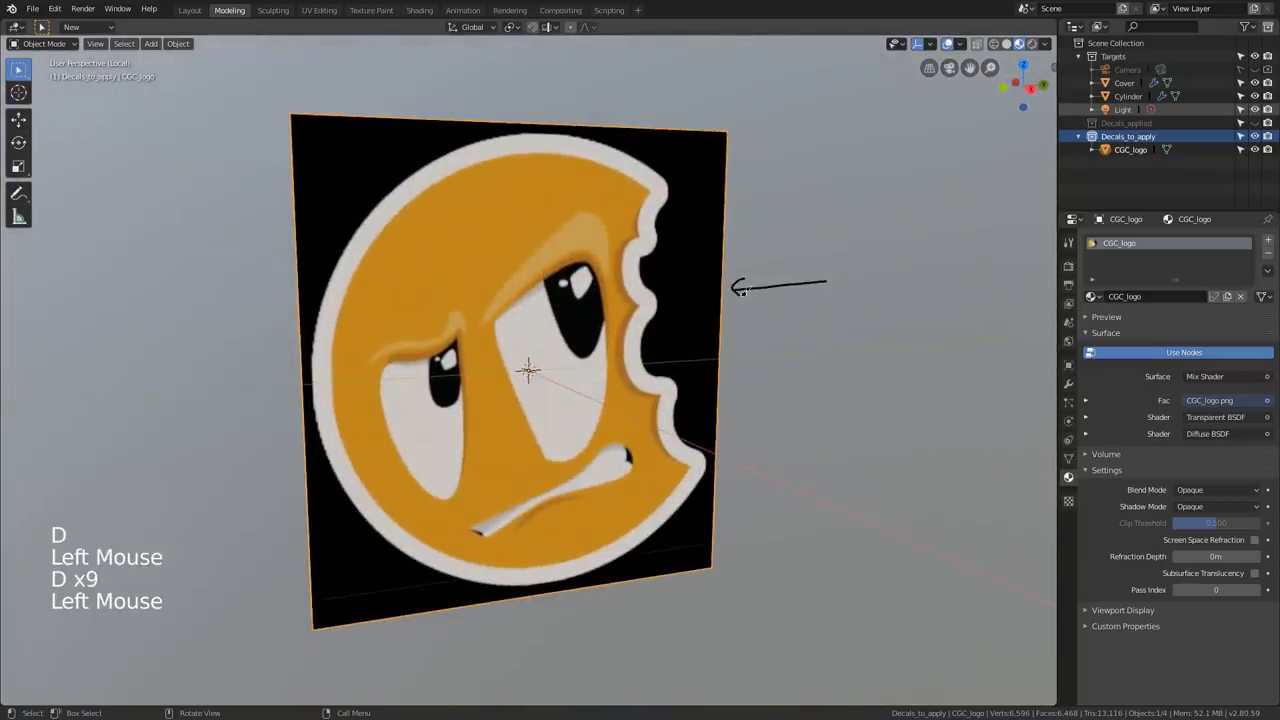
- Set the logo material's Blend Mode to Alpha Blend, check its nodes in Shading, return to Modeling
{"action": "key", "text": "ctrl+z"}
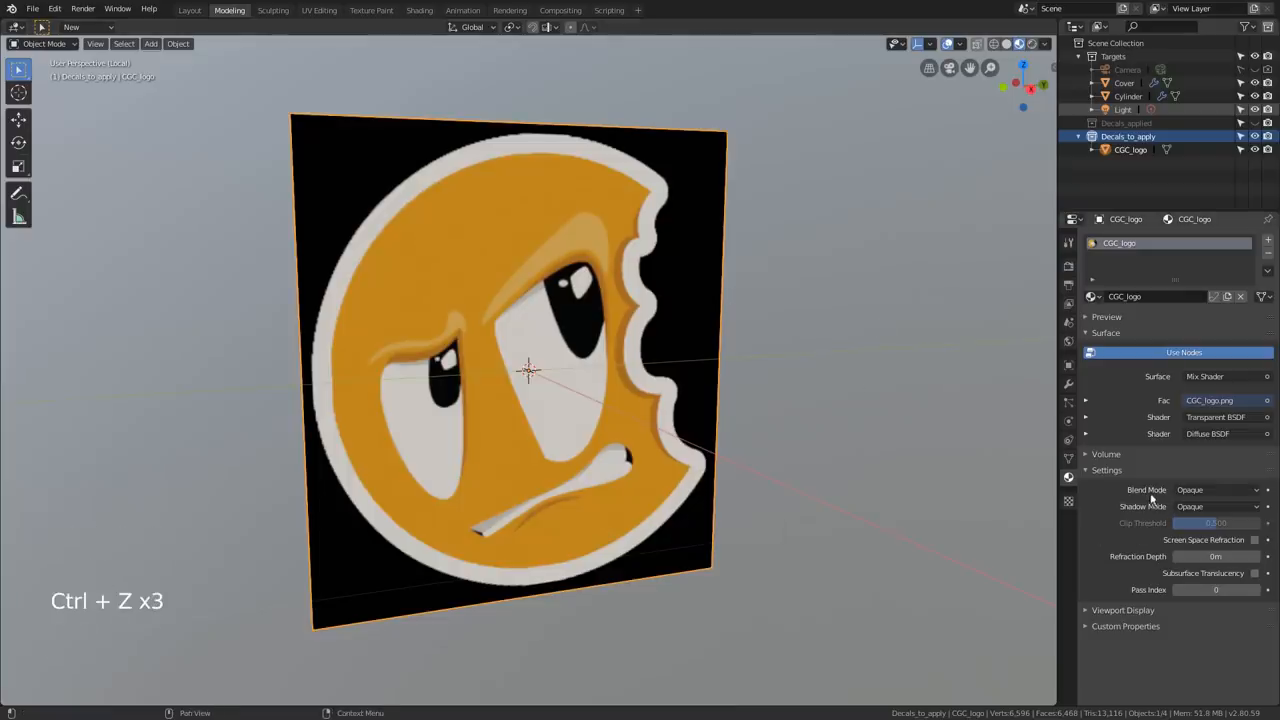
{"action": "left_click", "coordinate": [1216, 488]}
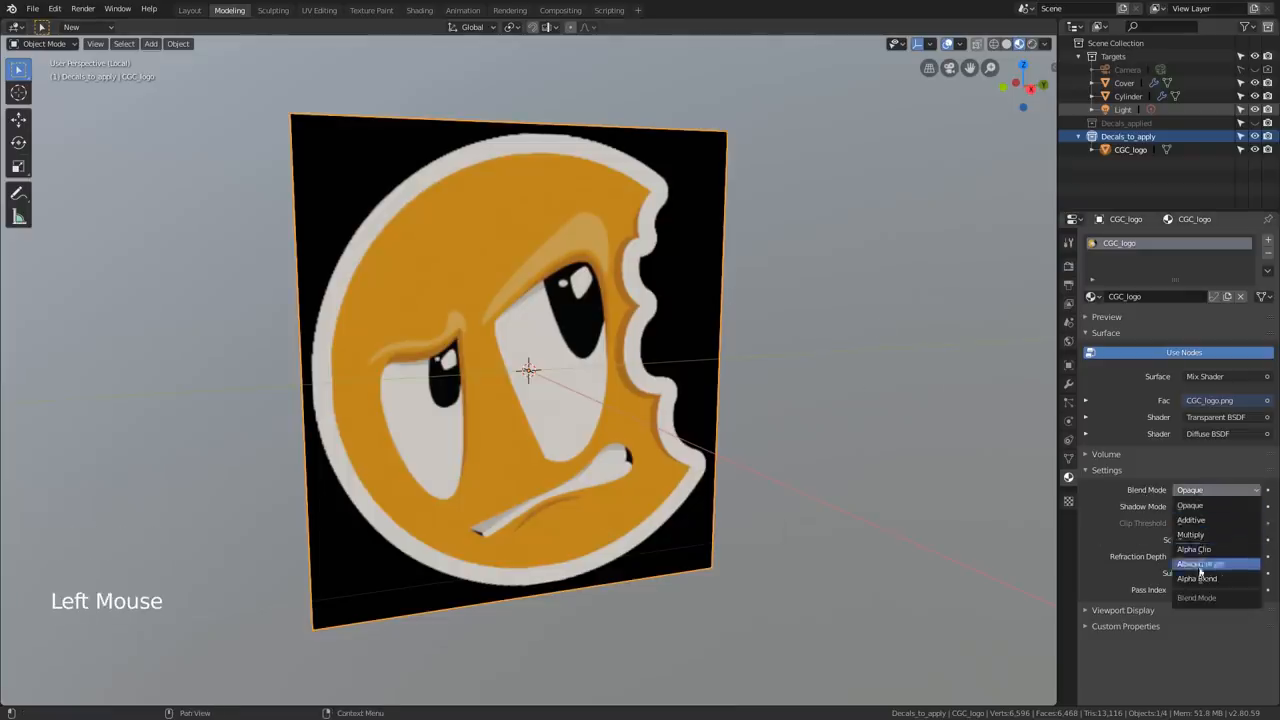
{"action": "left_click", "coordinate": [1196, 578]}
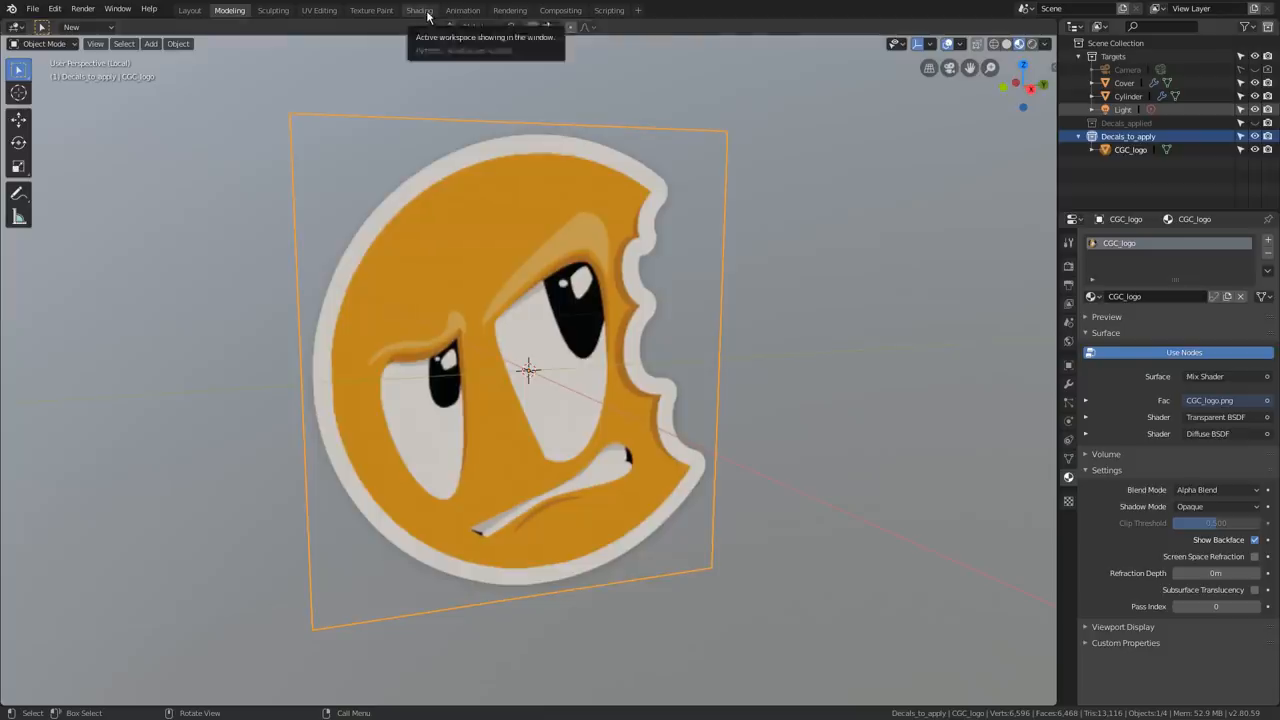
{"action": "left_click", "coordinate": [420, 10]}
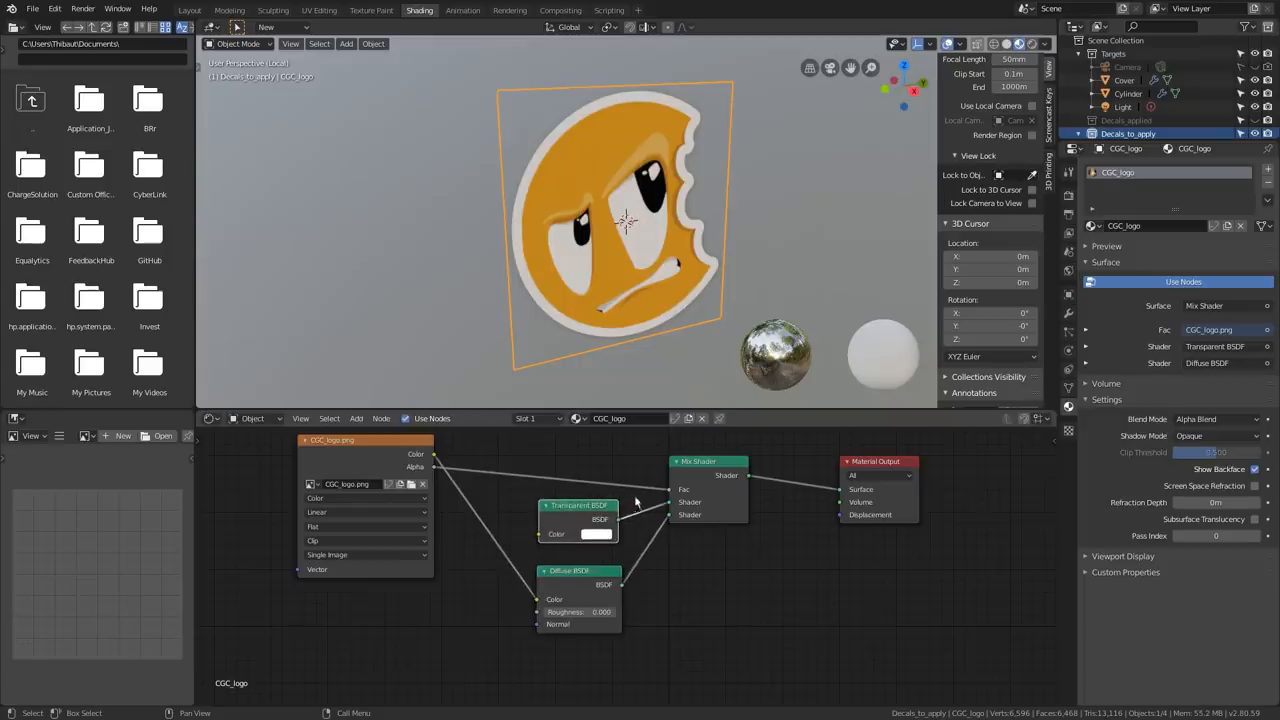
{"action": "mouse_move", "coordinate": [730, 504]}
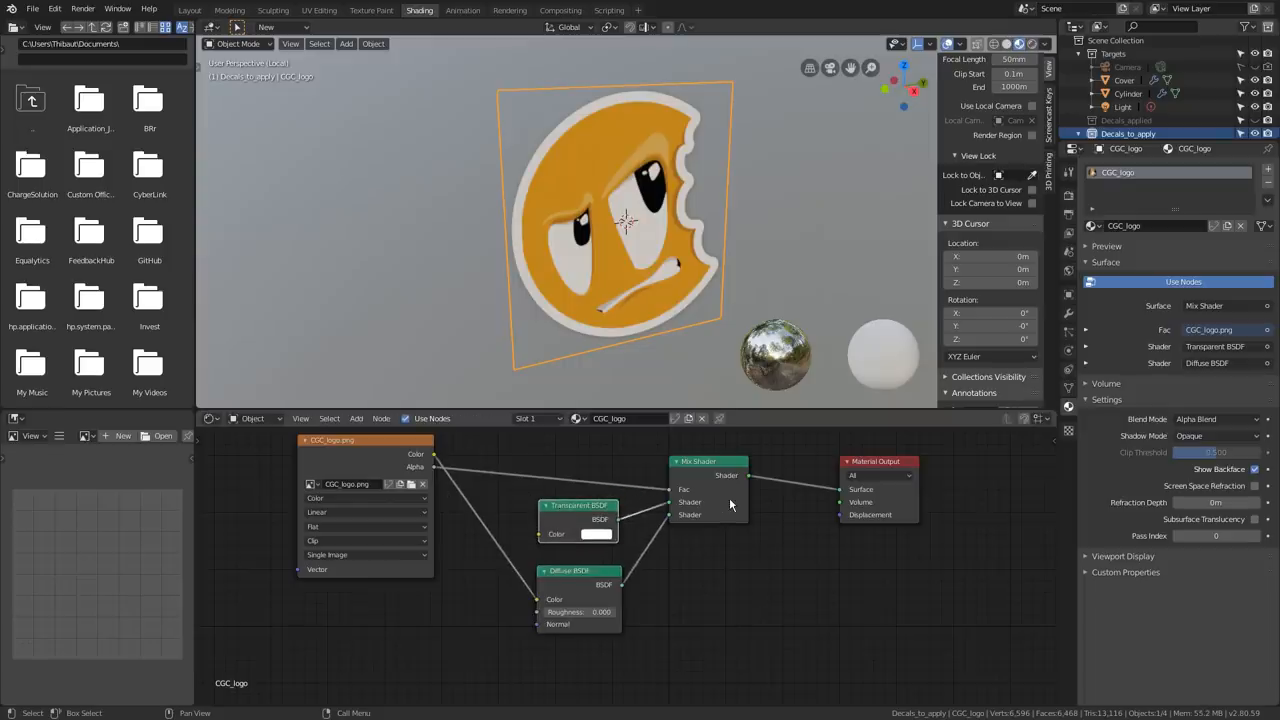
{"action": "left_click", "coordinate": [228, 10]}
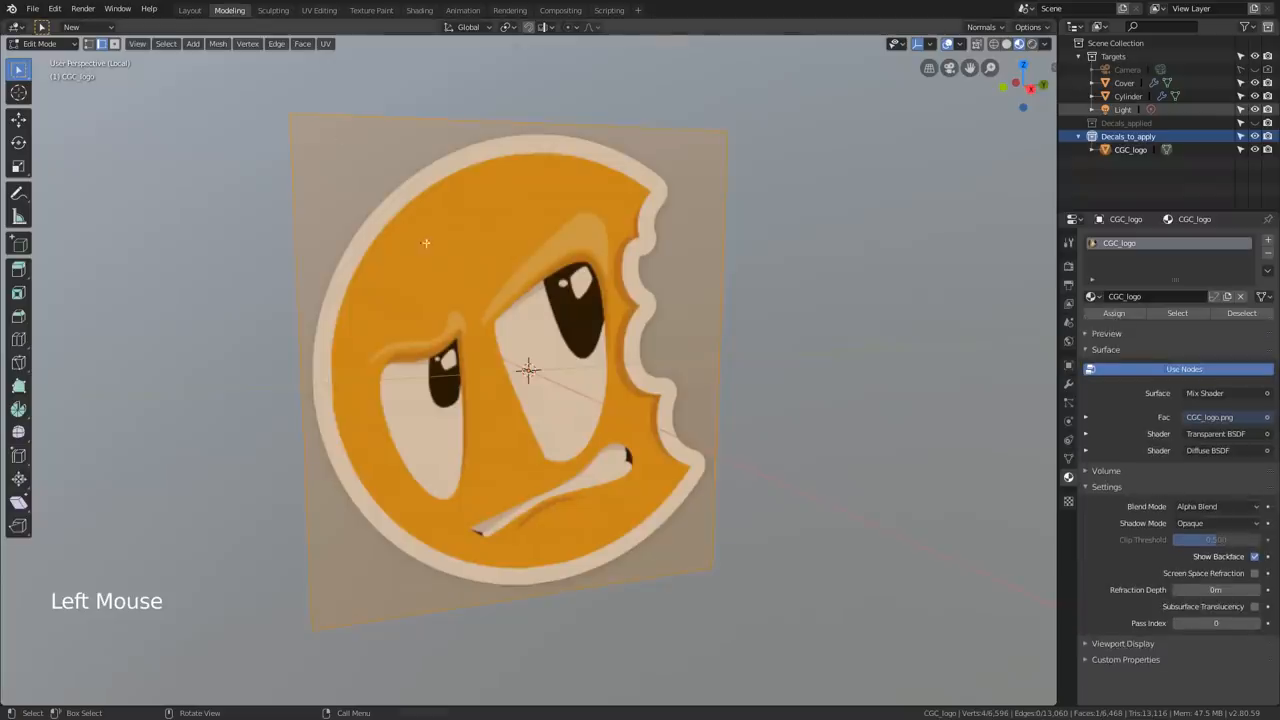
{"action": "key", "text": "Tab"}
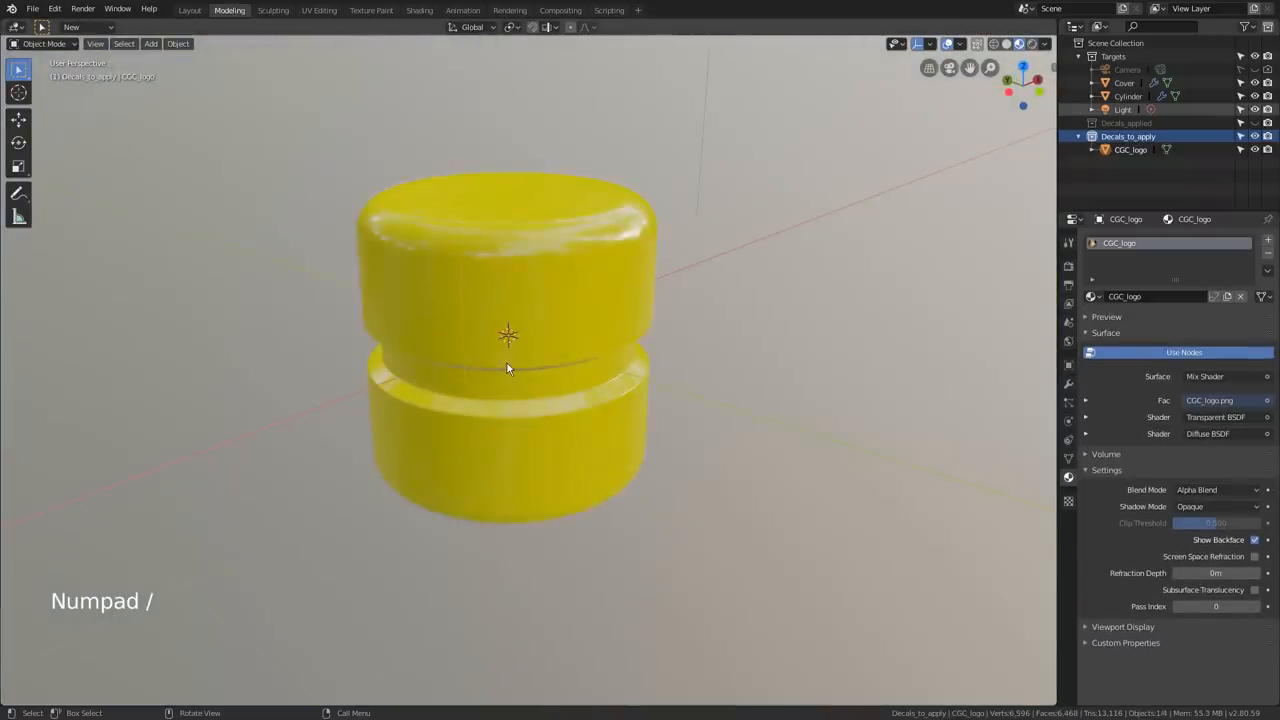
- Enable Face snapping with Align Rotation to Target and Ctrl-move the logo plane onto the cylinder
{"action": "key", "text": "g"}
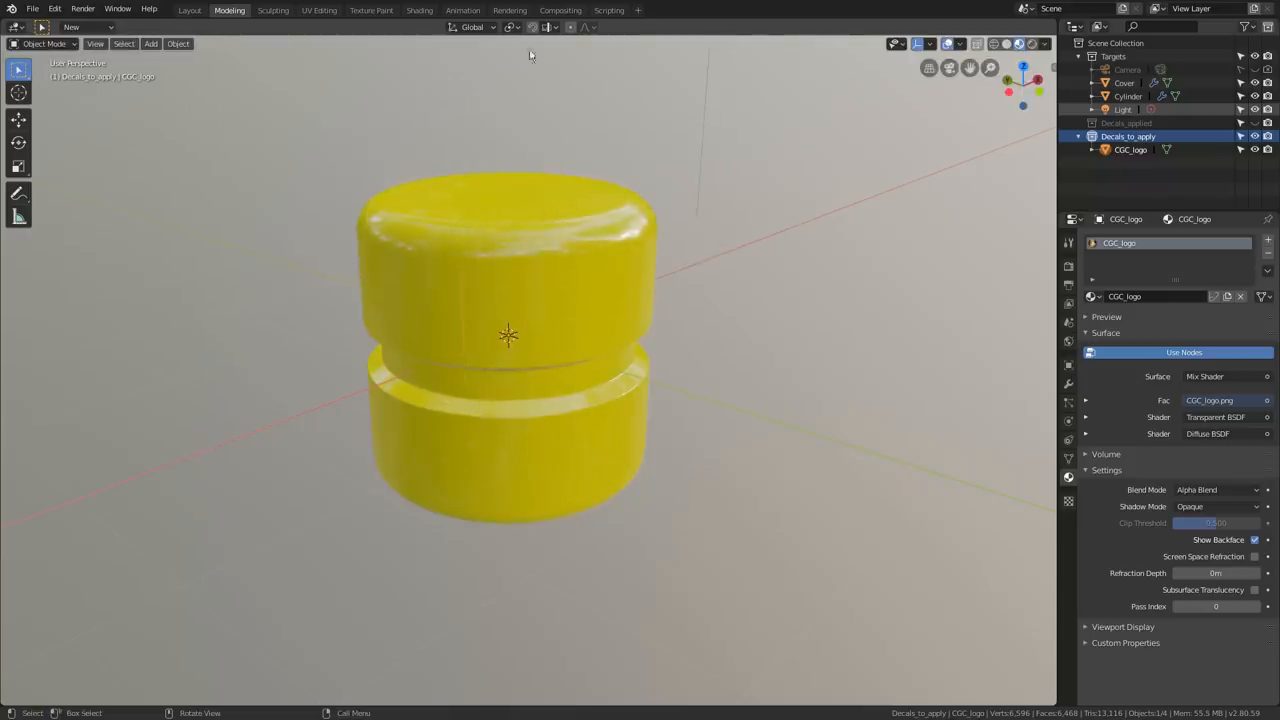
{"action": "left_click", "coordinate": [548, 28]}
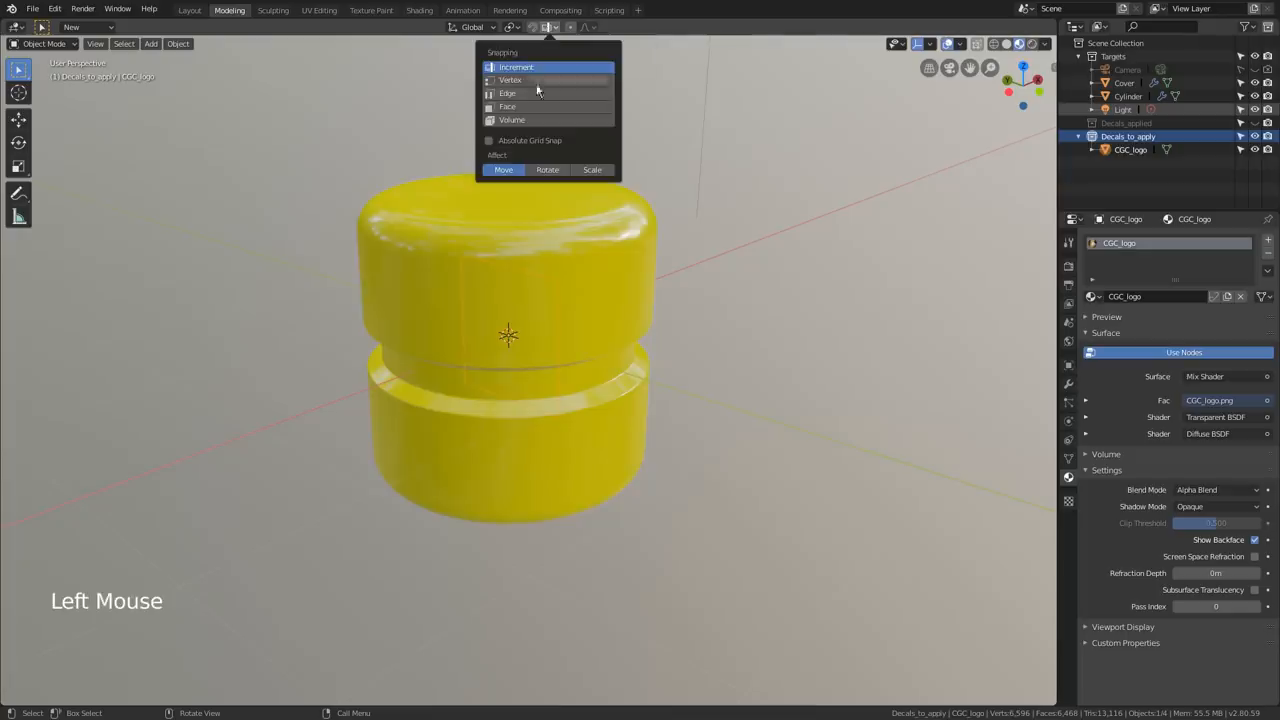
{"action": "left_click", "coordinate": [508, 106]}
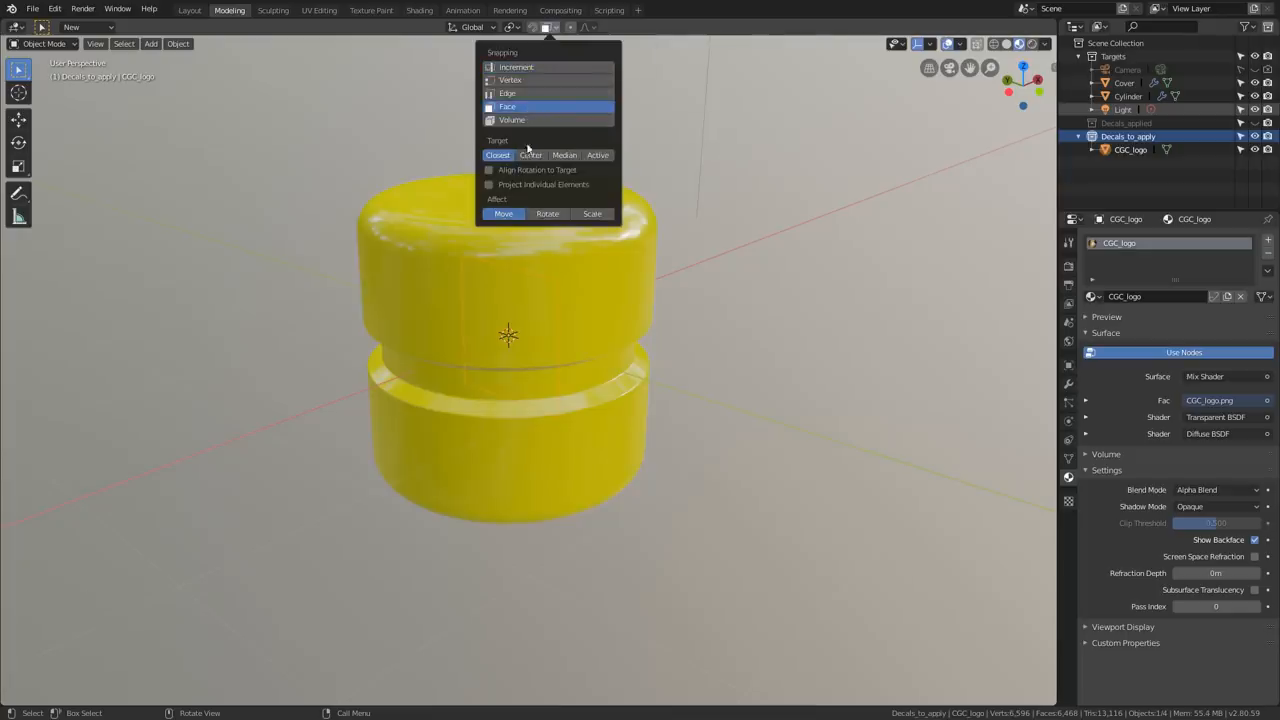
{"action": "left_click", "coordinate": [532, 154]}
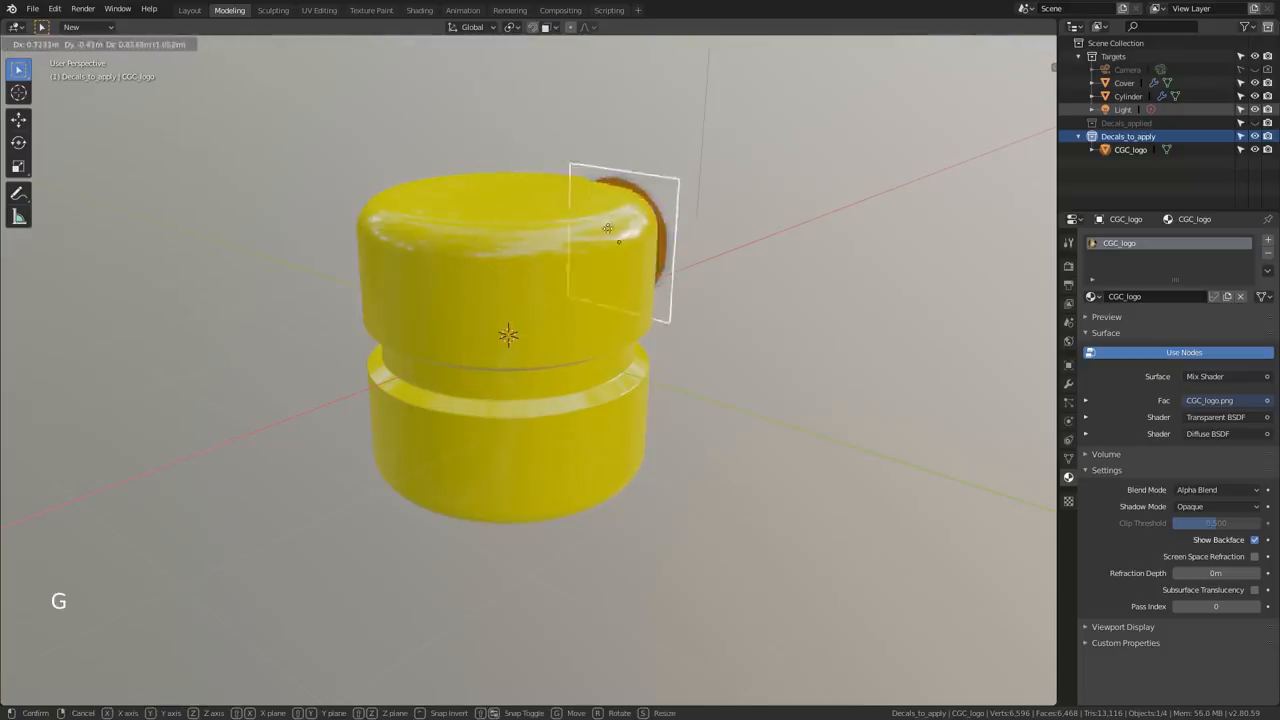
{"action": "key", "text": "ctrl"}
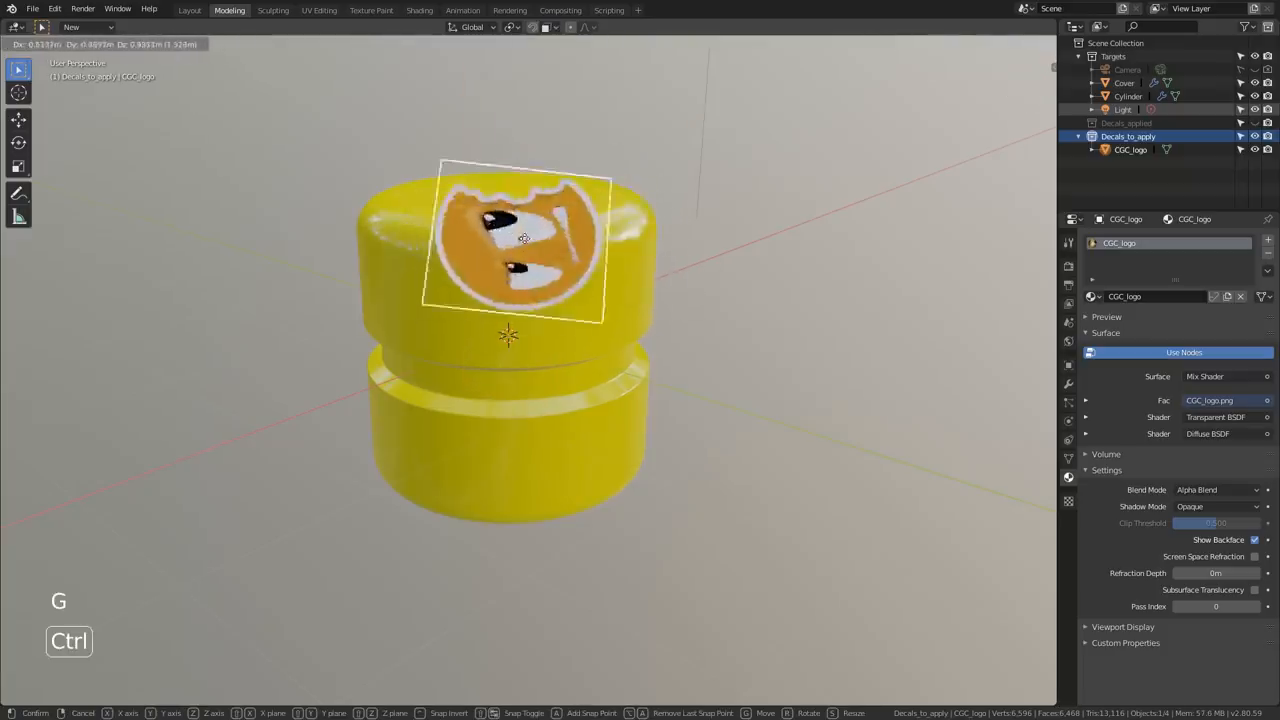
{"action": "mouse_move", "coordinate": [430, 244]}
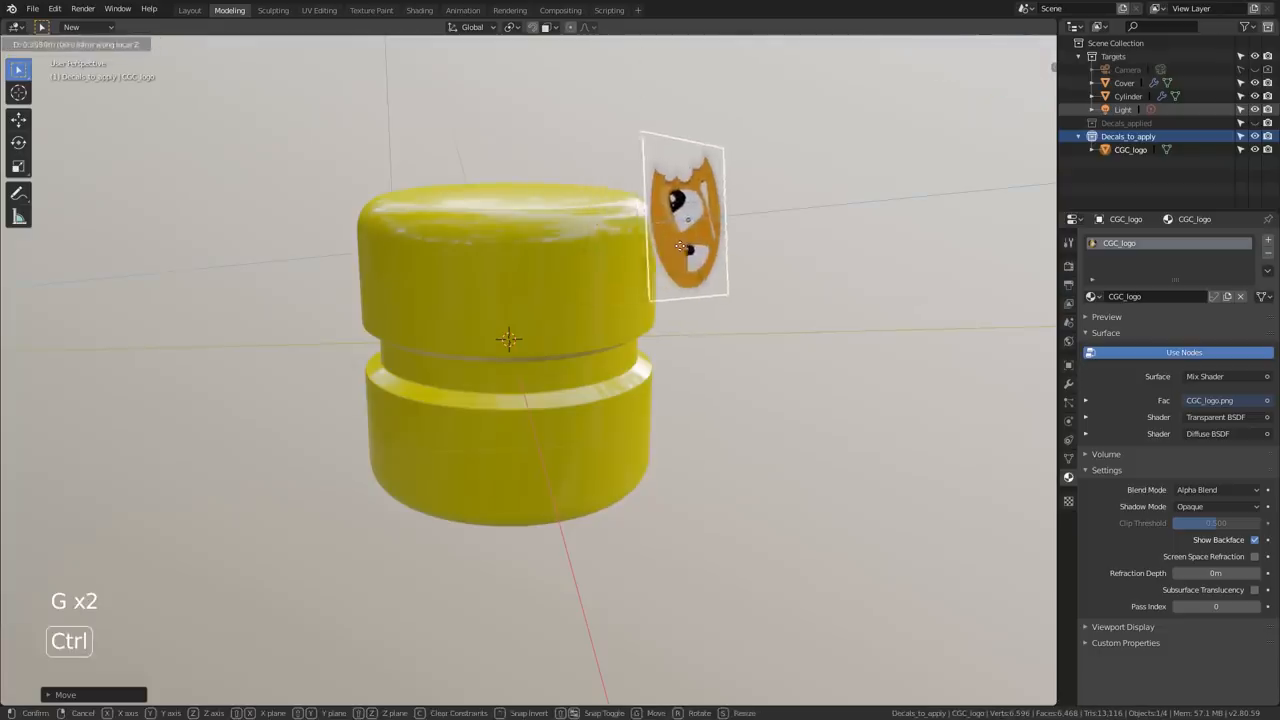
- Move and rotate the CGC_logo plane to rest against the yellow cylinder's top edge
{"action": "scroll", "scroll_direction": "up", "scroll_amount": 3}
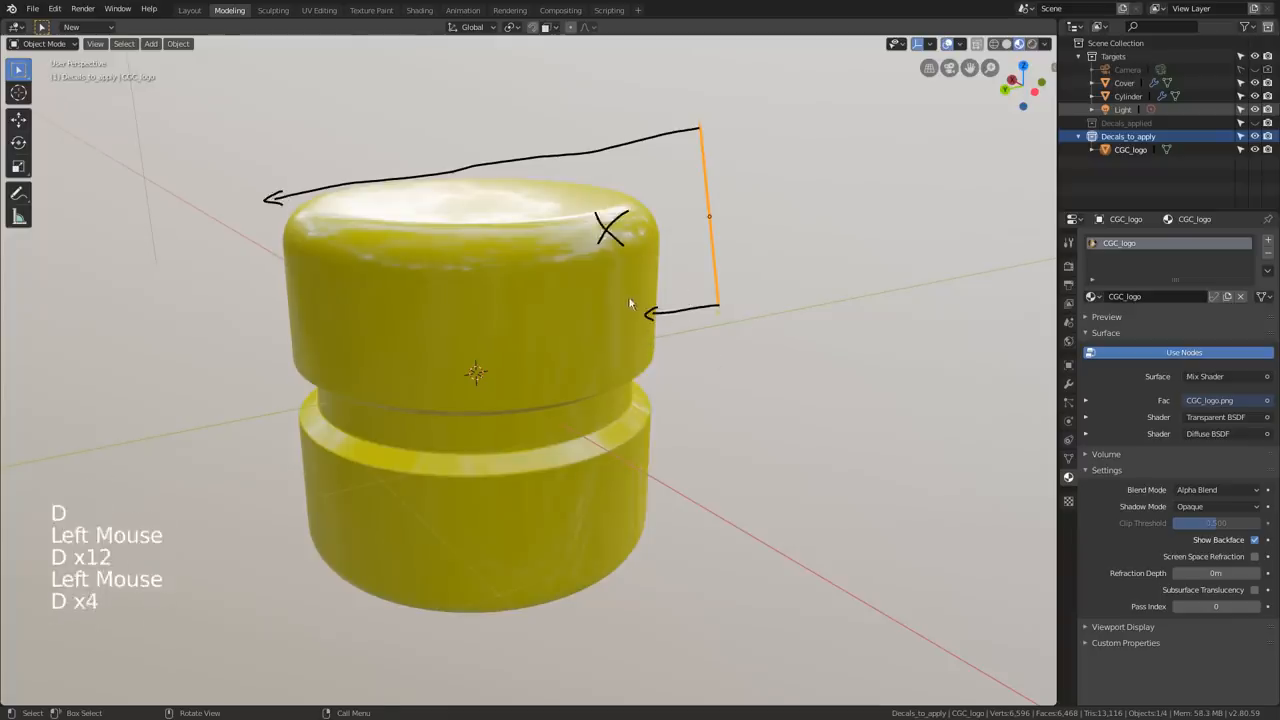
{"action": "key", "text": "g"}
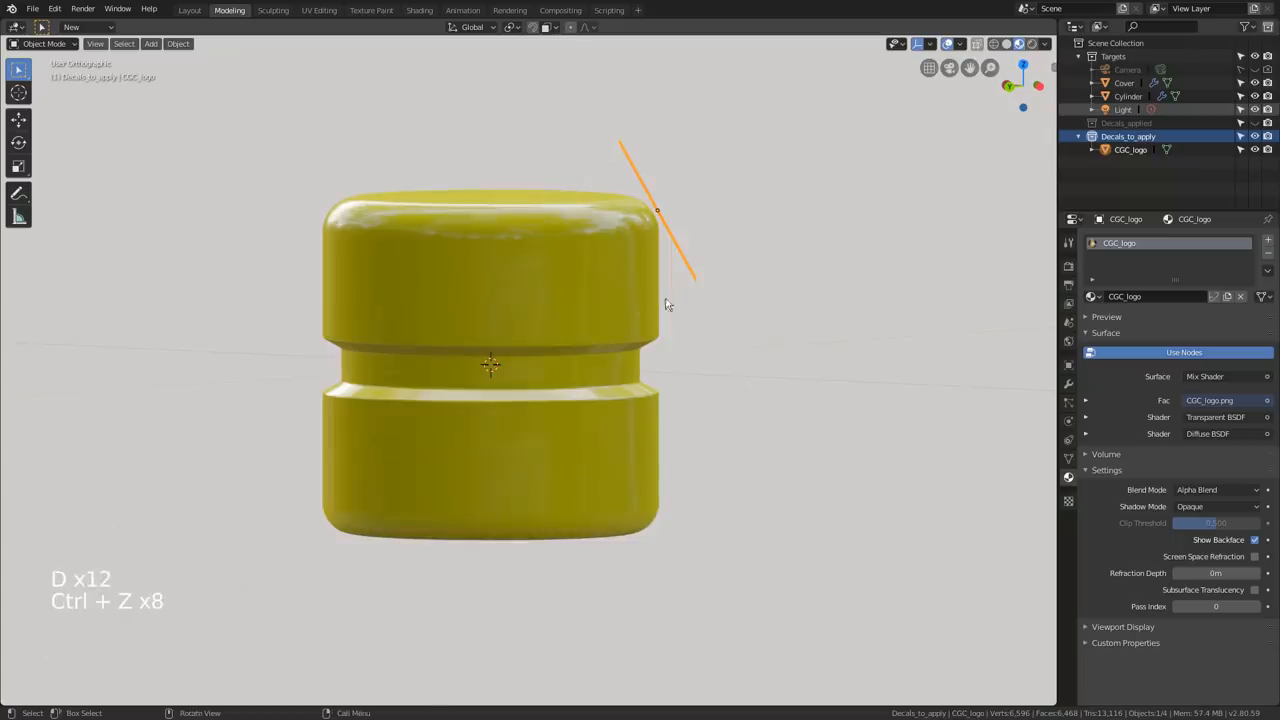
{"action": "key", "text": "r"}
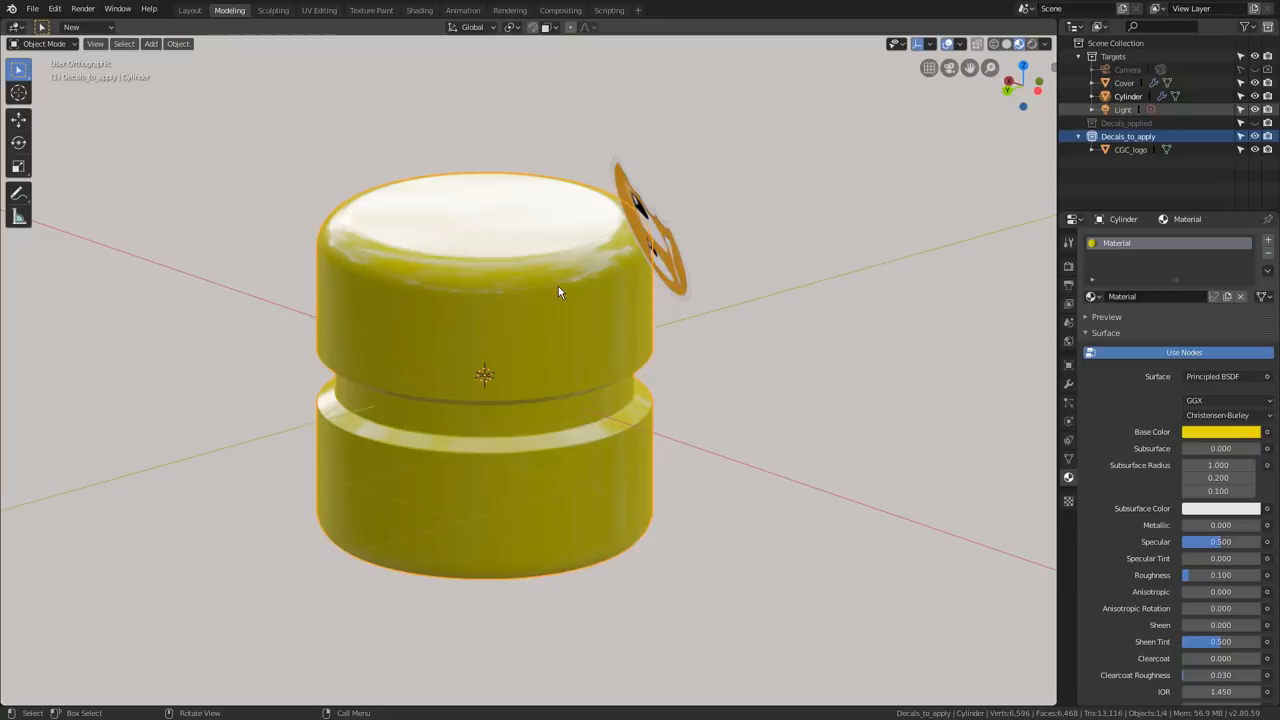
- Duplicate the cylinder with Shift+D and give Cylinder.001 a Boolean modifier targeting CGC_logo
{"action": "key", "text": "shift+d"}
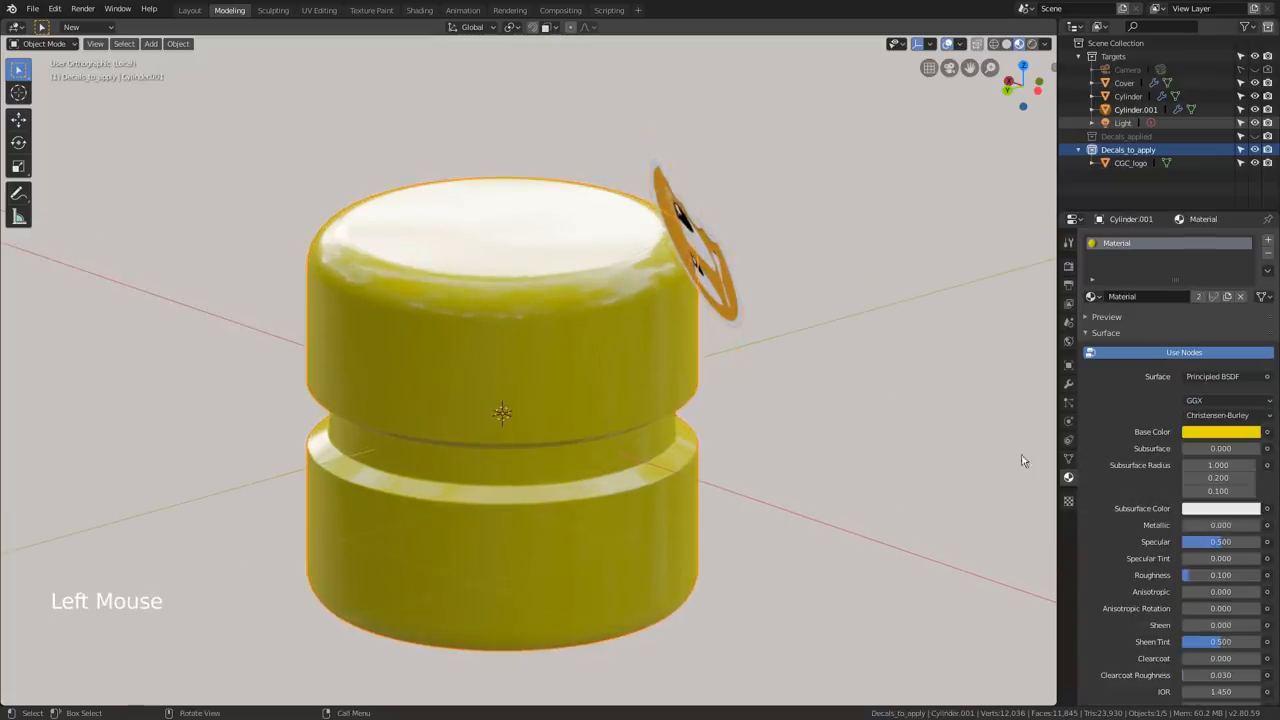
{"action": "left_click", "coordinate": [1068, 384]}
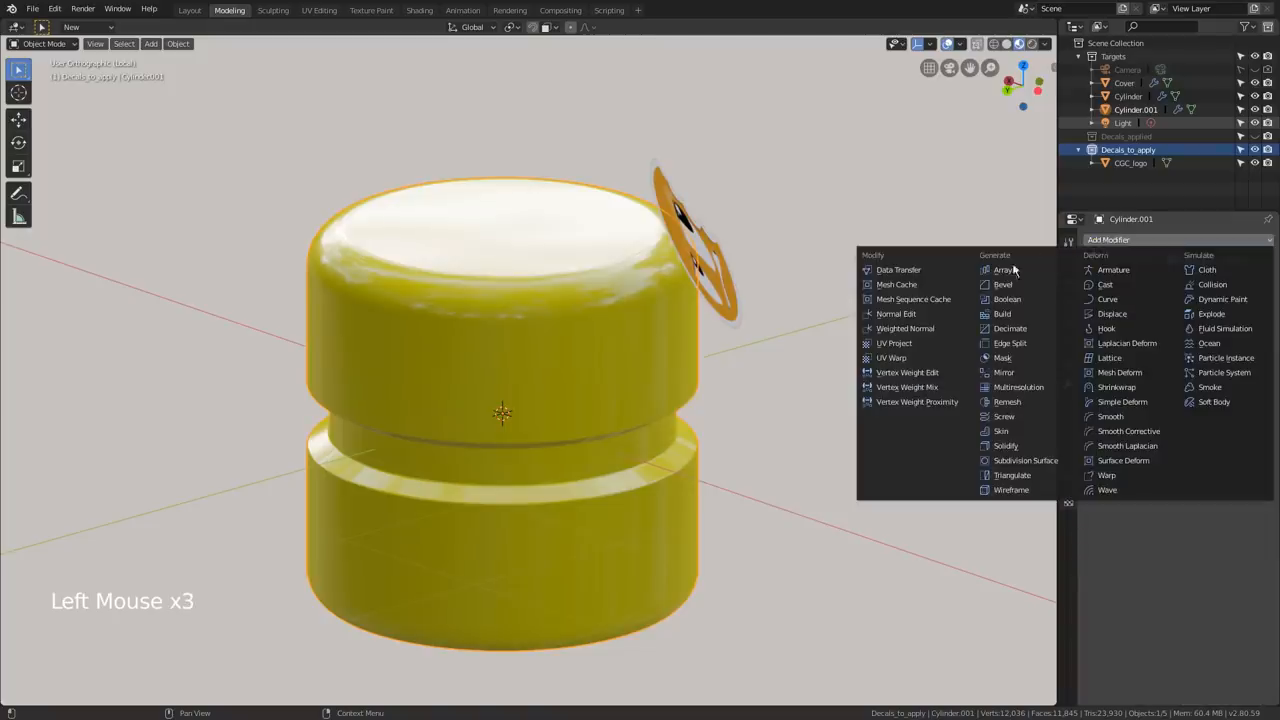
{"action": "left_click", "coordinate": [1008, 300]}
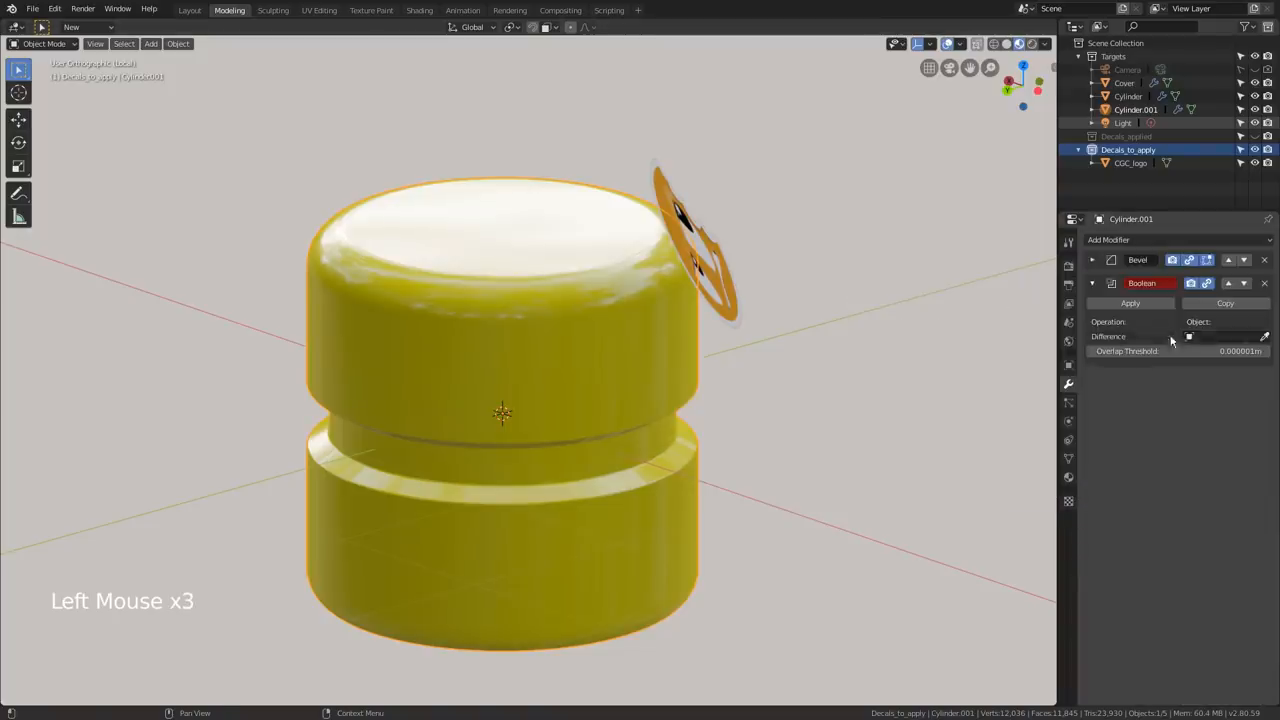
{"action": "left_click", "coordinate": [1130, 336]}
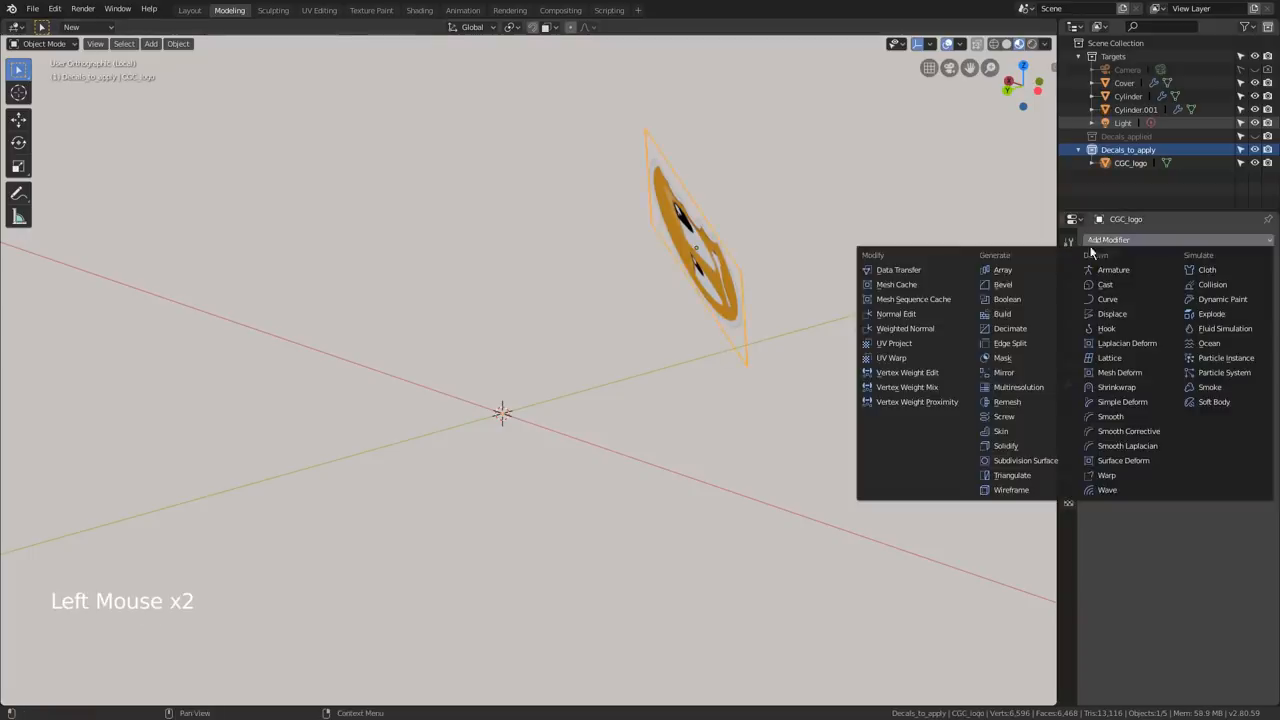
- Add a Solidify modifier to CGC_logo to thicken it into a solid block
{"action": "left_click", "coordinate": [1006, 444]}
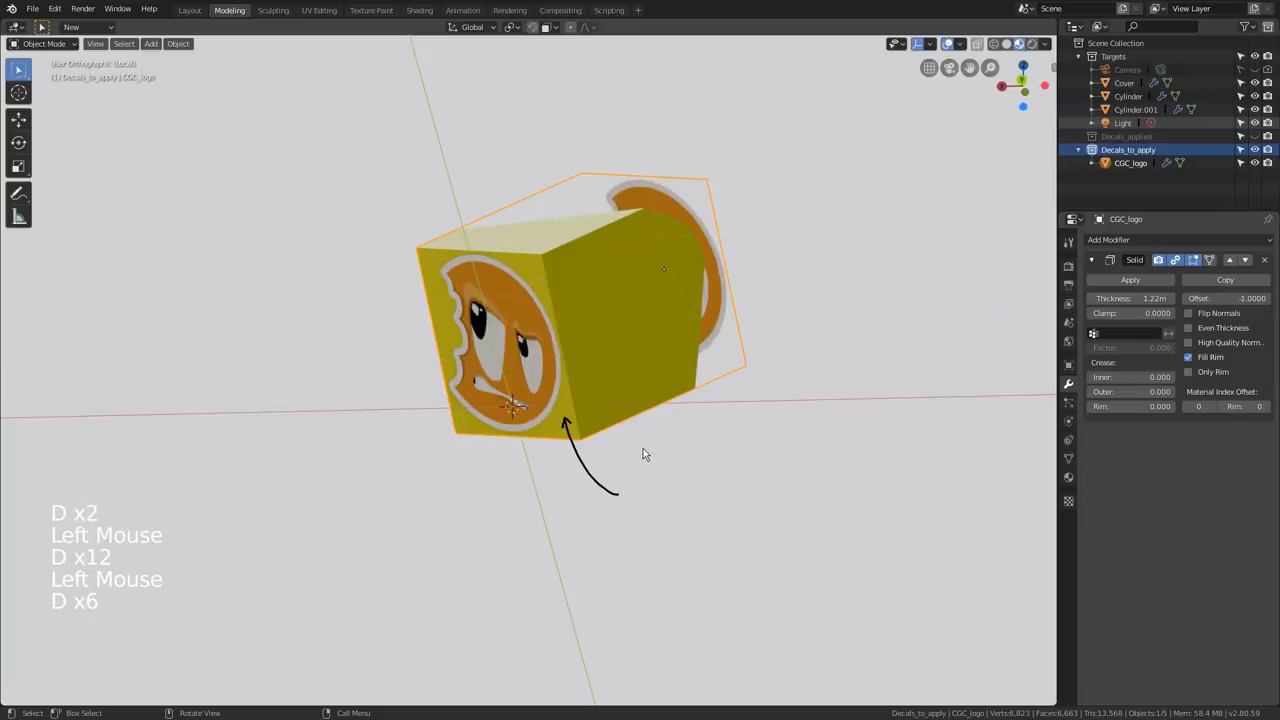
{"action": "key", "text": "ctrl+z"}
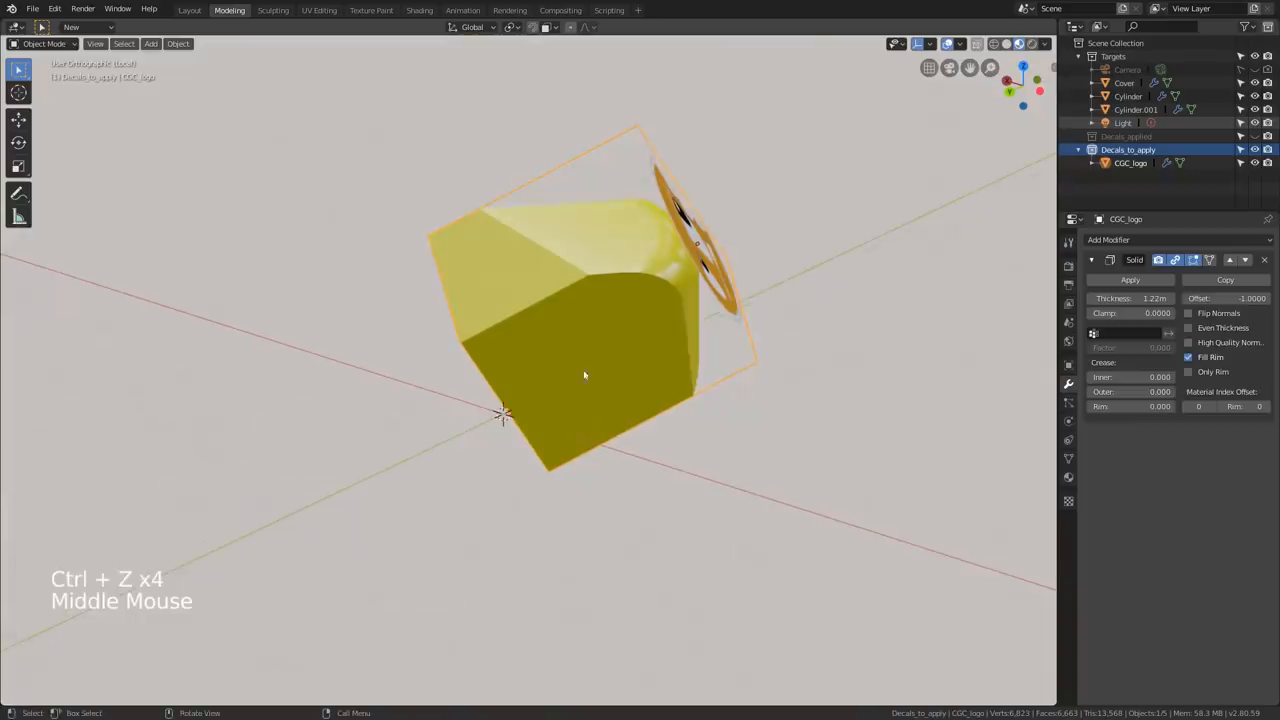
- Apply the Intersect boolean on Cylinder.001 and inspect the resulting curved patch in Edit Mode
{"action": "left_click", "coordinate": [1136, 108]}
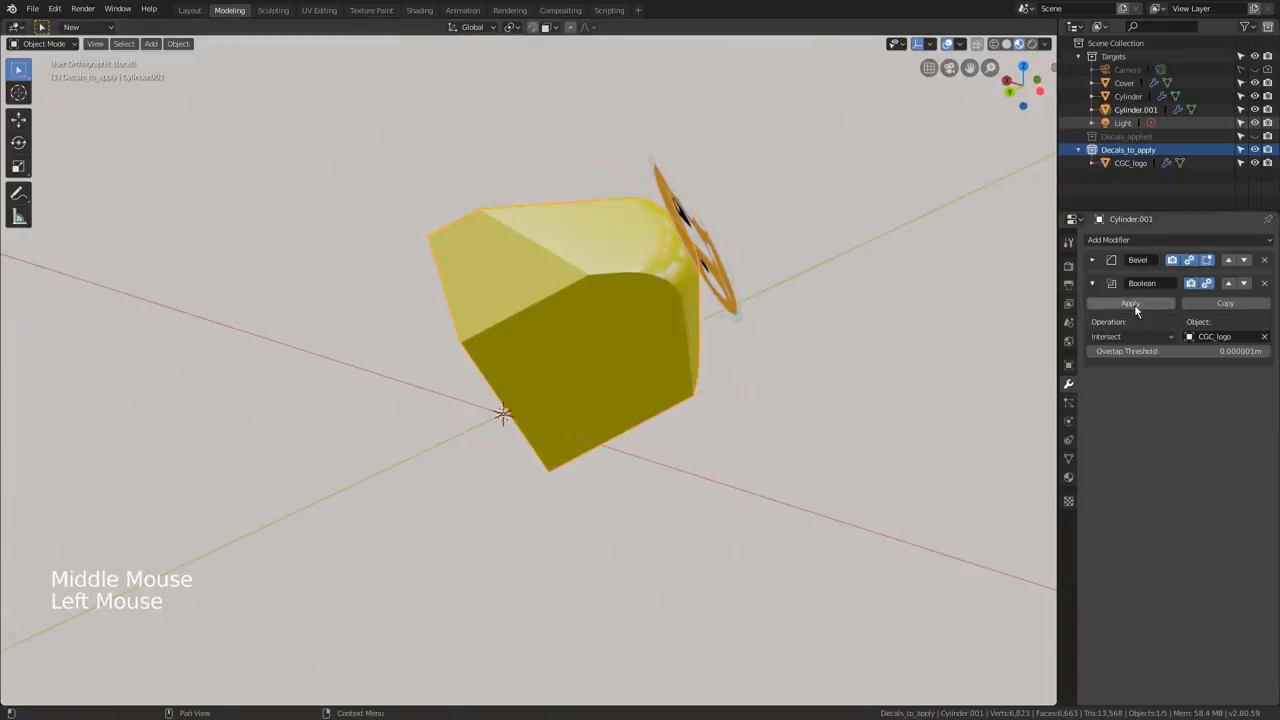
{"action": "left_click", "coordinate": [1130, 304]}
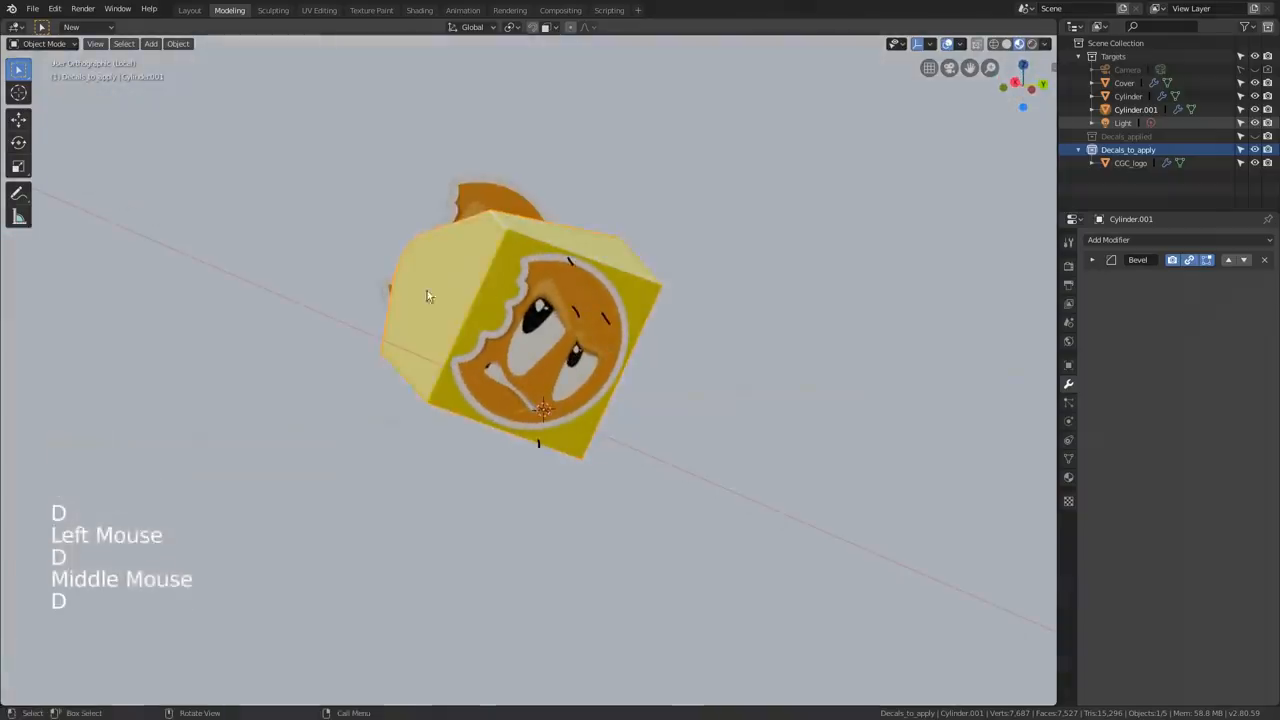
{"action": "key", "text": "Tab"}
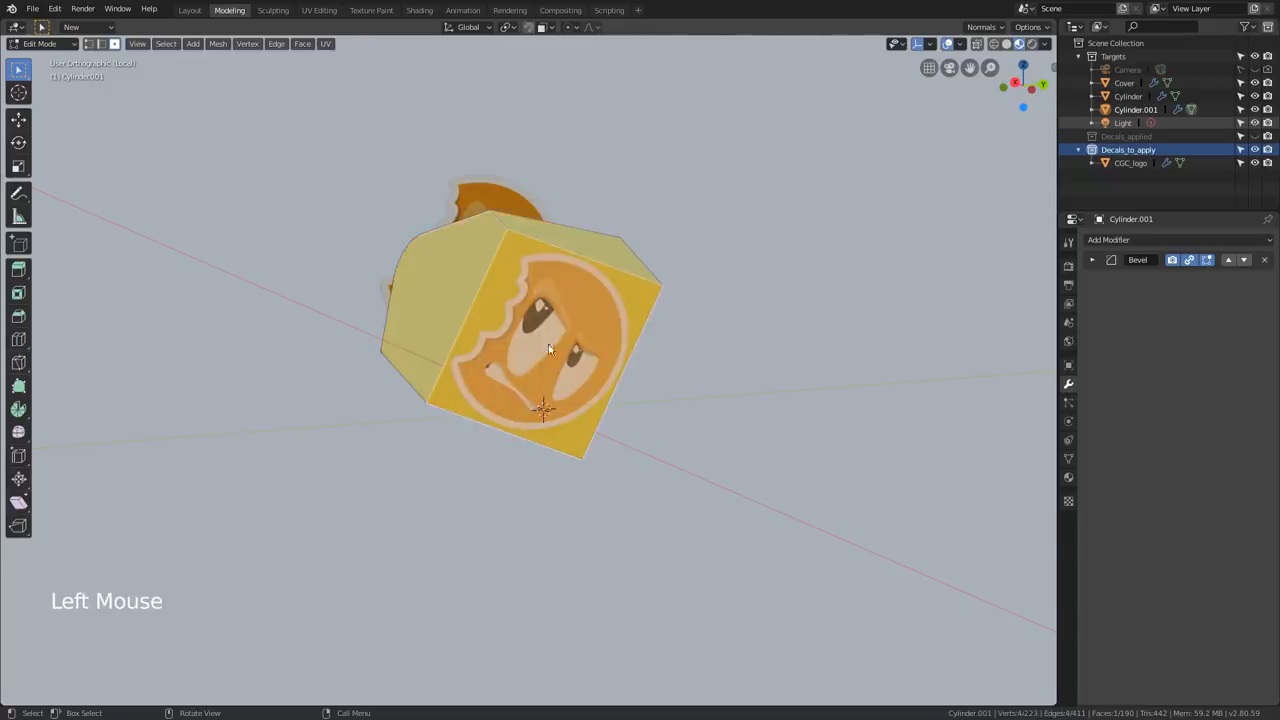
{"action": "key", "text": "Tab"}
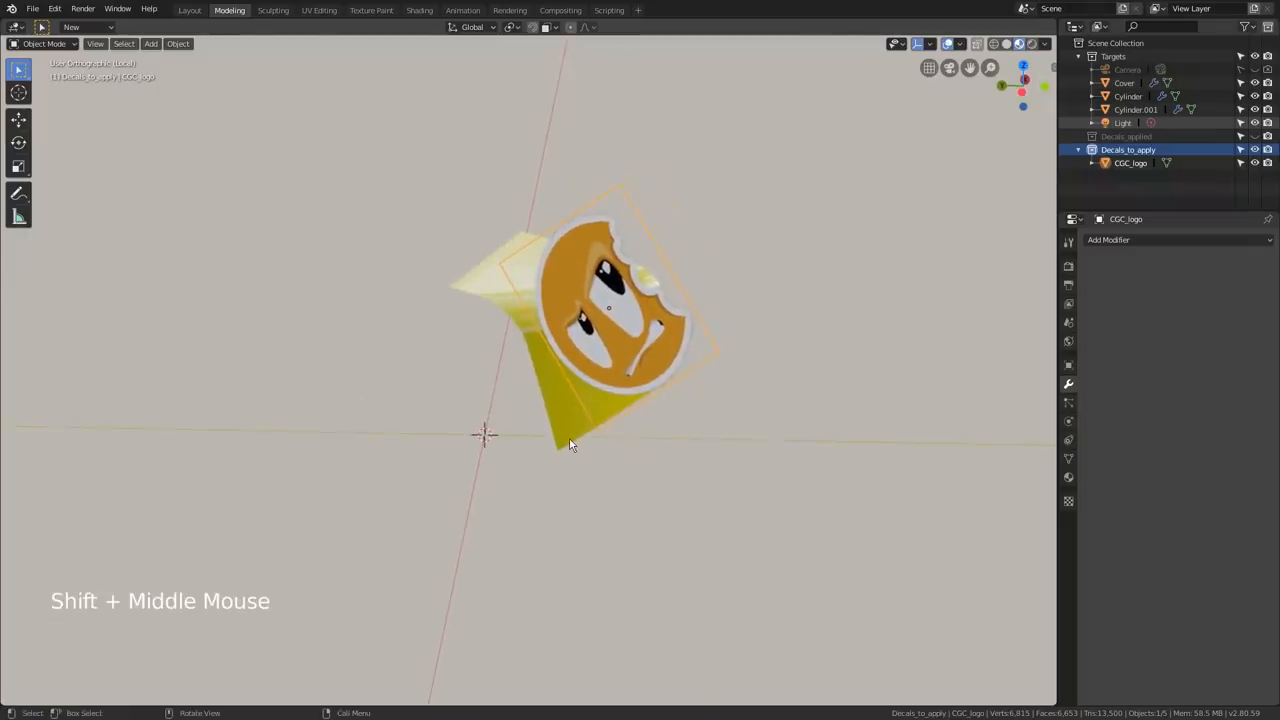
- Link the CGC_logo material onto the curved cut patch with Ctrl+L Link Materials
{"action": "left_click", "coordinate": [616, 360]}
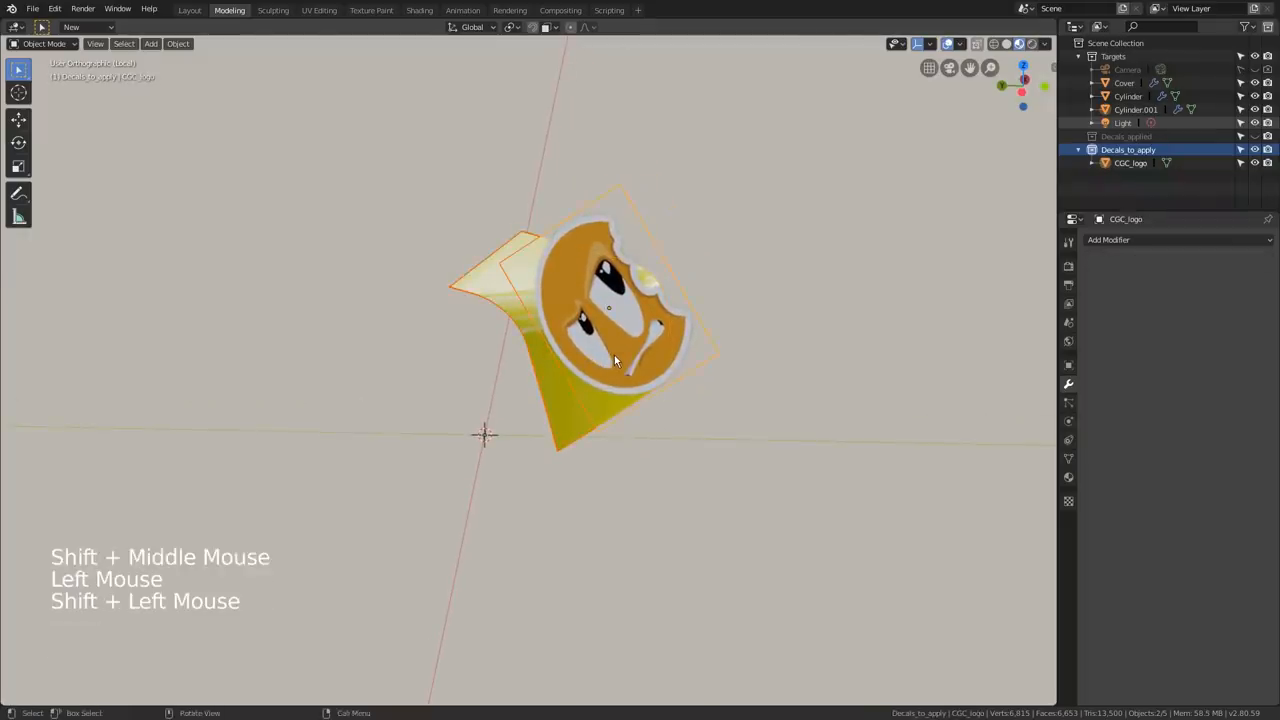
{"action": "key", "text": "ctrl+l"}
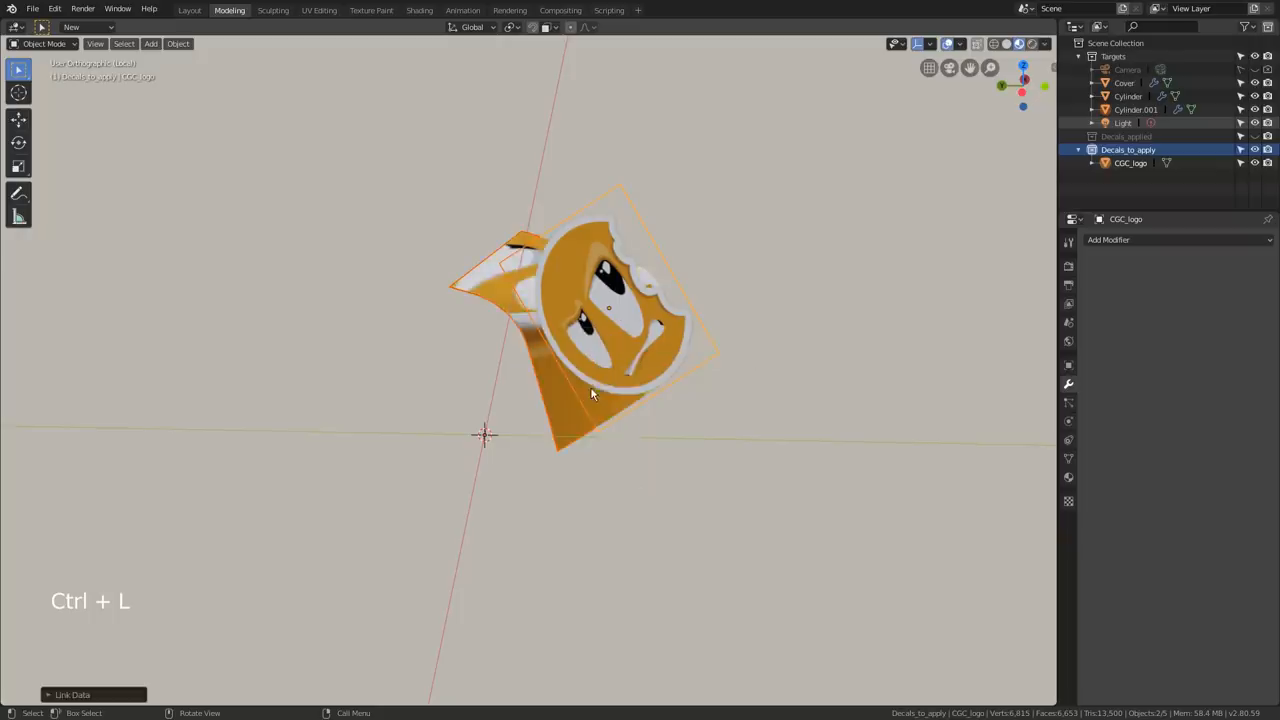
{"action": "mouse_move", "coordinate": [644, 370]}
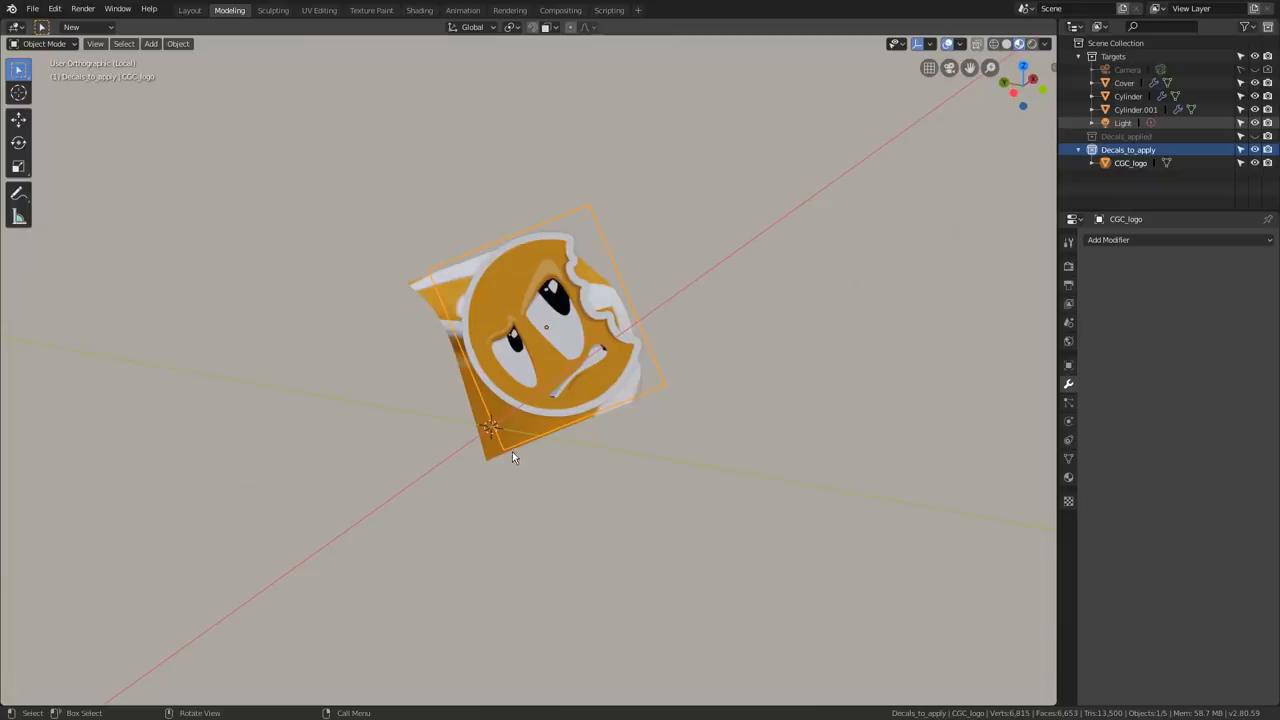
{"action": "left_click", "coordinate": [490, 456]}
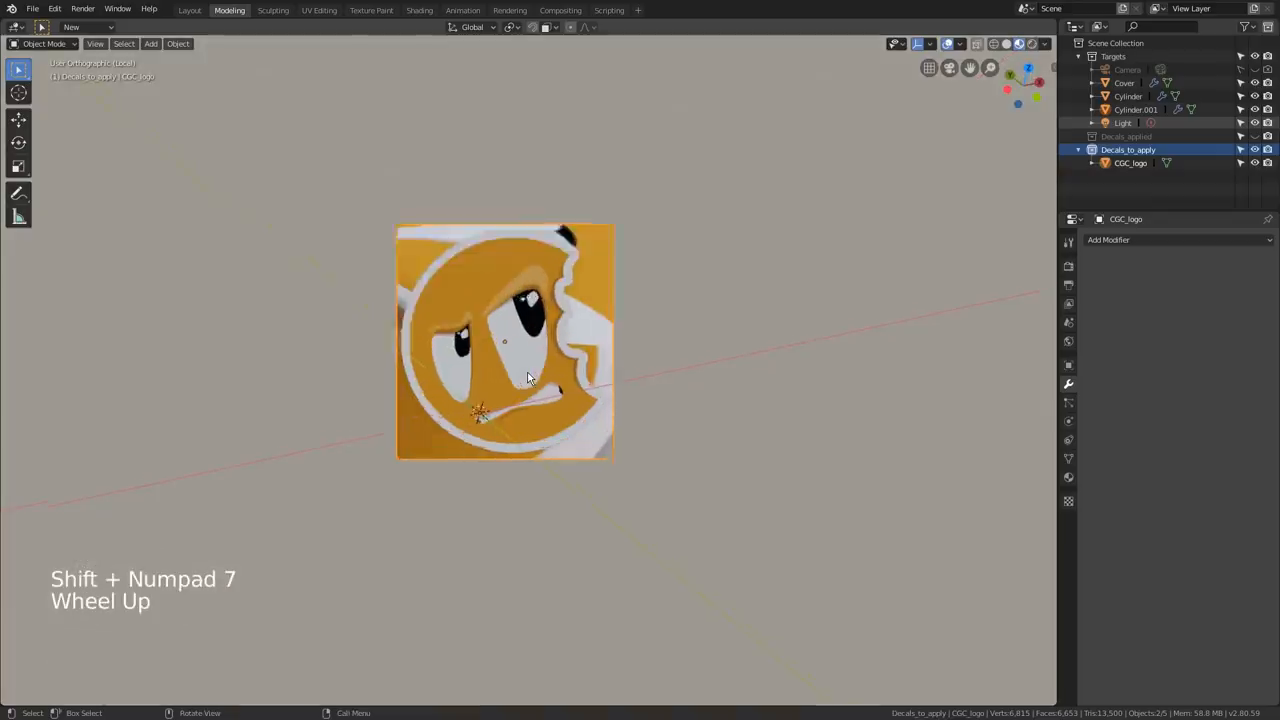
- From top view, unwrap the patch's UVs with Project From View (Bounds)
{"action": "scroll", "scroll_direction": "up", "scroll_amount": 3}
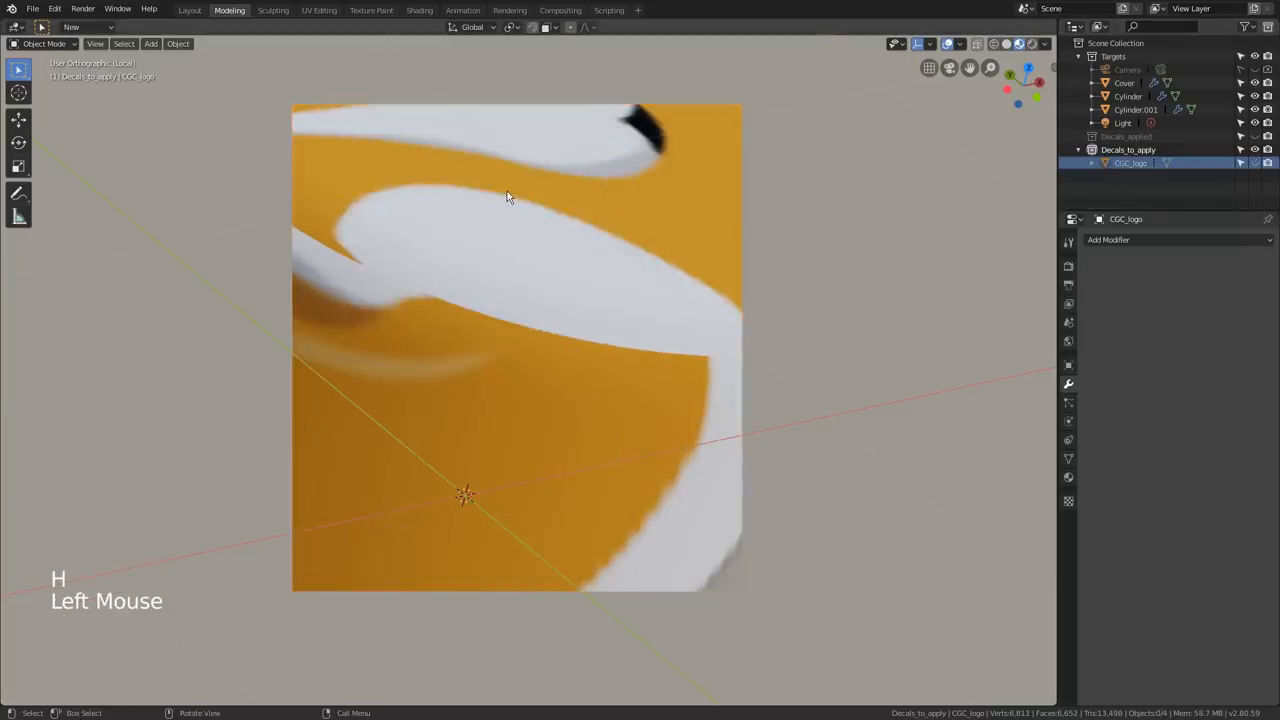
{"action": "key", "text": "Tab"}
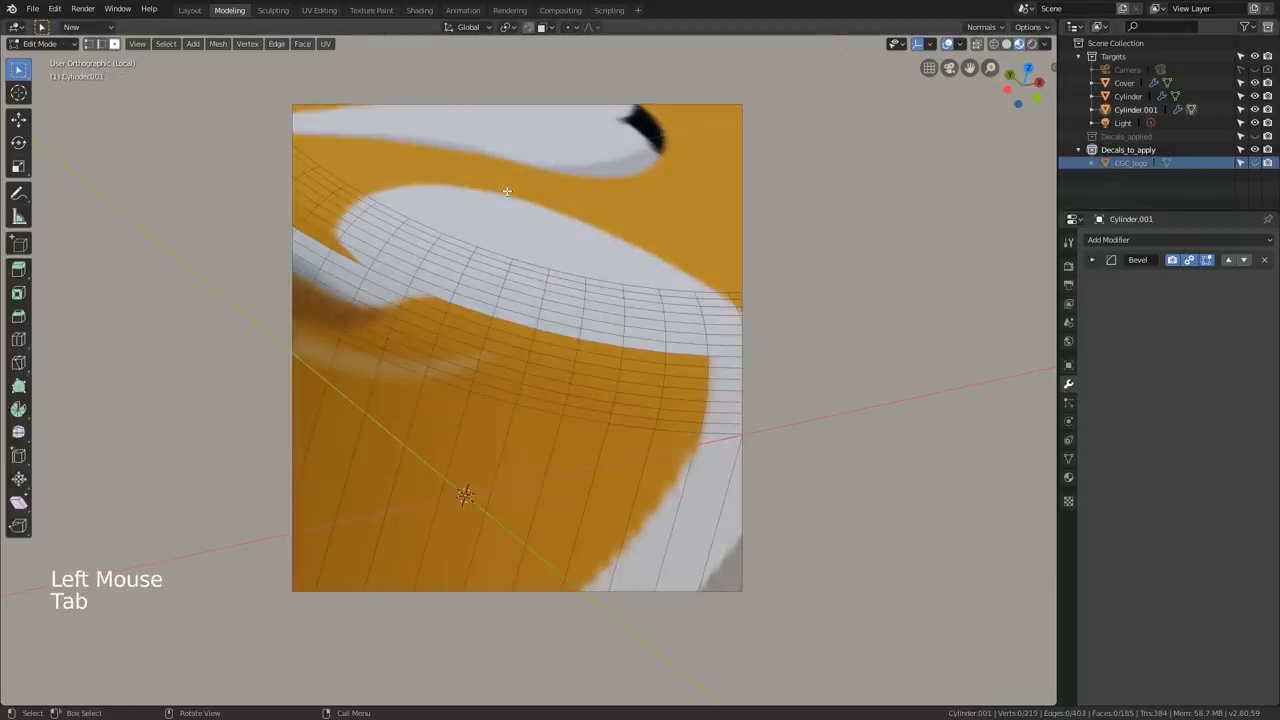
{"action": "key", "text": "u"}
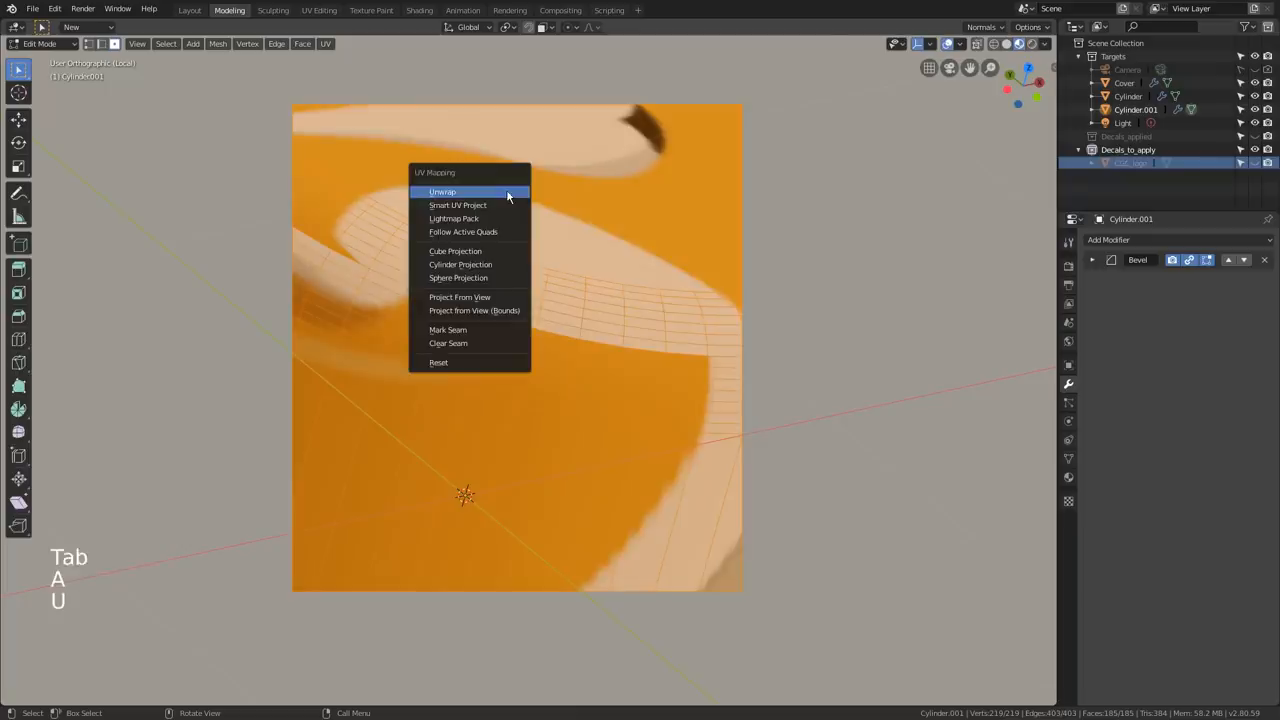
{"action": "mouse_move", "coordinate": [474, 310]}
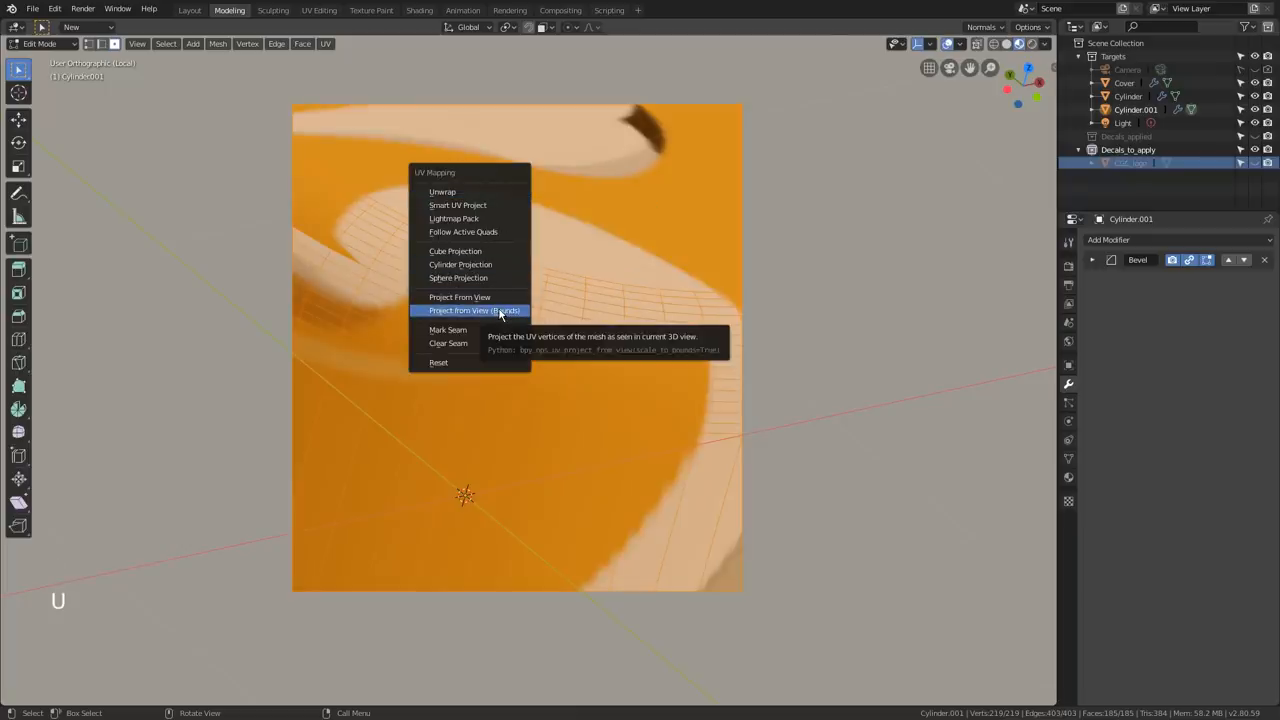
{"action": "left_click", "coordinate": [472, 310]}
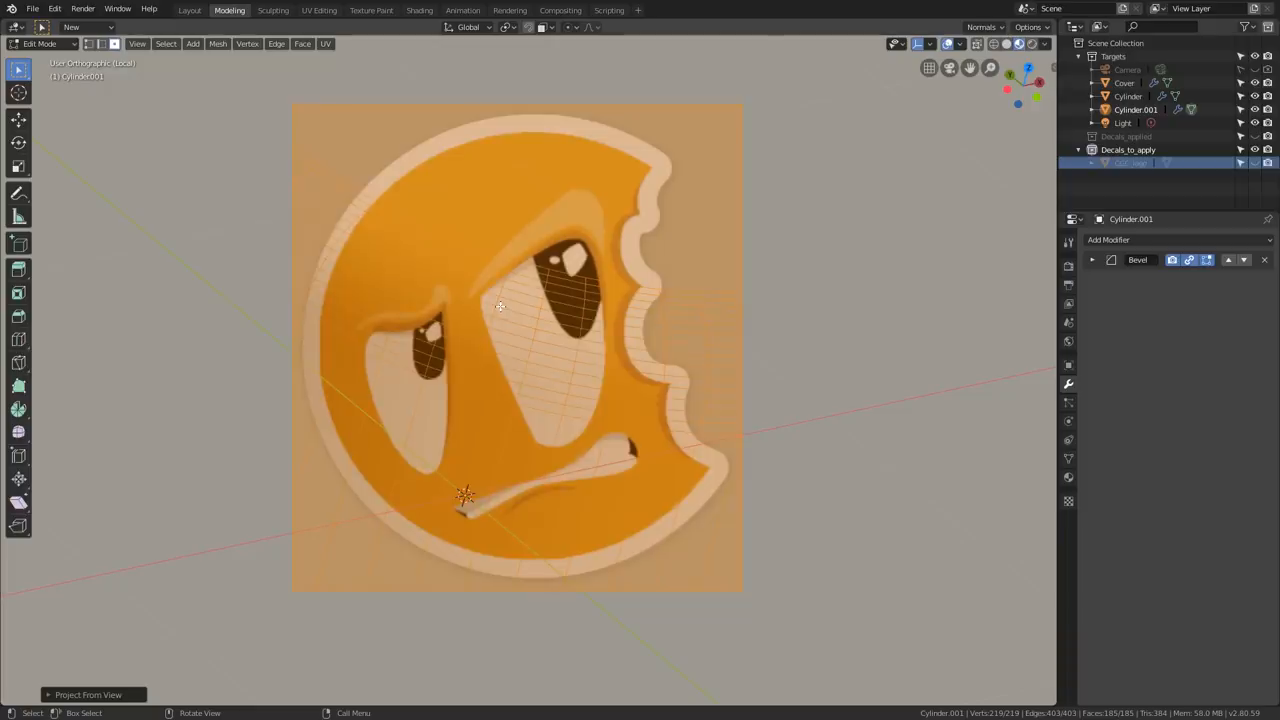
{"action": "key", "text": "Tab"}
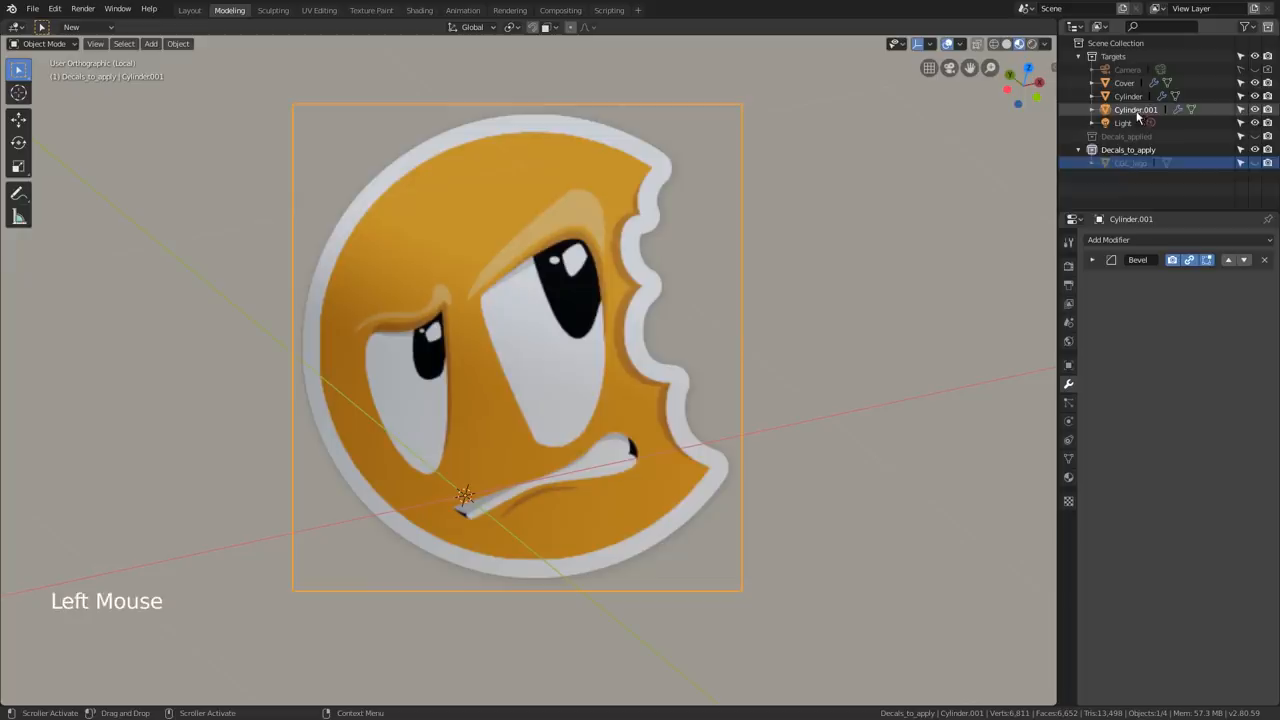
- Rename Cylinder.001 to CGC_logo_applied and move it into the Decals_applied collection
{"action": "left_click", "coordinate": [1128, 108]}
{"action": "type", "text": "CGC_logo_app"}
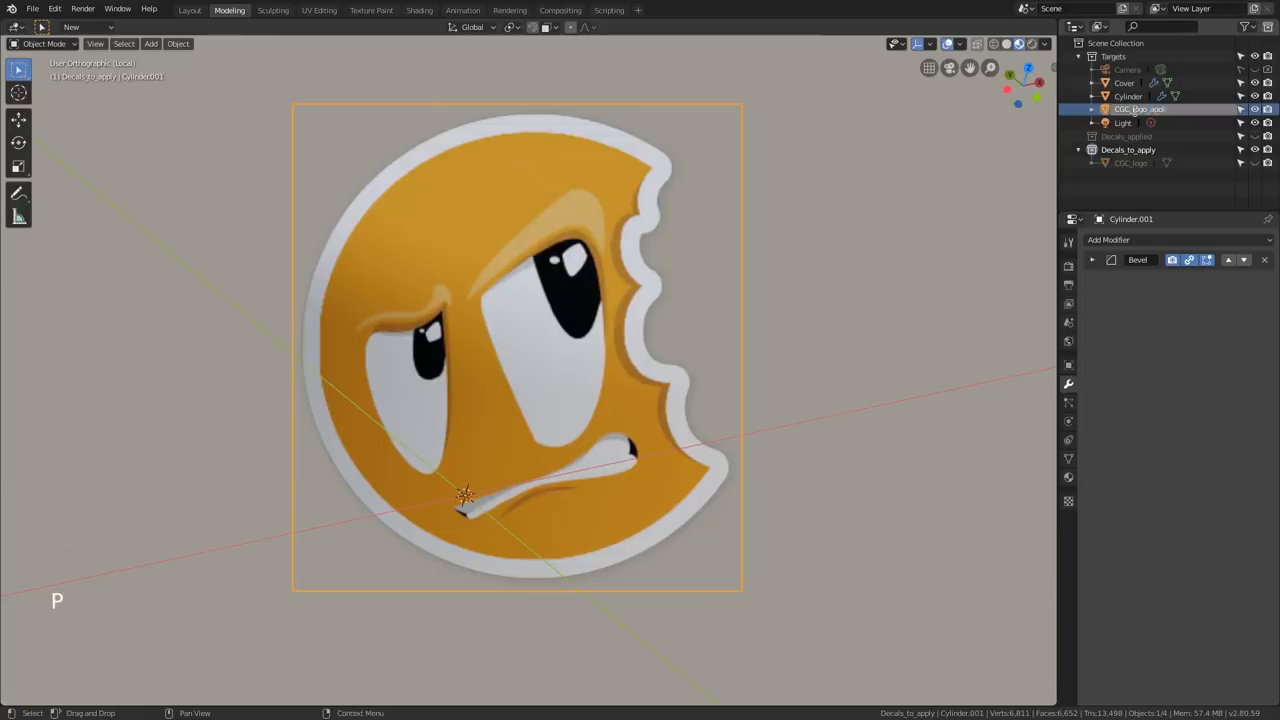
{"action": "left_click", "coordinate": [1140, 70]}
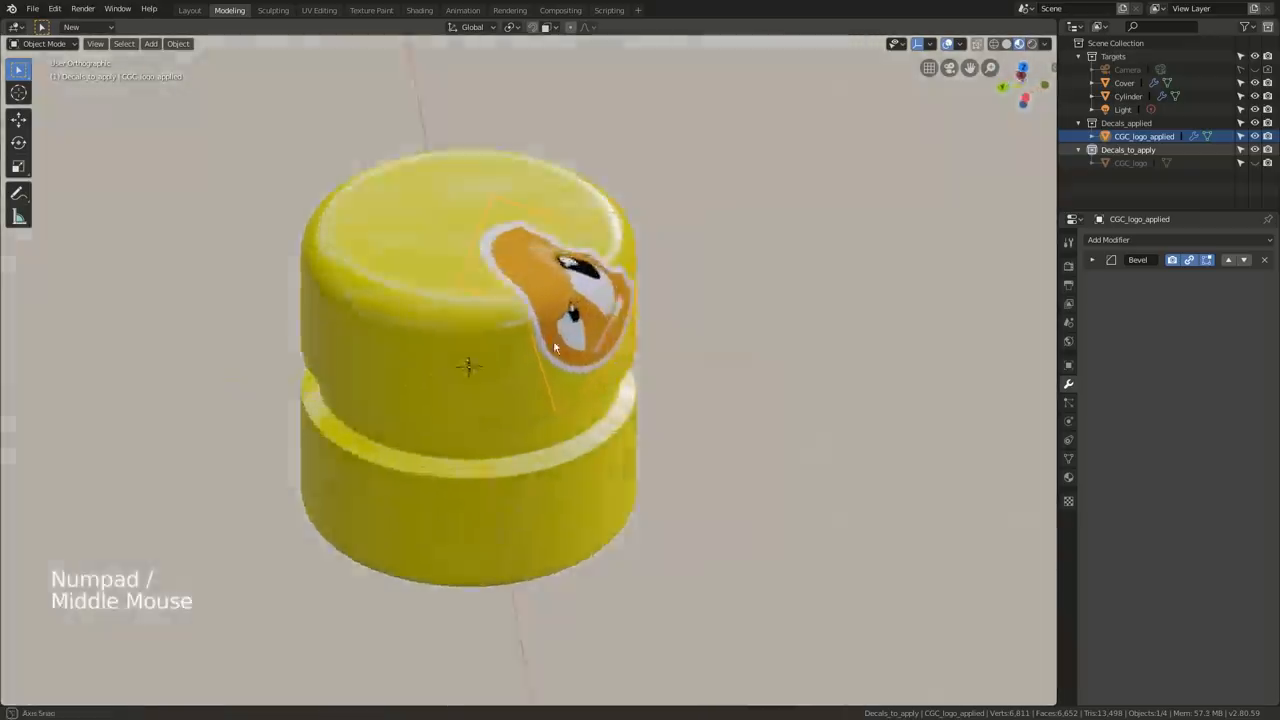
- Zoom and orbit to inspect the decal on the cylinder, undoing stray annotation marks
{"action": "scroll", "scroll_direction": "up", "scroll_amount": 3}
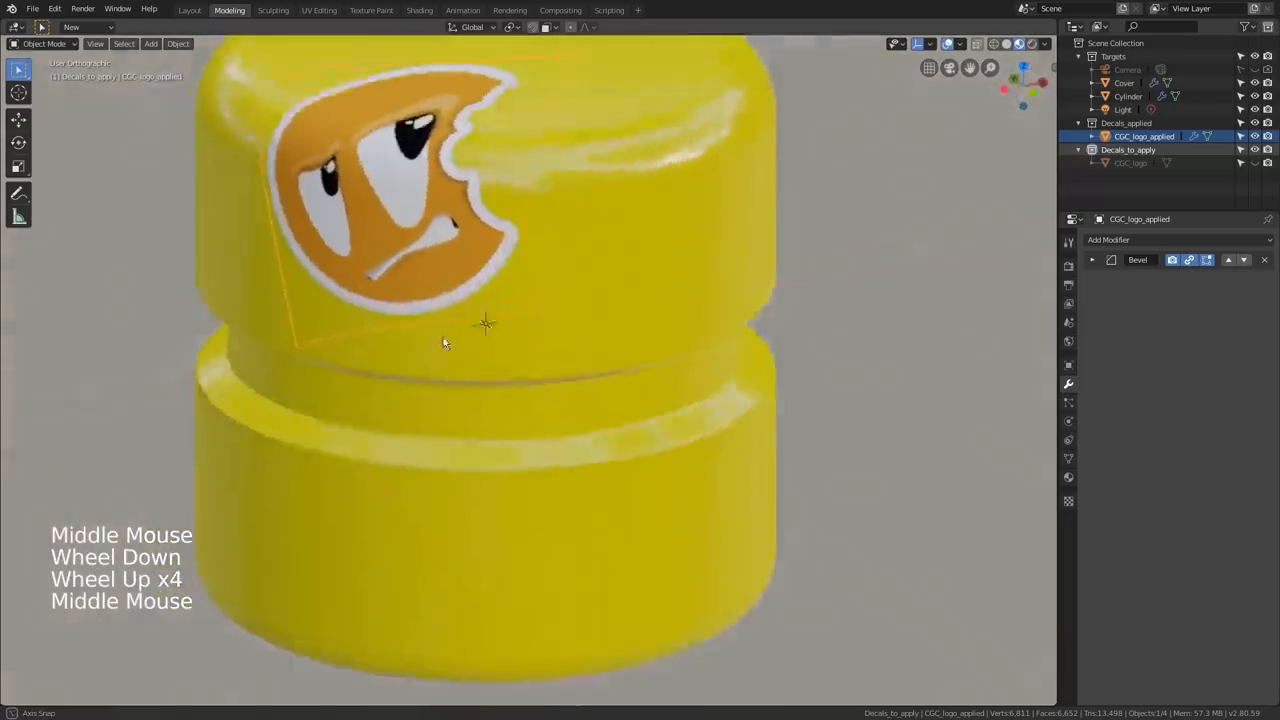
{"action": "scroll", "scroll_direction": "up", "scroll_amount": 3}
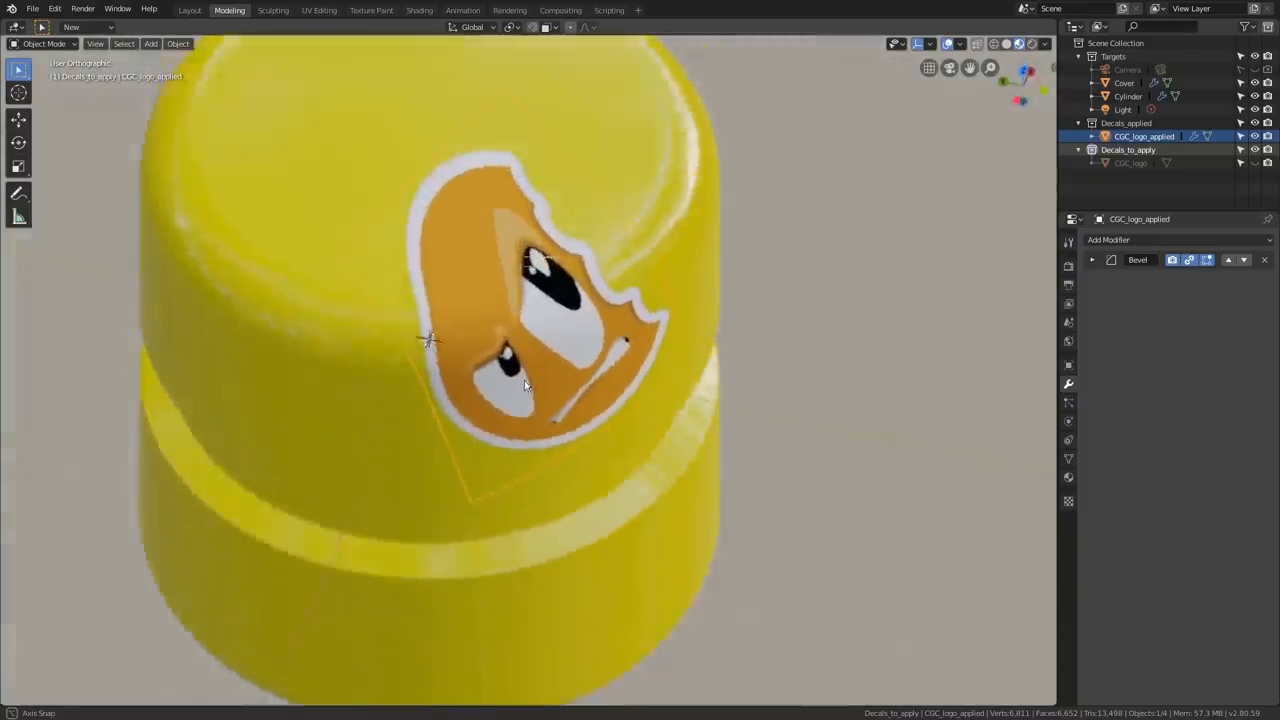
{"action": "left_click_drag", "start_coordinate": [524, 384], "coordinate": [496, 378]}
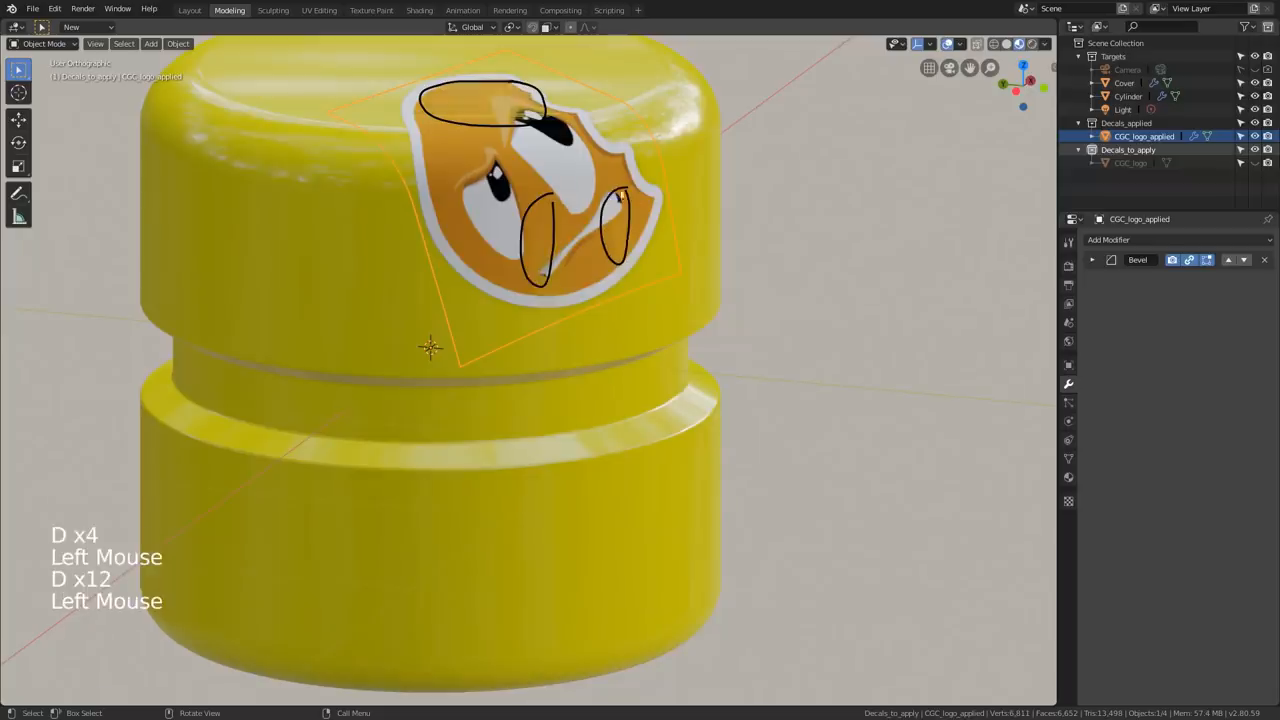
{"action": "key", "text": "ctrl+z"}
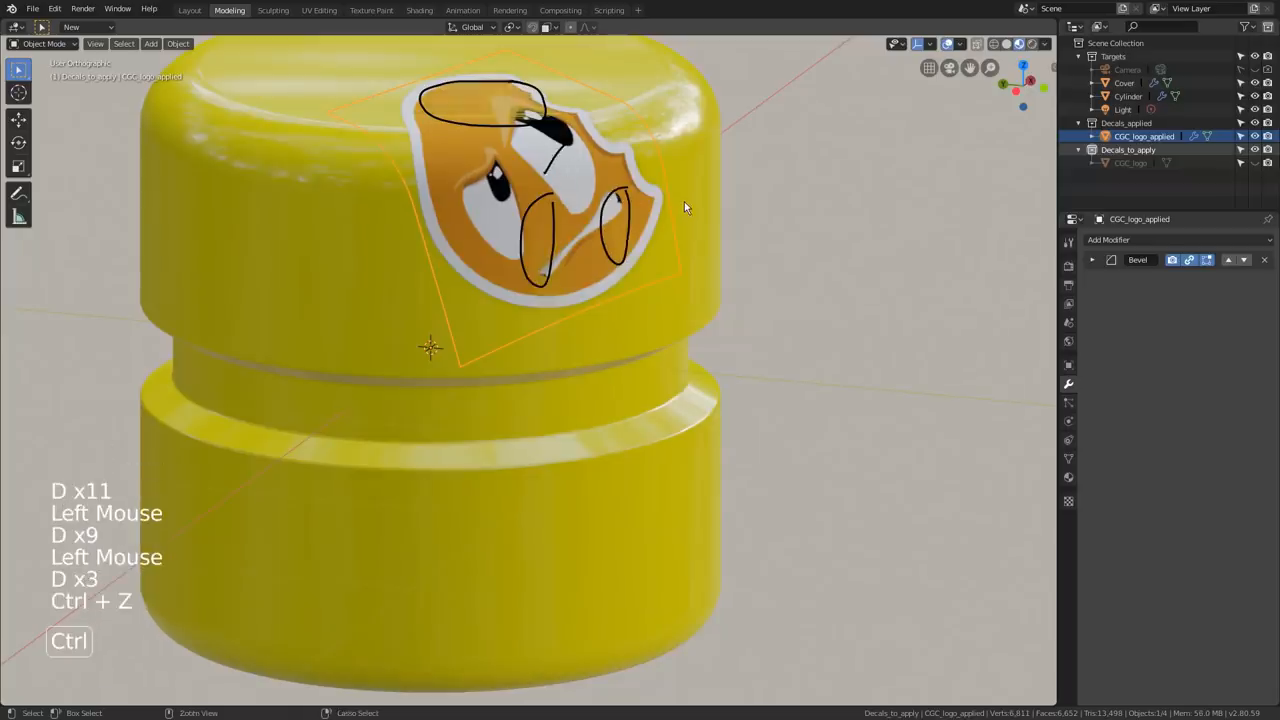
{"action": "key", "text": "ctrl+z"}
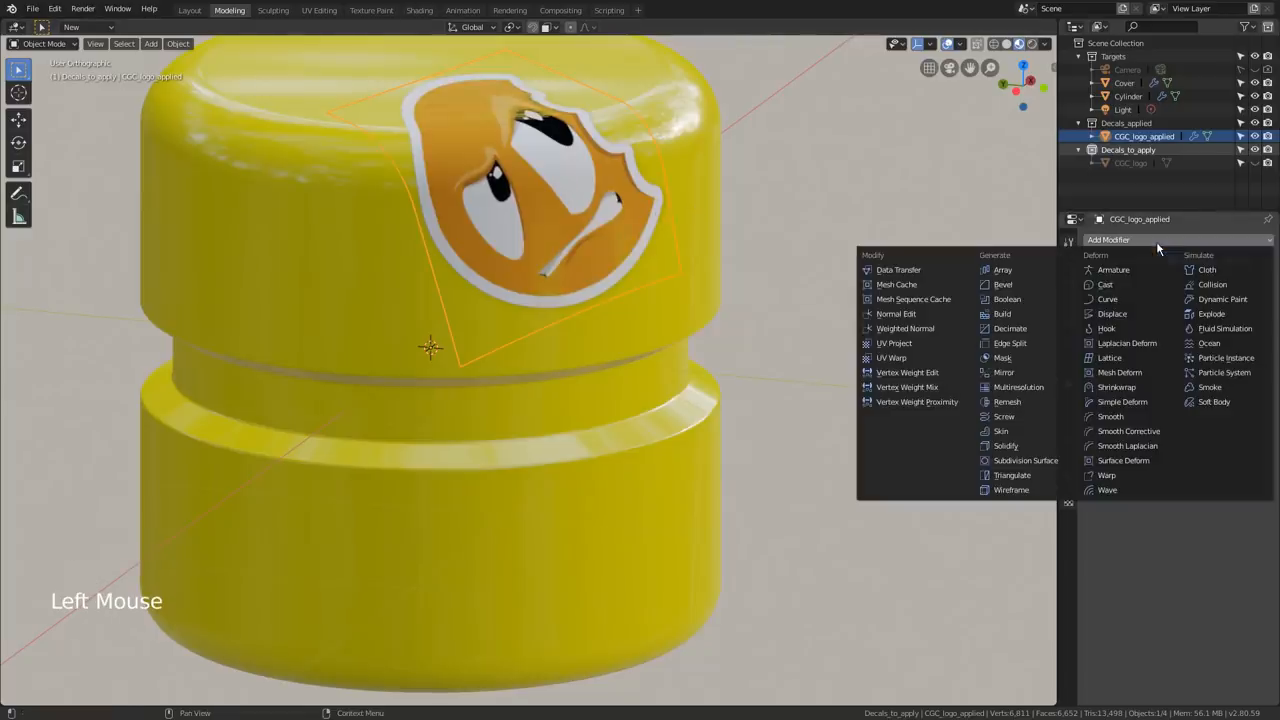
- Add a Displace modifier below Bevel on CGC_logo_applied, direction Normal with small strength
{"action": "left_click", "coordinate": [1112, 312]}
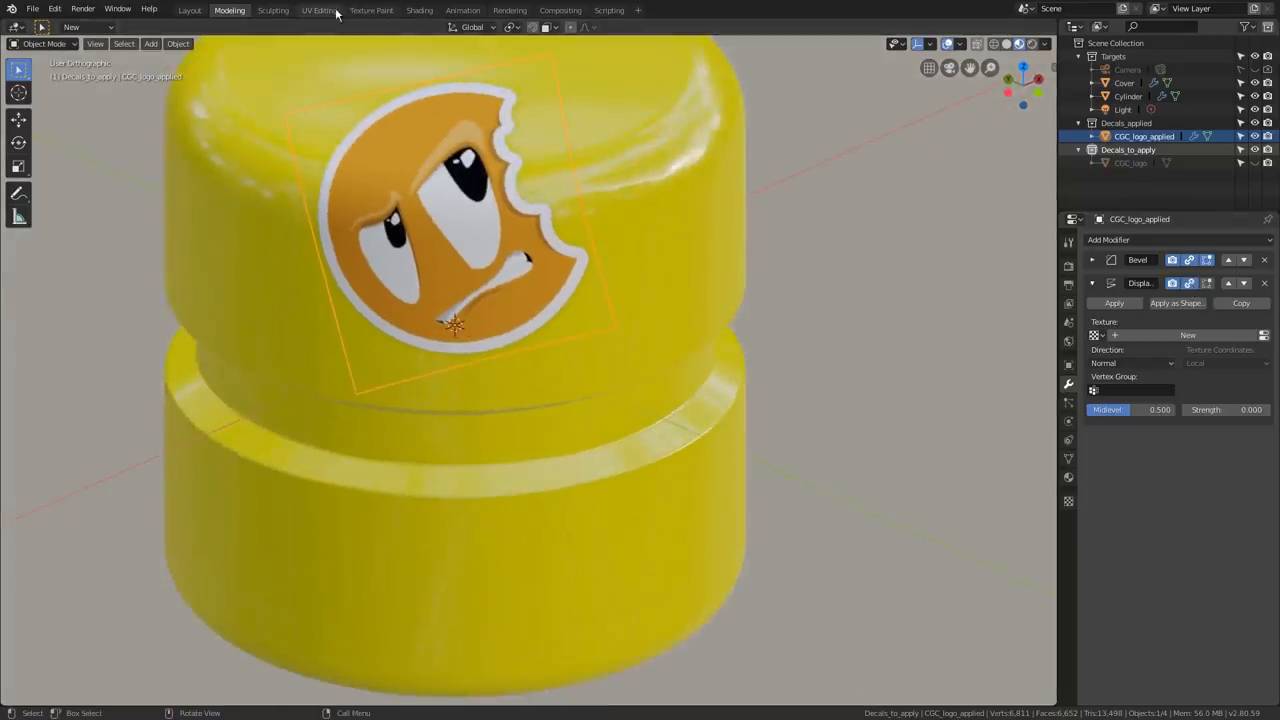
{"action": "left_click", "coordinate": [320, 10]}
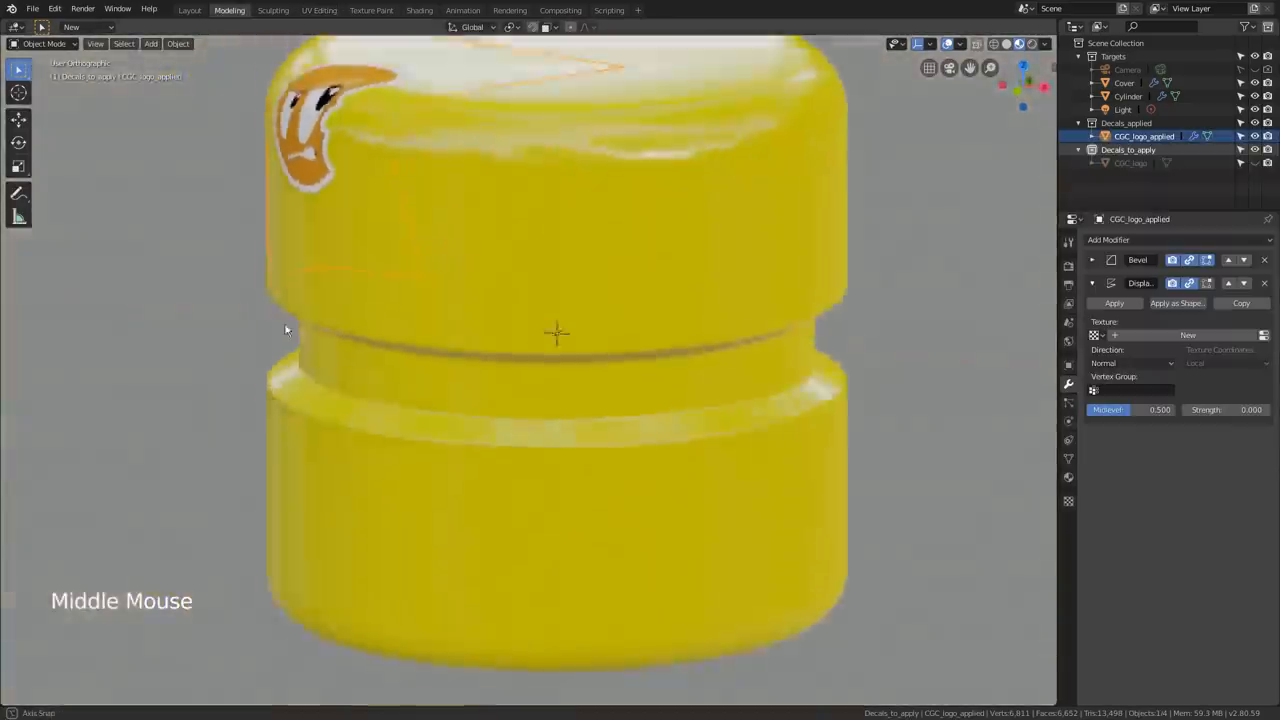
{"action": "scroll", "scroll_direction": "down", "scroll_amount": 3}
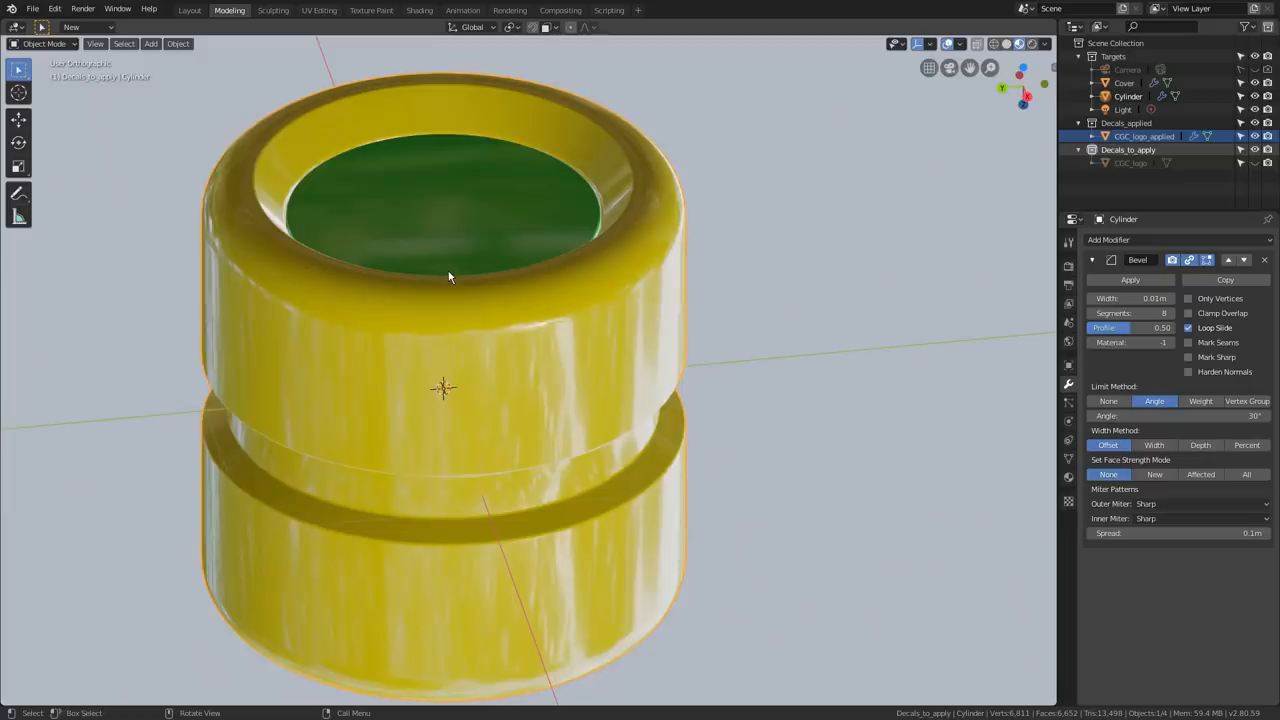
{"action": "mouse_move", "coordinate": [656, 522]}
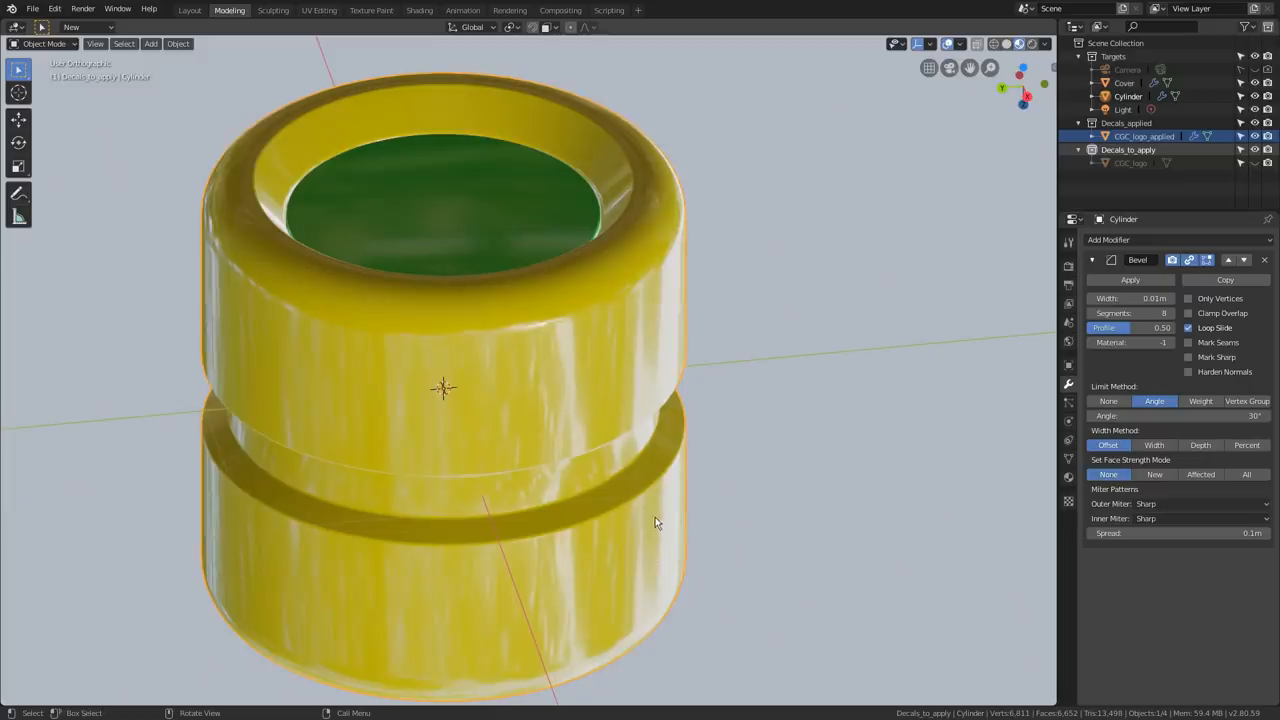
{"action": "key", "text": "g"}
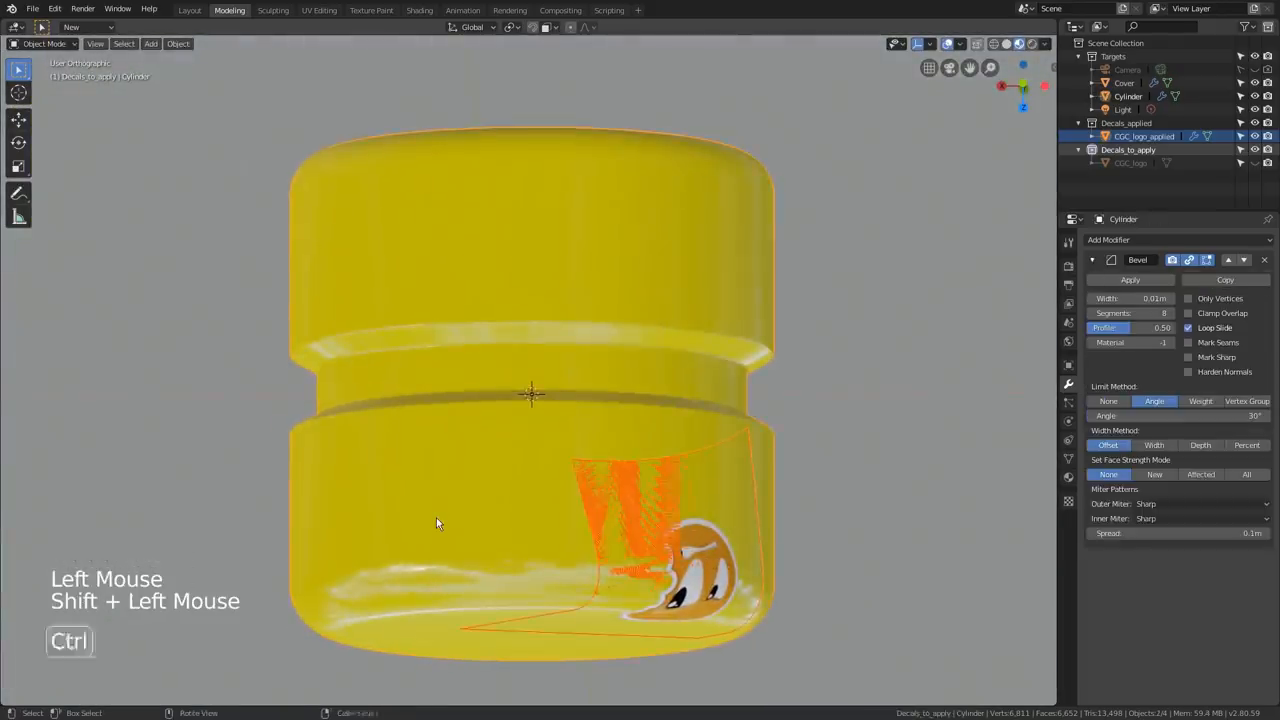
{"action": "key", "text": "ctrl+p"}
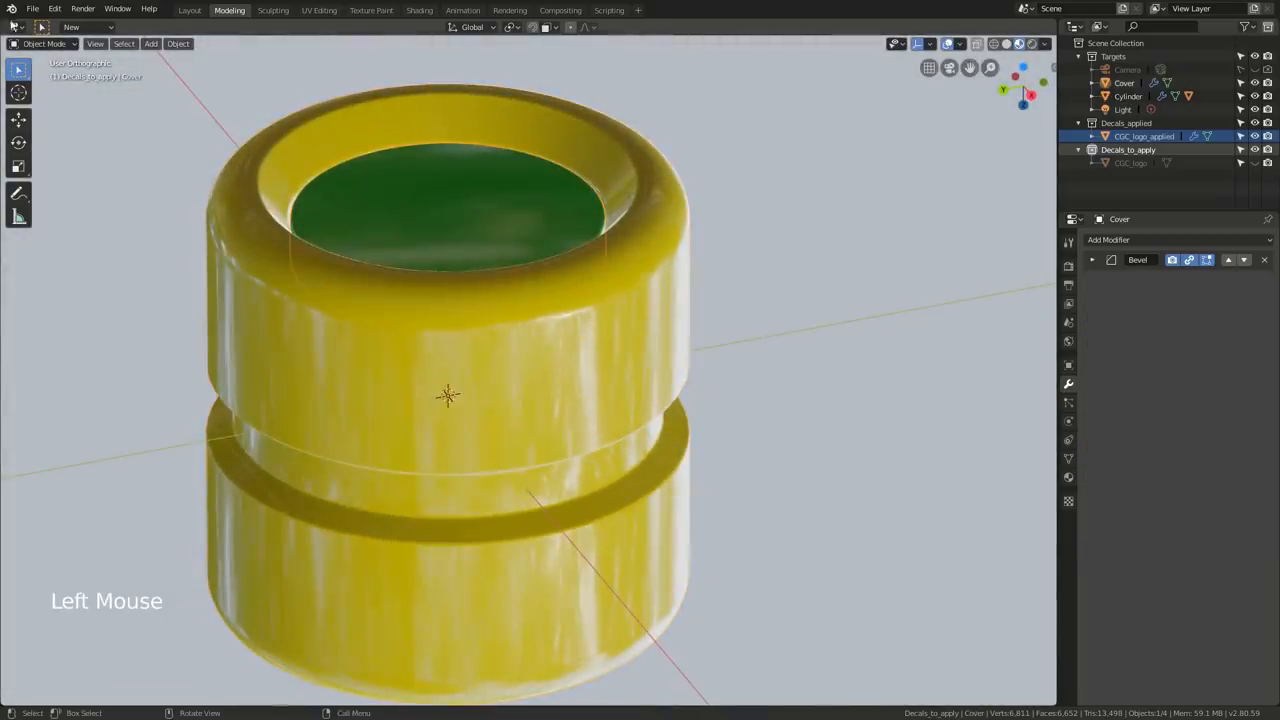
- Import CGC_logo.png as an image plane and move it onto the cylinder top
{"action": "left_click", "coordinate": [32, 8]}
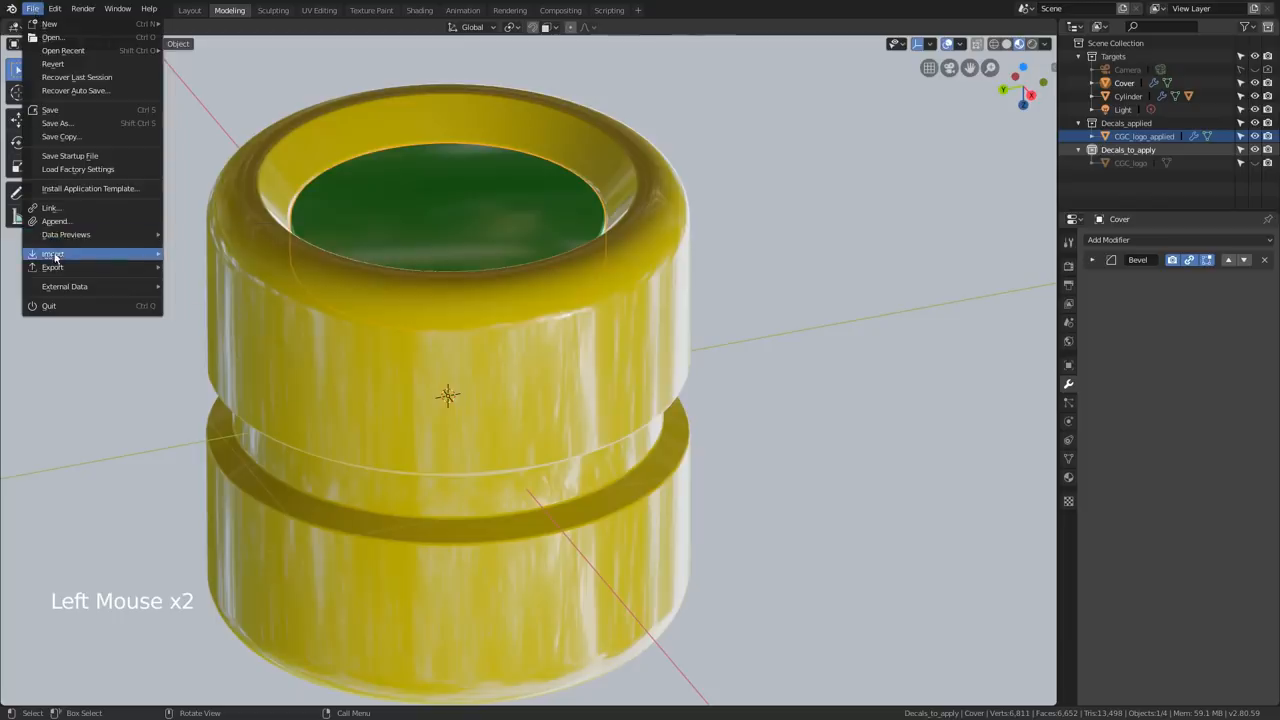
{"action": "left_click", "coordinate": [52, 252]}
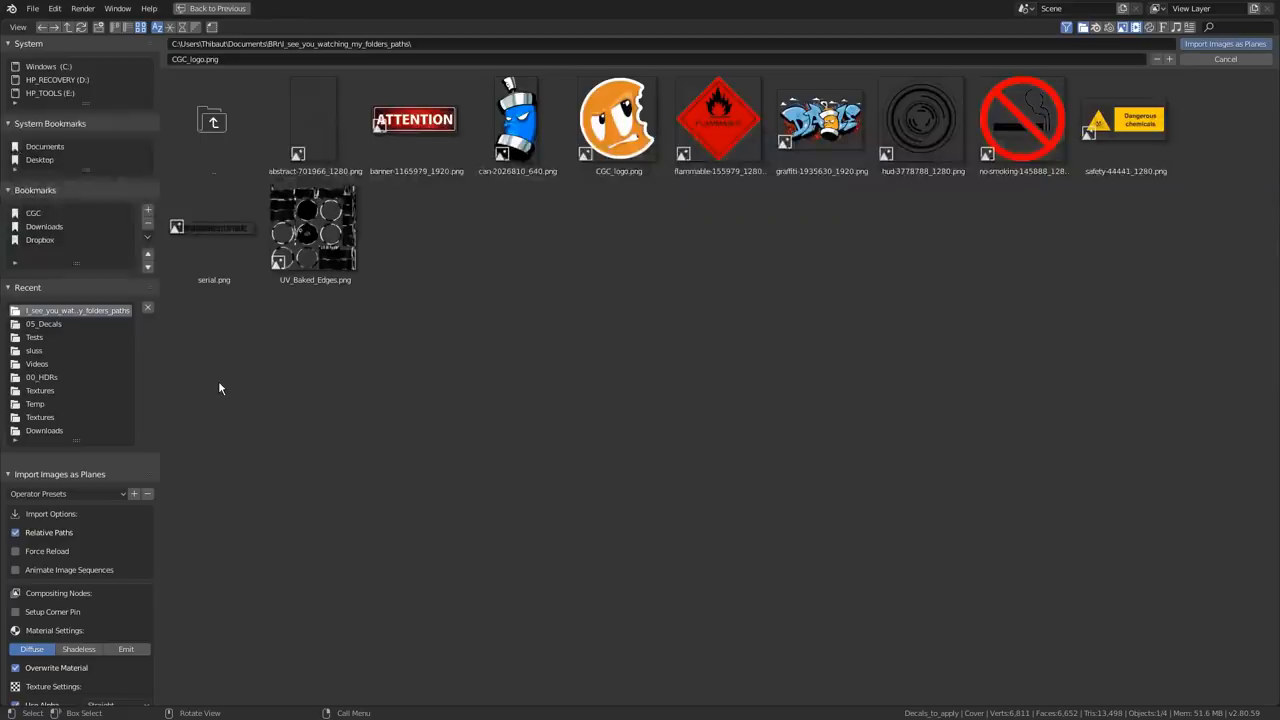
{"action": "left_click", "coordinate": [618, 120]}
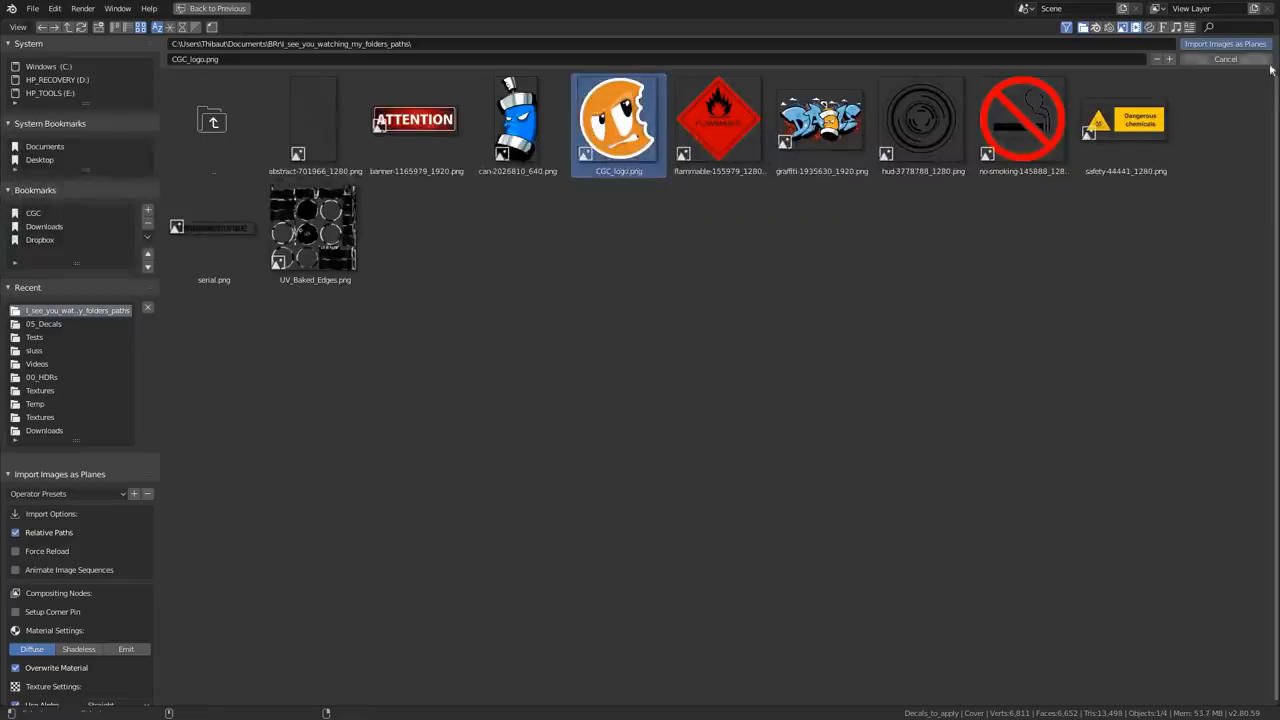
{"action": "double_click", "coordinate": [618, 120]}
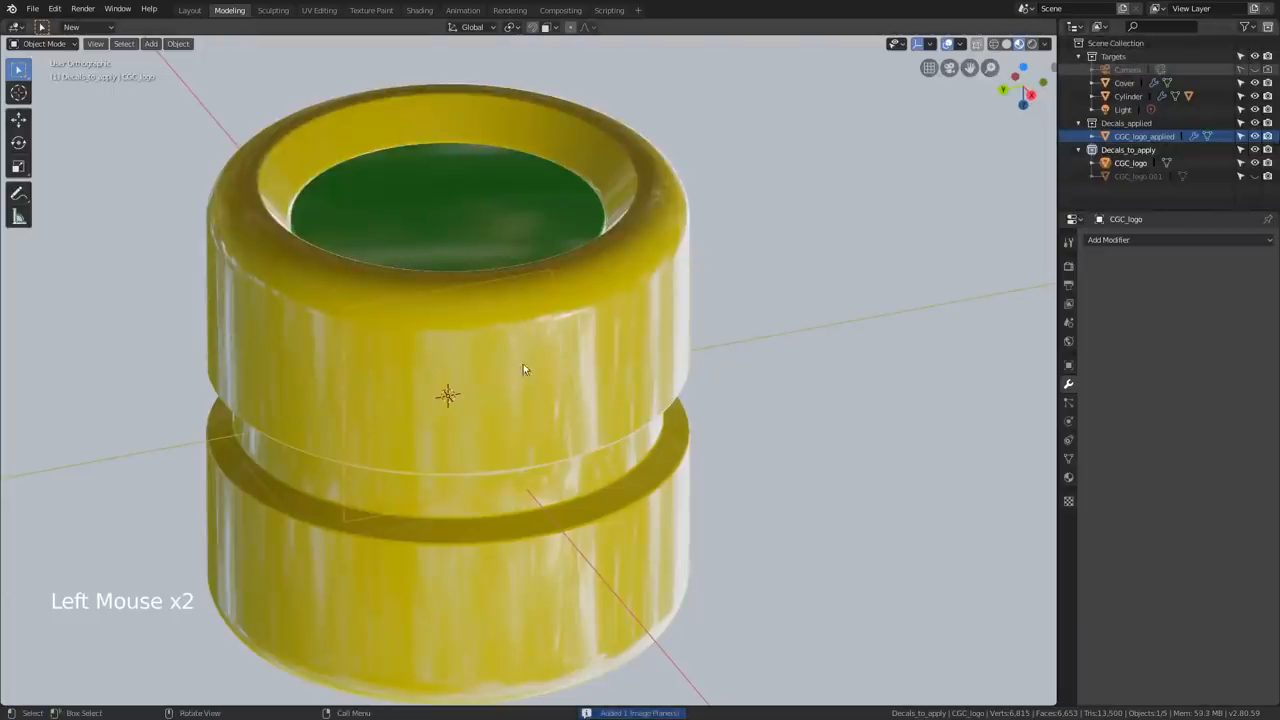
{"action": "key", "text": "g"}
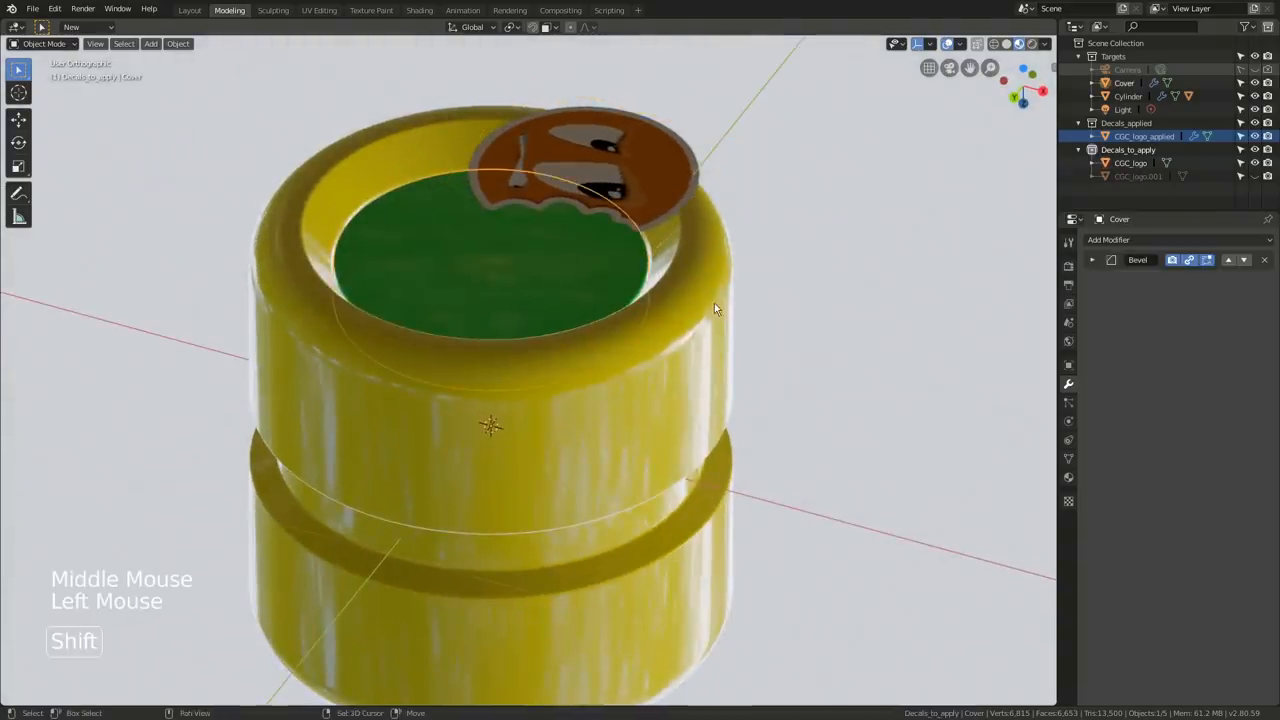
- Duplicate Cover and Cylinder, then give the logo plane a Solidify modifier
{"action": "key", "text": "shift+d"}
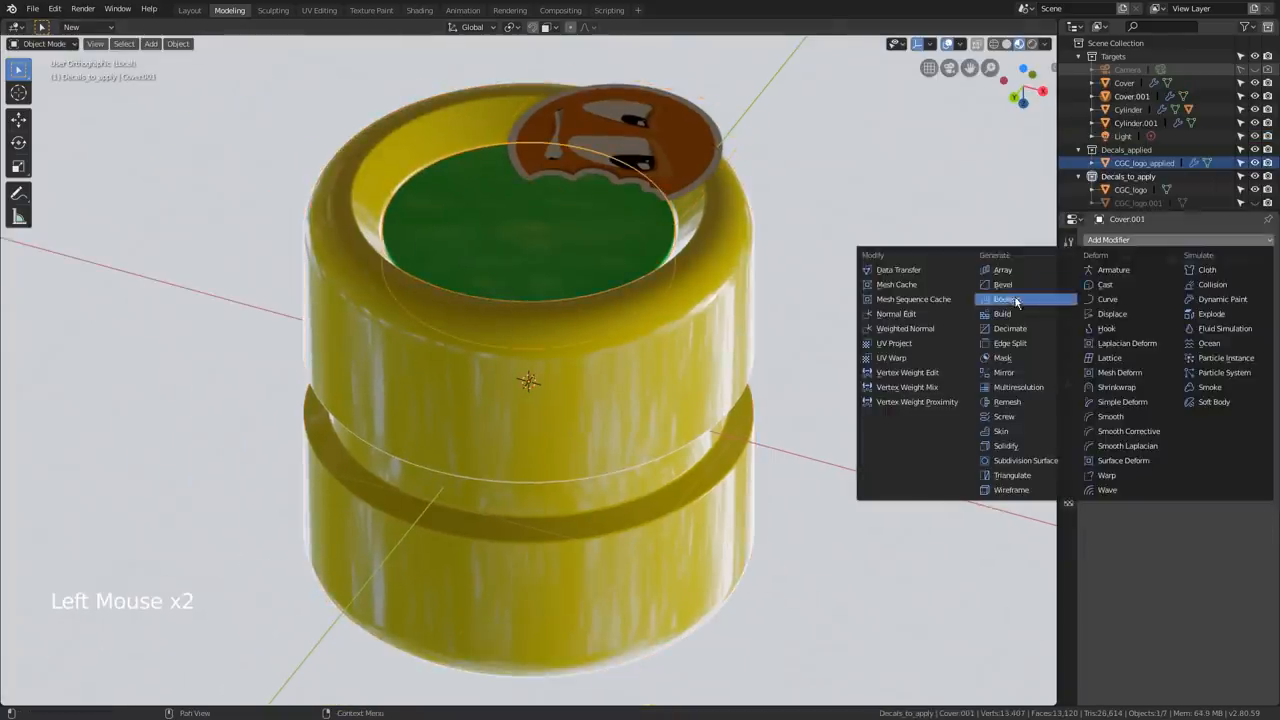
{"action": "left_click", "coordinate": [1004, 298]}
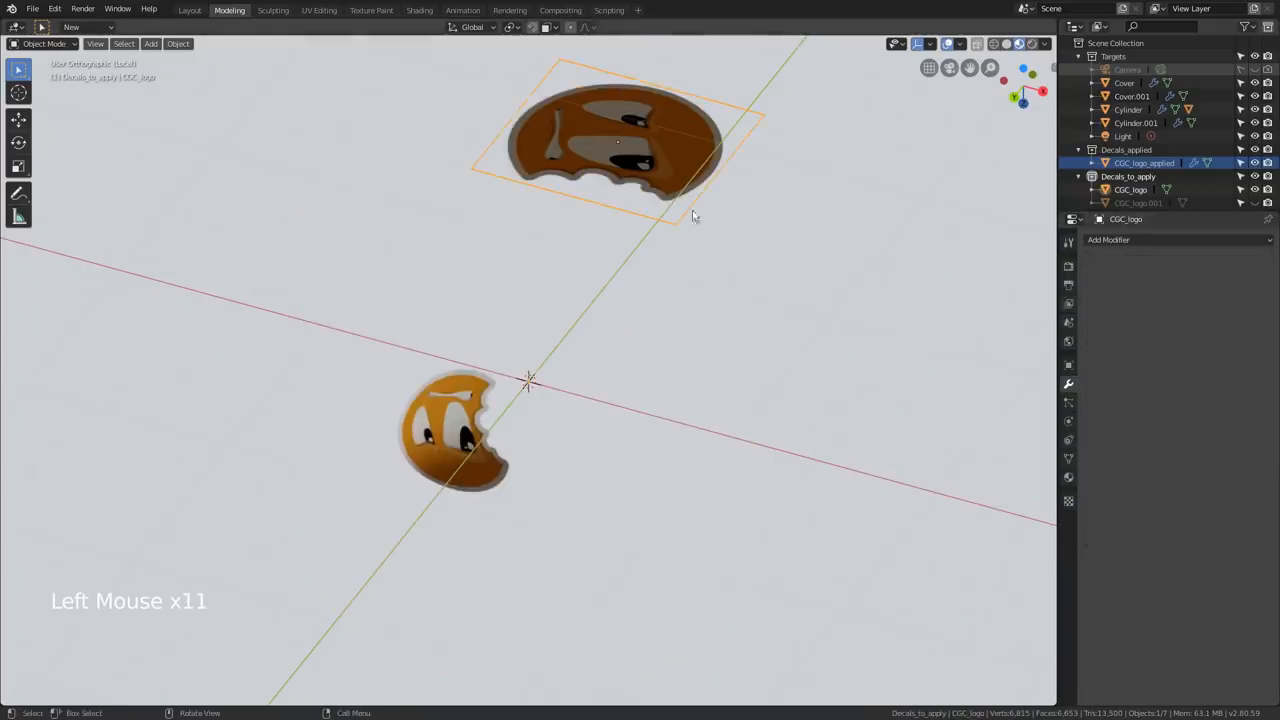
{"action": "left_click", "coordinate": [1108, 240]}
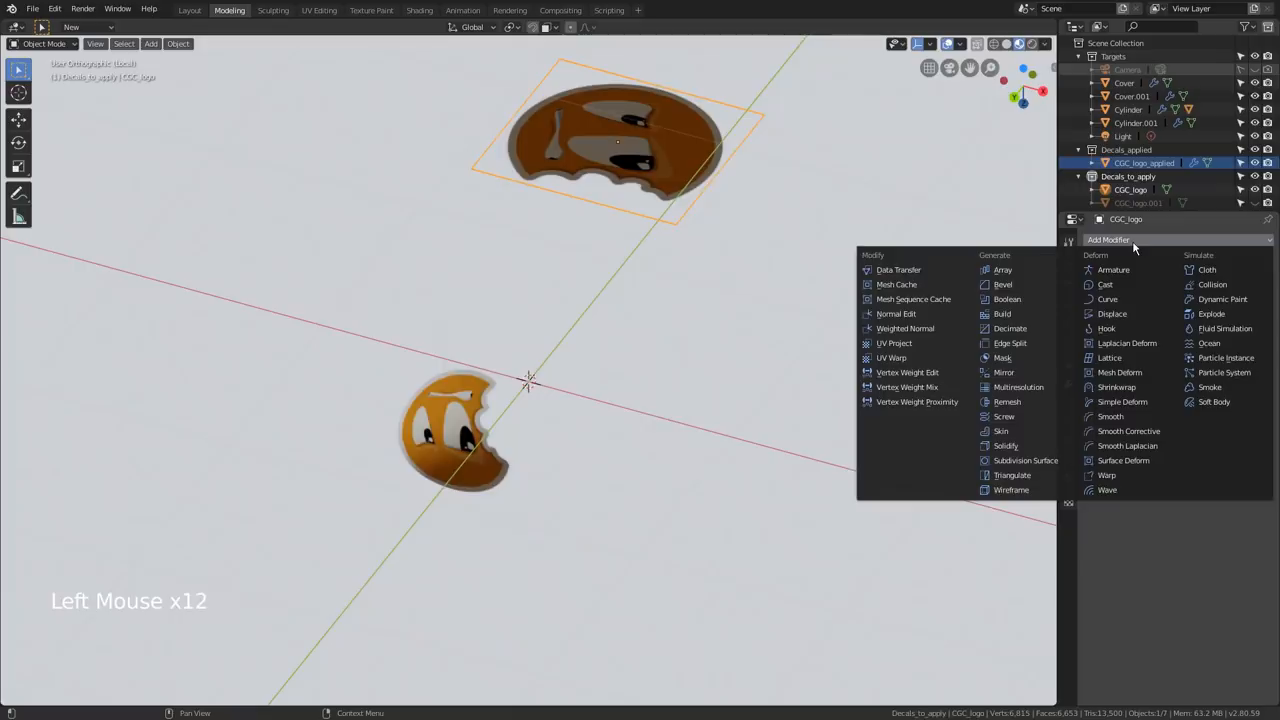
{"action": "left_click", "coordinate": [1004, 446]}
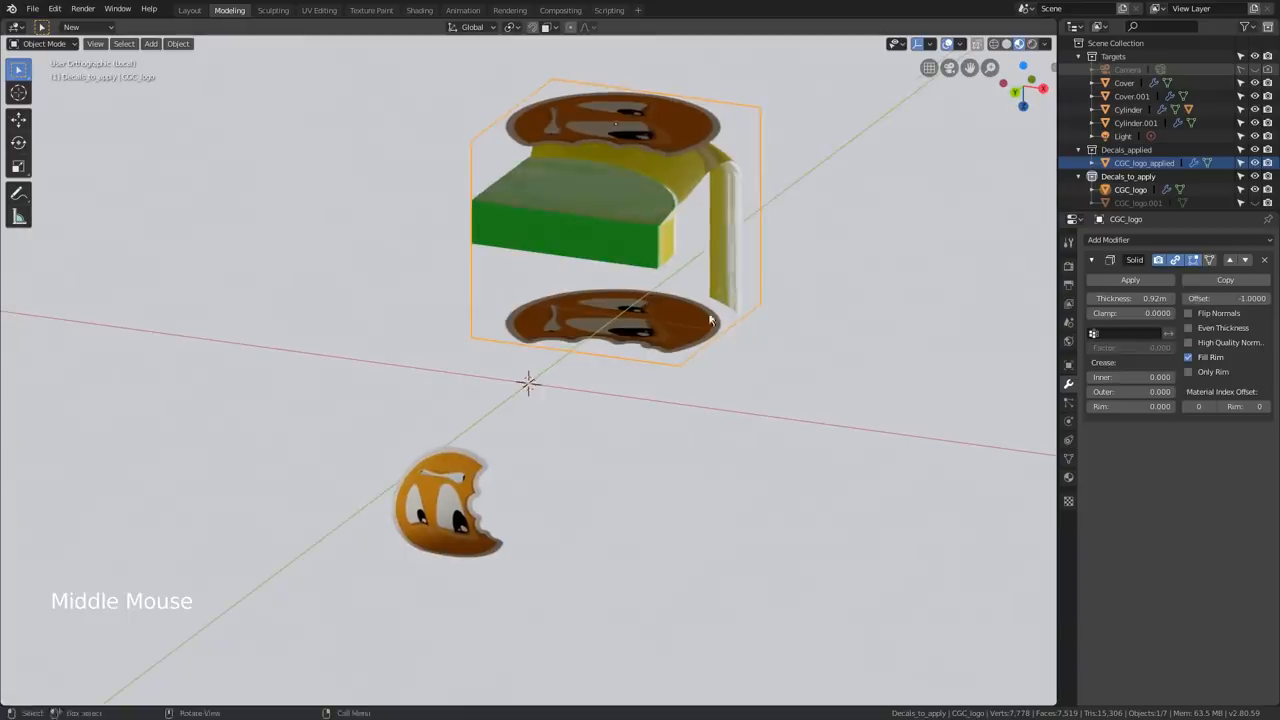
- Edit the copied cover piece and delete its vertices outside the logo area
{"action": "left_click", "coordinate": [1130, 280]}
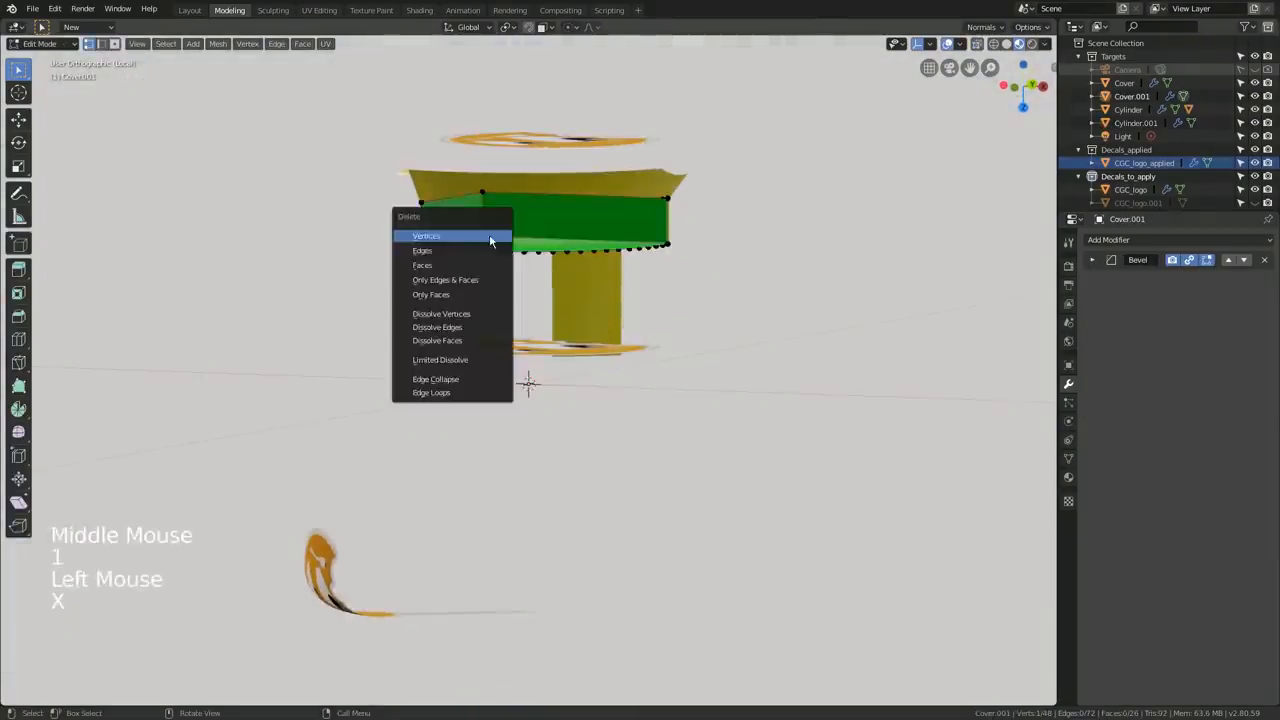
{"action": "left_click", "coordinate": [428, 236]}
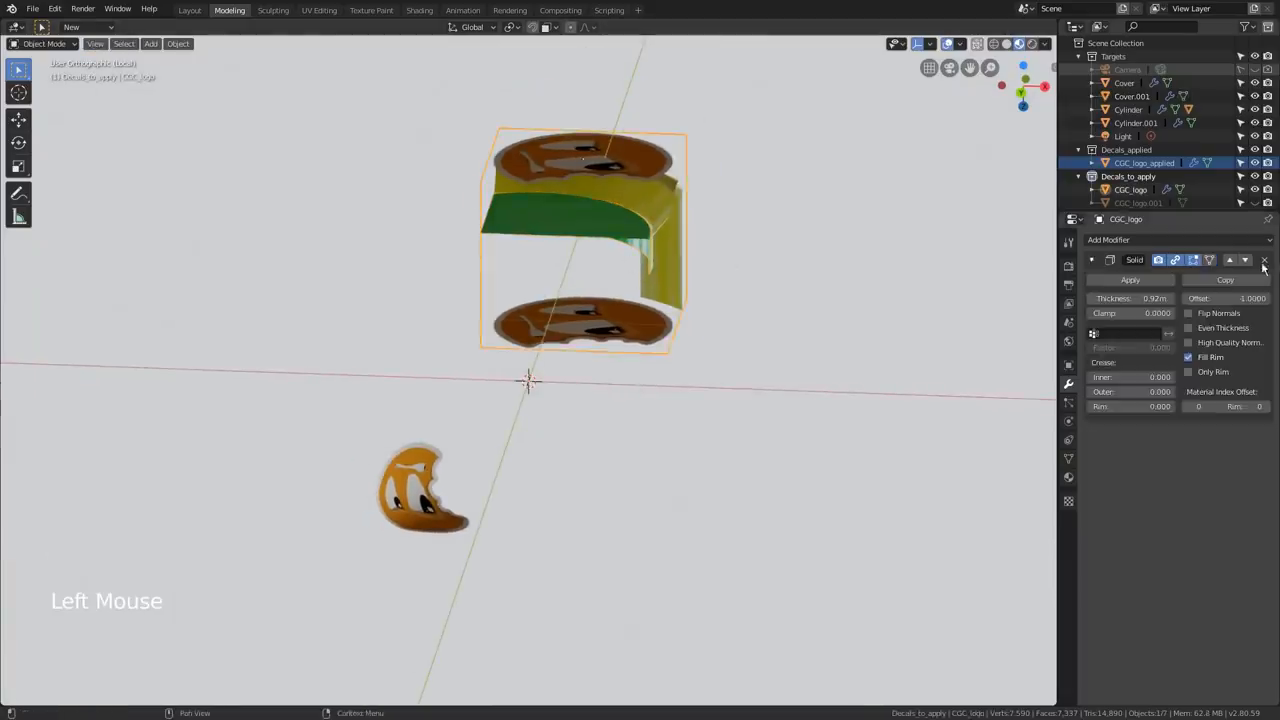
- Link the logo material to Cover.001 and Cylinder.001 and add UV Project modifiers to both
{"action": "key", "text": "ctrl+l"}
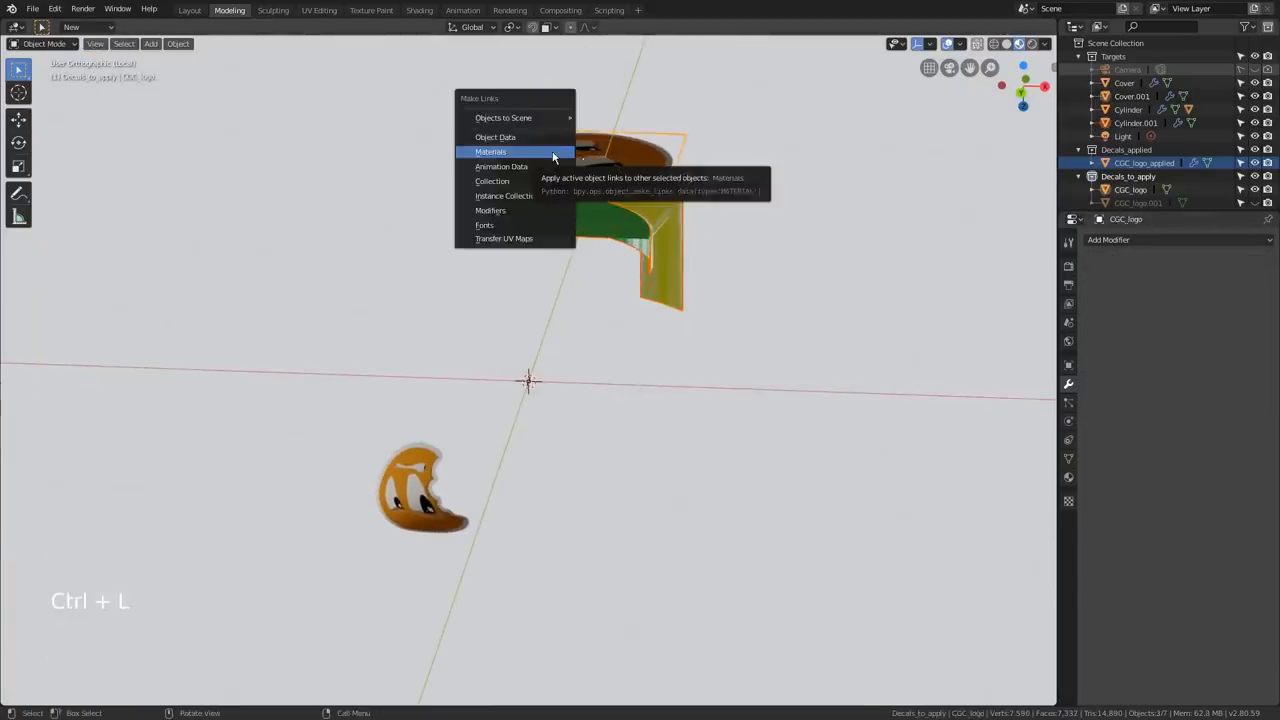
{"action": "left_click", "coordinate": [492, 152]}
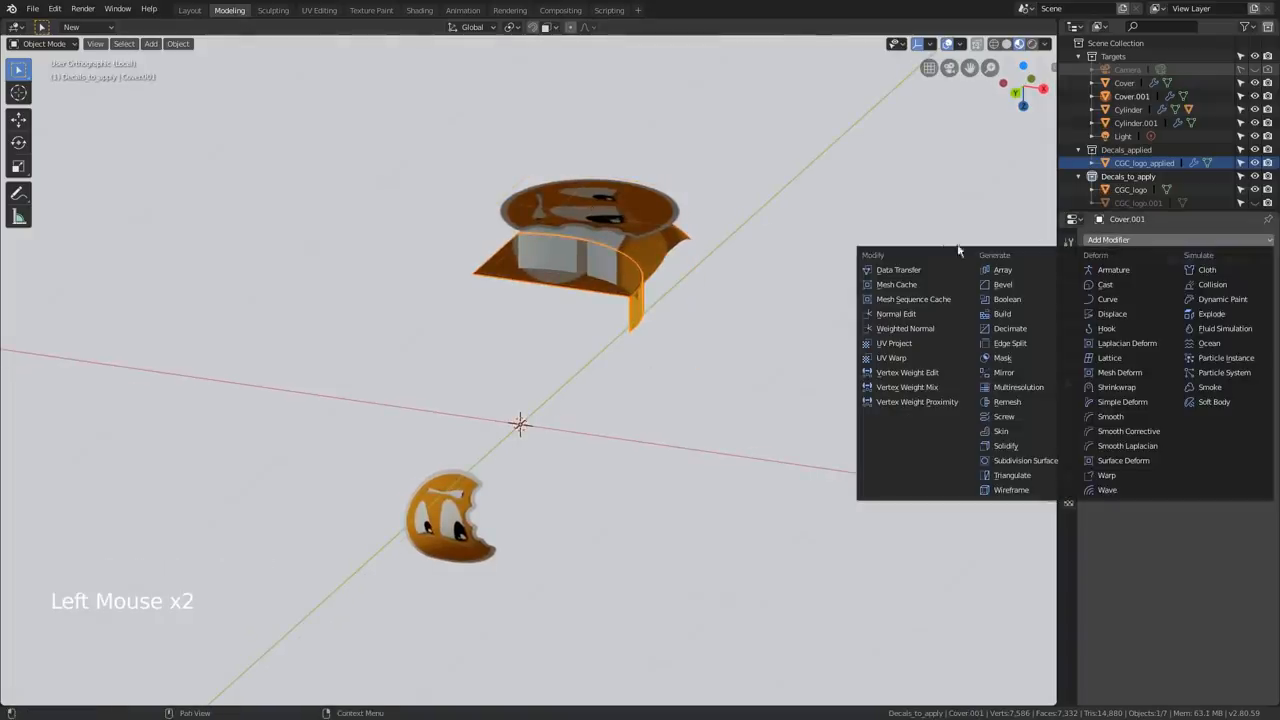
{"action": "mouse_move", "coordinate": [894, 344]}
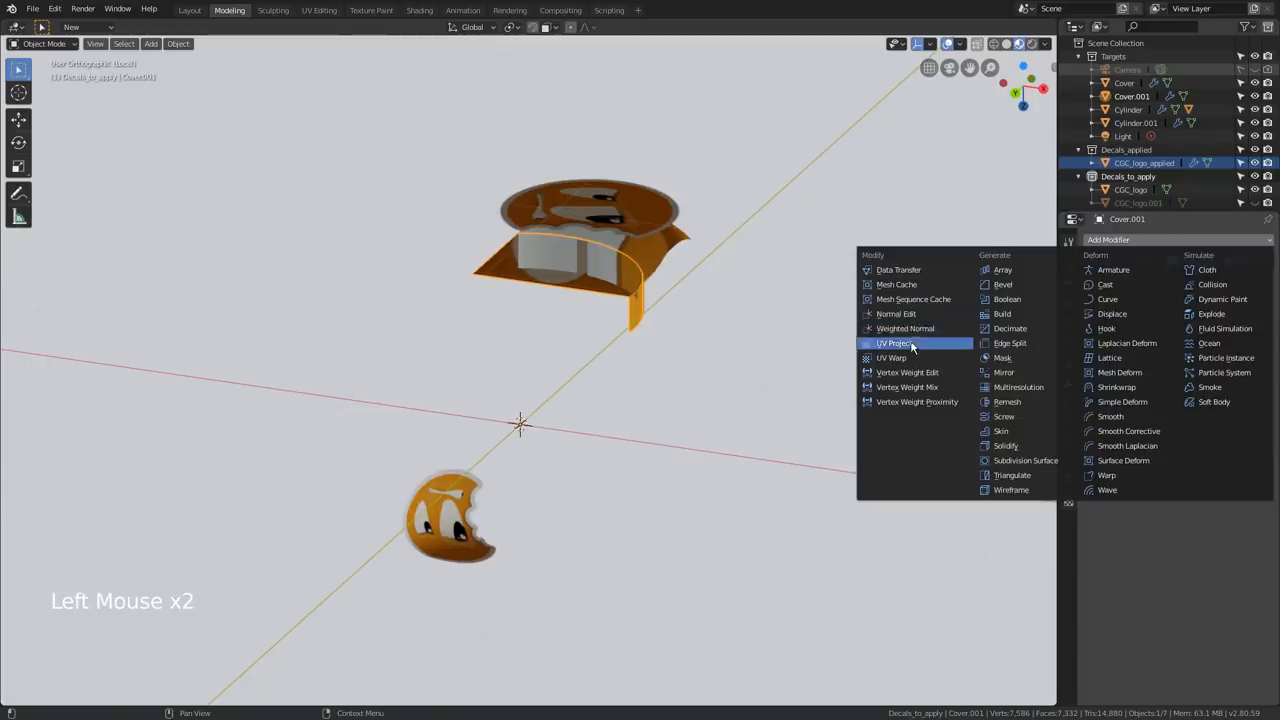
{"action": "left_click", "coordinate": [892, 344]}
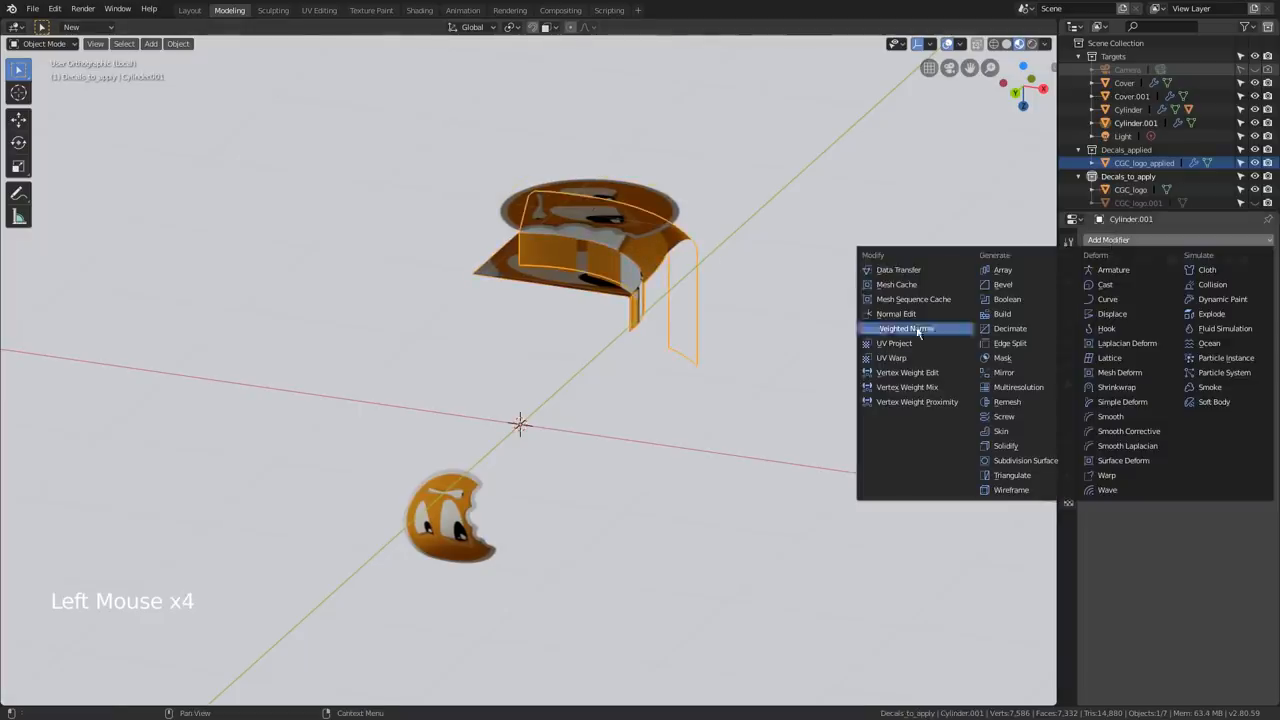
{"action": "left_click", "coordinate": [892, 356]}
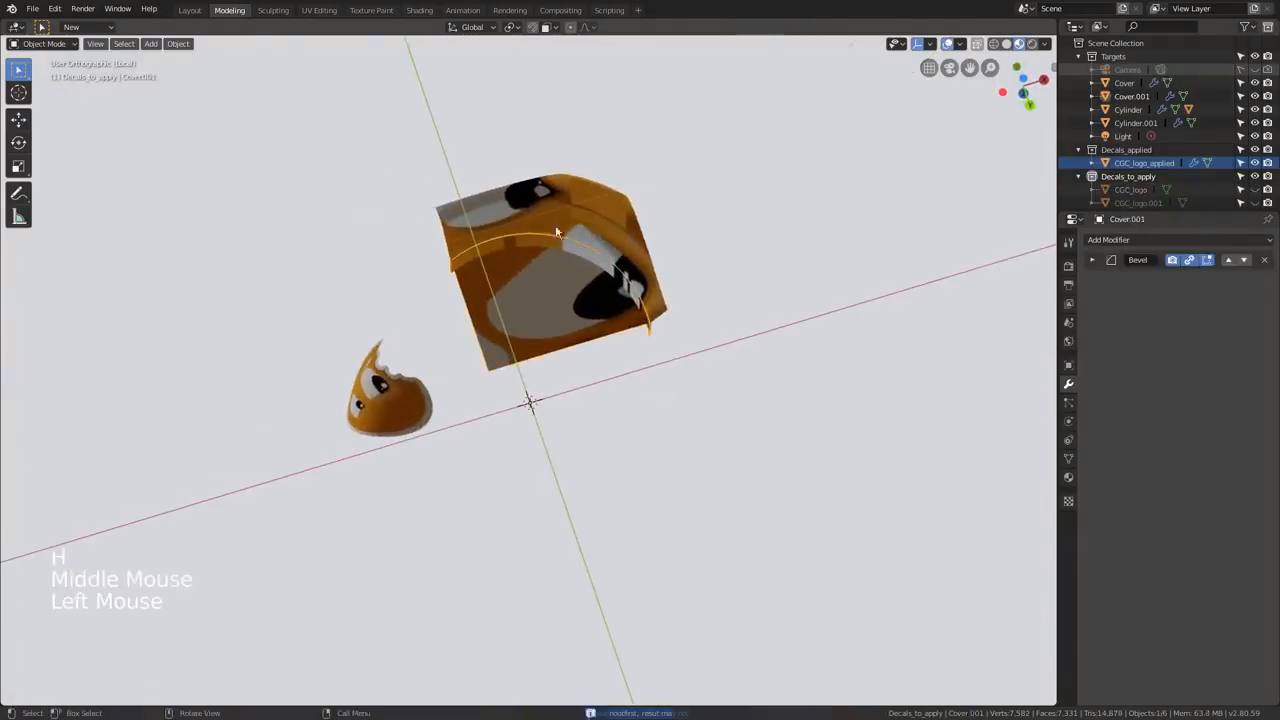
- Select all of Cylinder.001's mesh and rotate its UVs over the logo image in UV Editing
{"action": "key", "text": "Tab"}
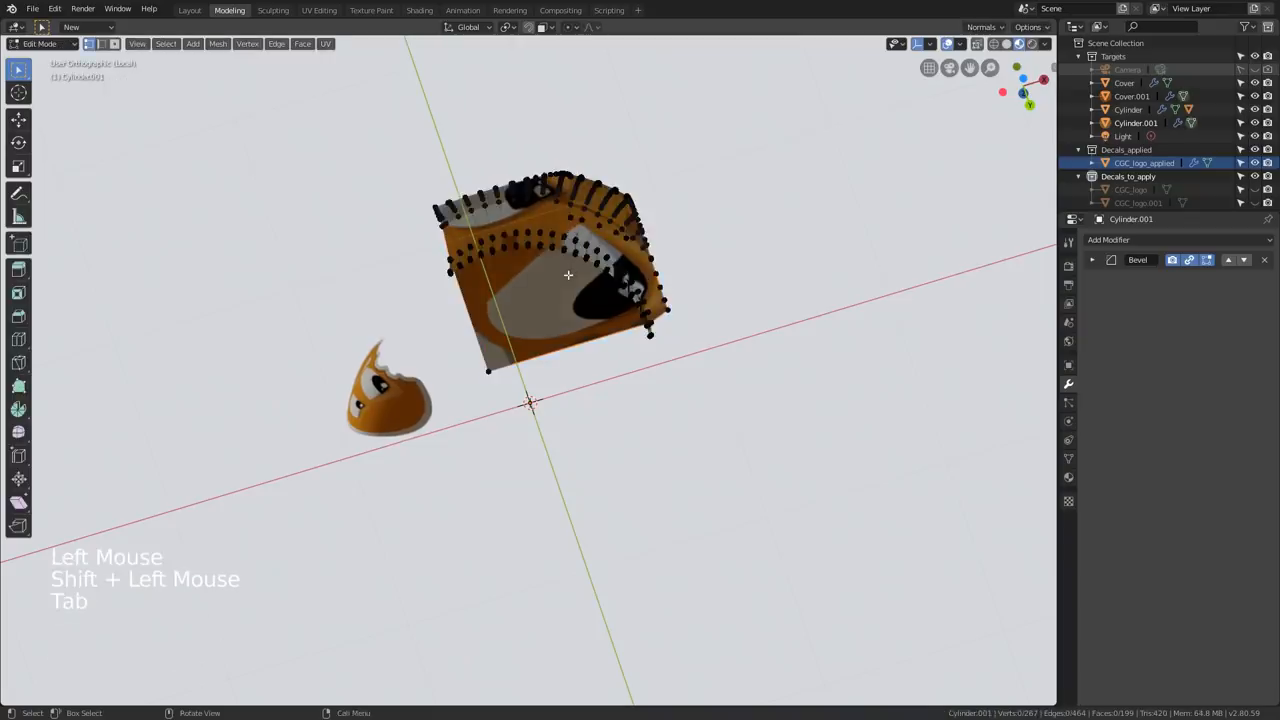
{"action": "key", "text": "a"}
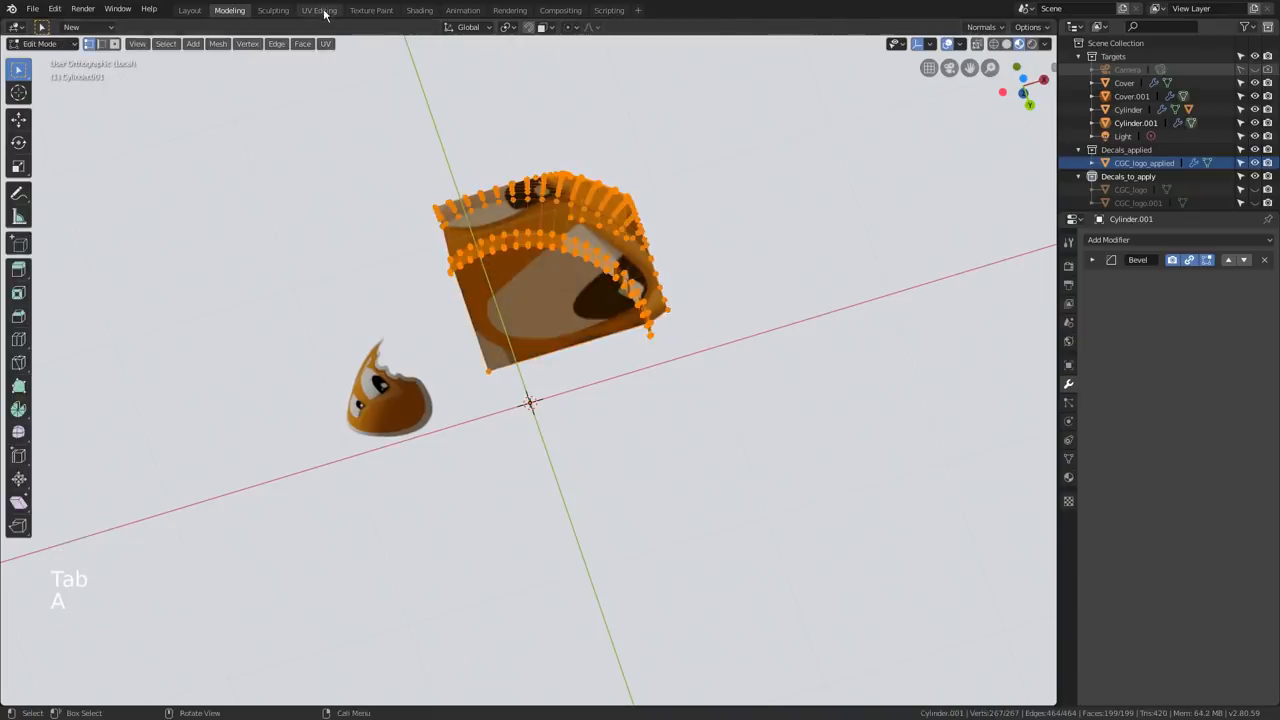
{"action": "left_click", "coordinate": [320, 10]}
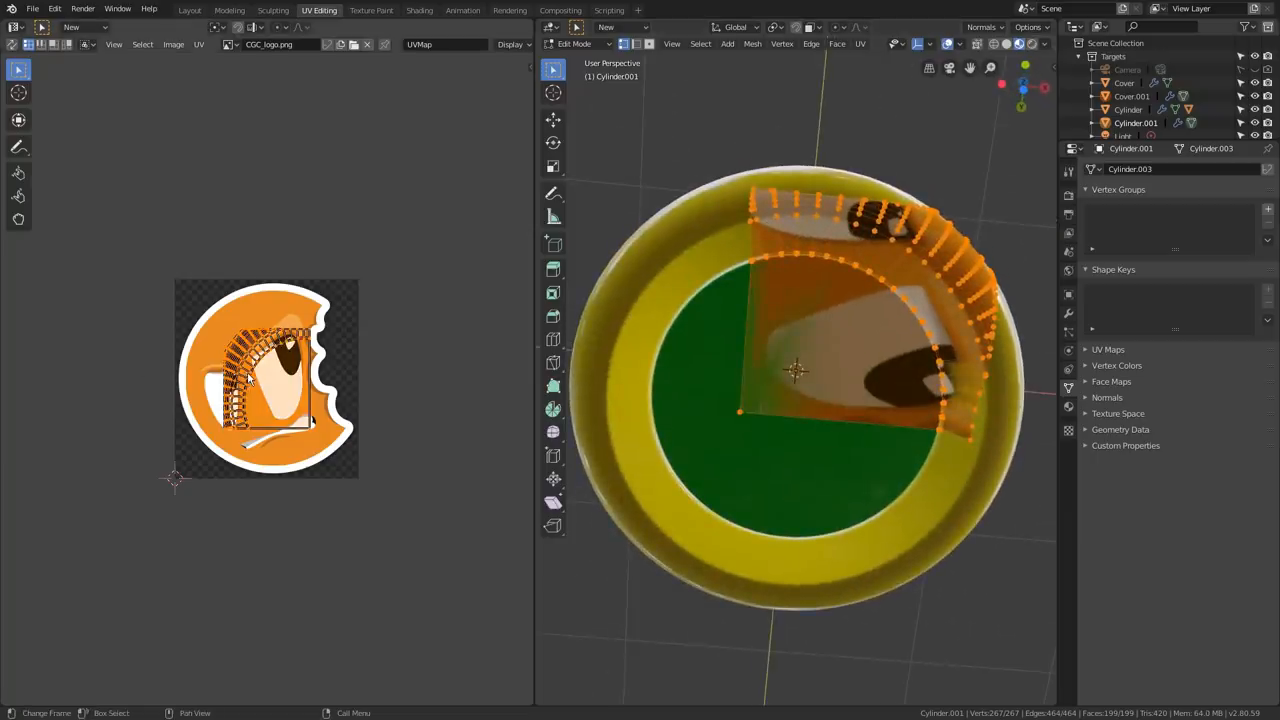
{"action": "key", "text": "s"}
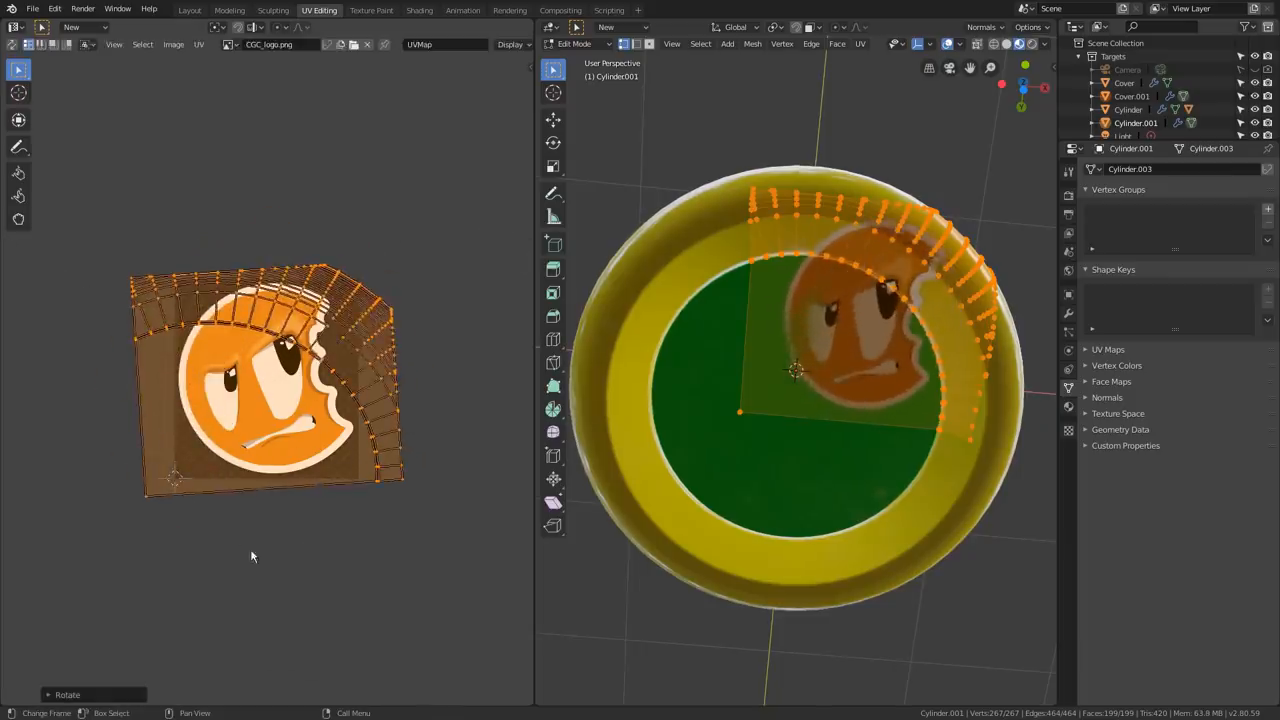
{"action": "left_click", "coordinate": [228, 10]}
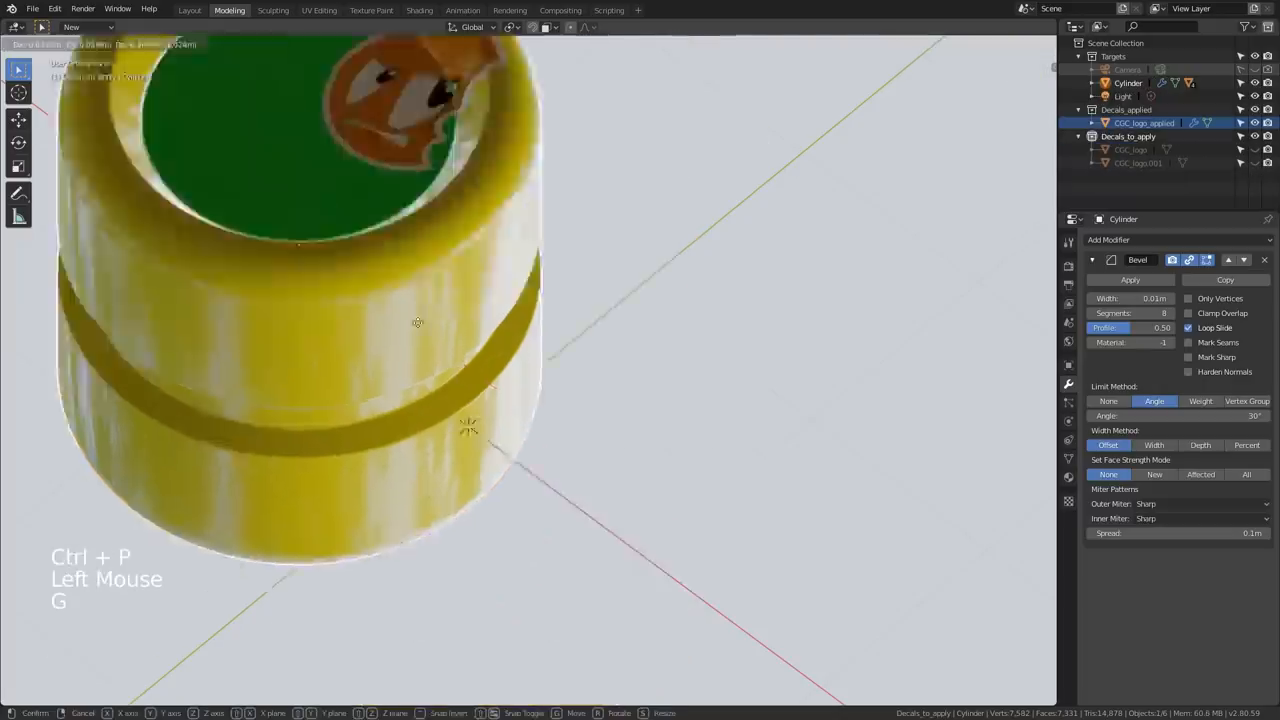
- Zoom out to view the yellow cylinder with the parented logo decal at its rim
{"action": "scroll", "scroll_direction": "down", "scroll_amount": 3}
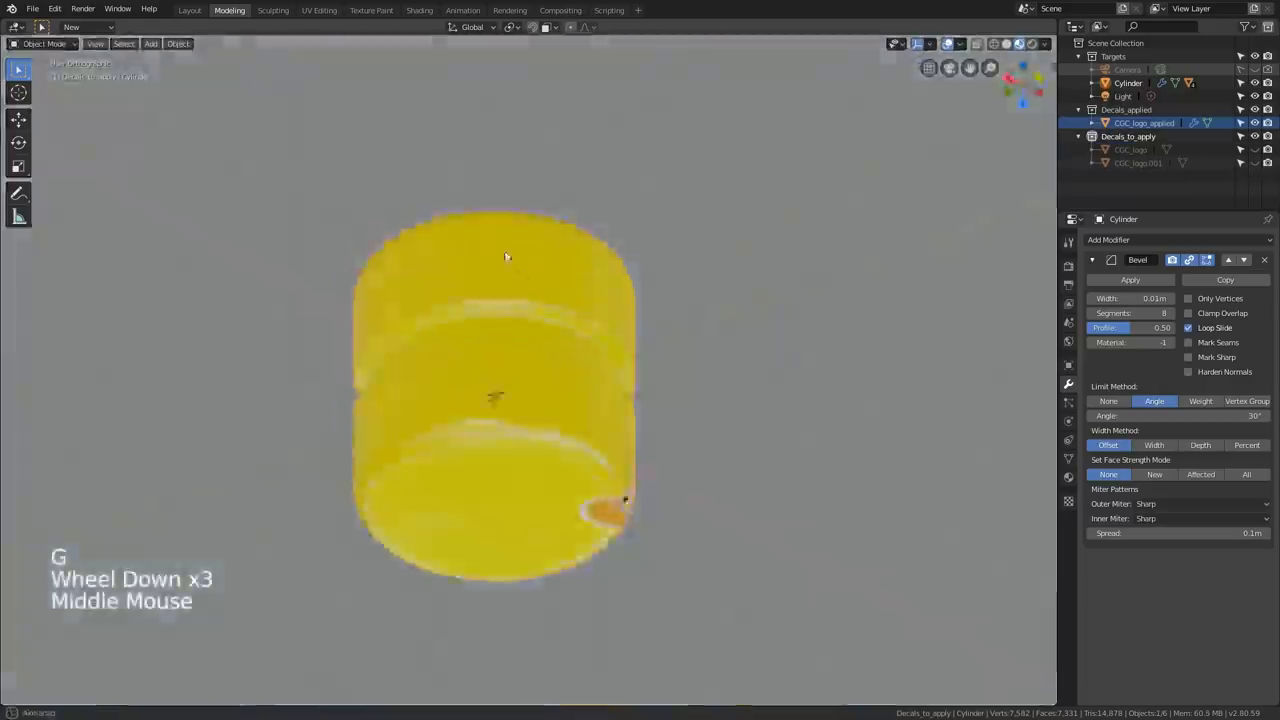